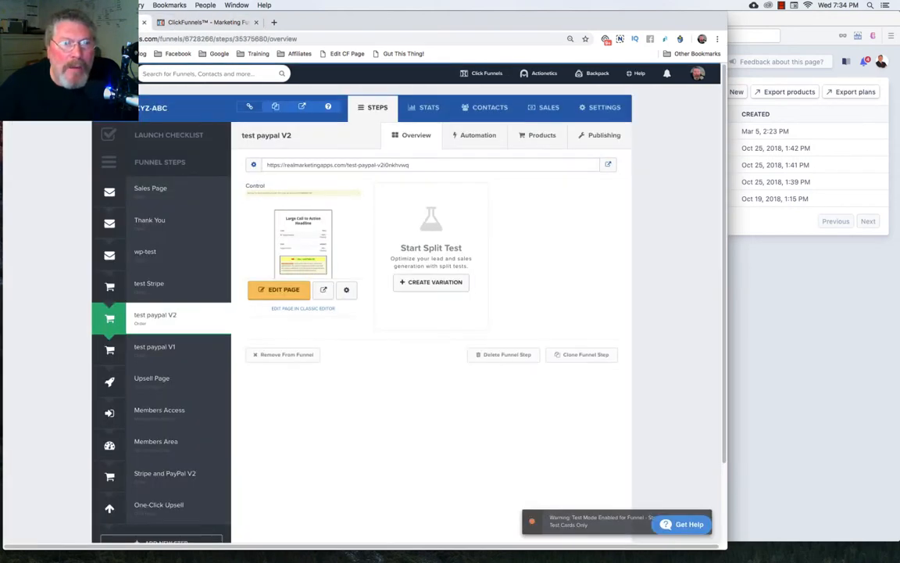
{"action": "mouse_move", "coordinate": [154, 346]}
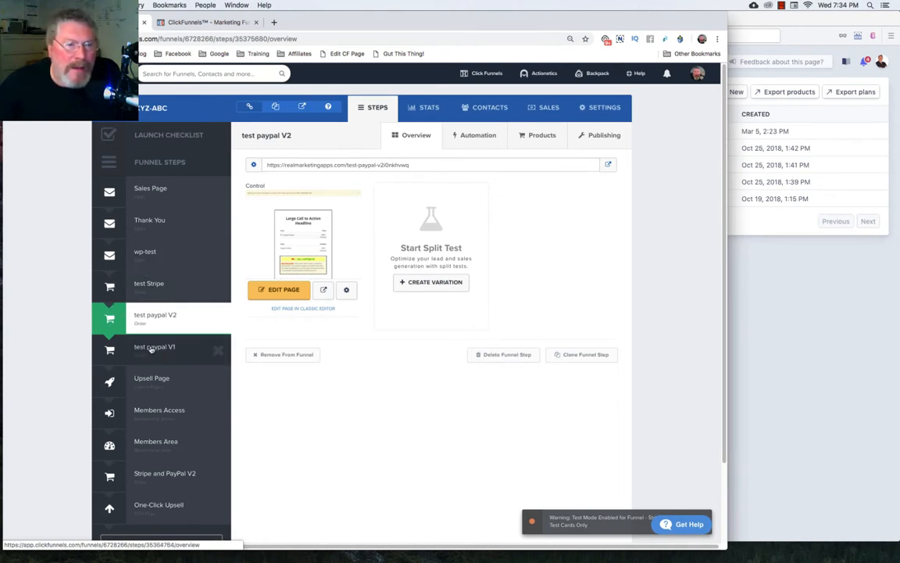
{"action": "mouse_move", "coordinate": [183, 292]}
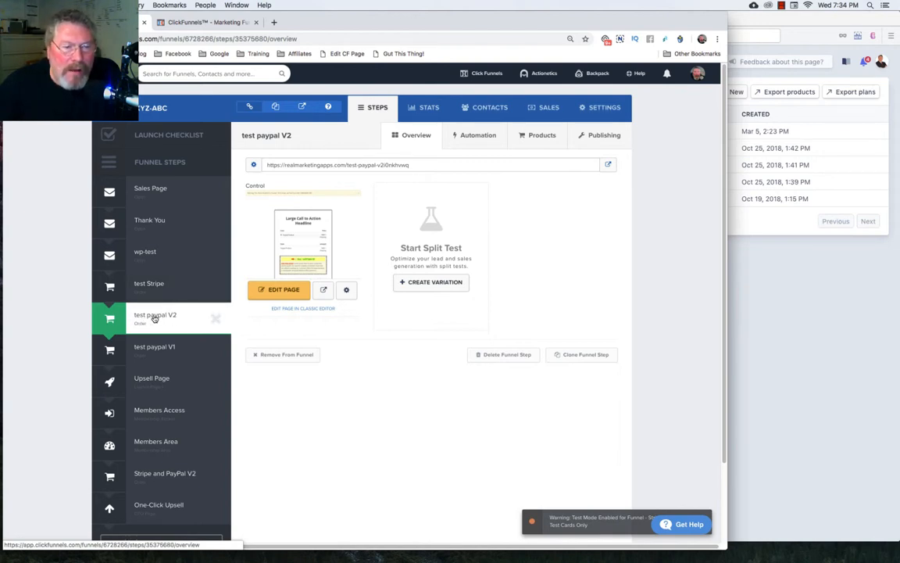
{"action": "mouse_move", "coordinate": [208, 318]}
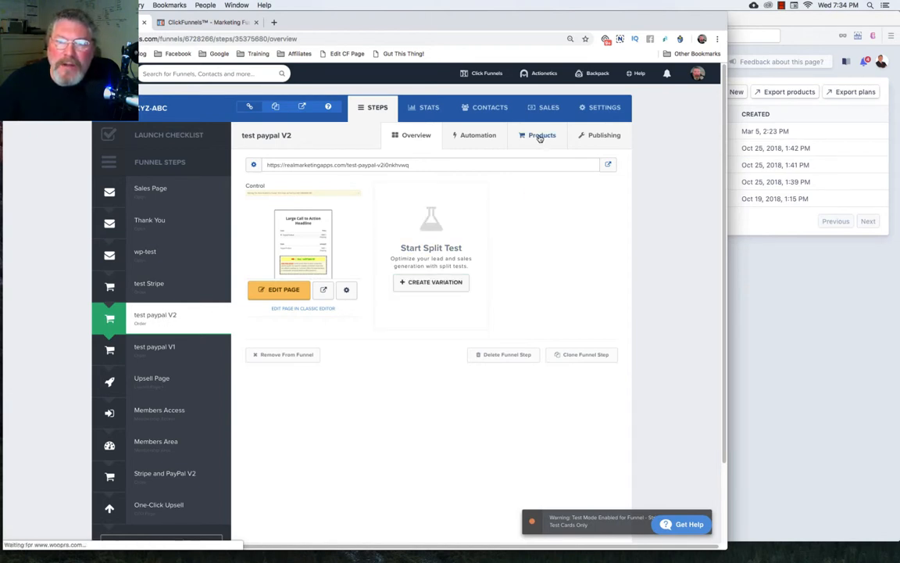
View the products attached to the test paypal V2 order step.
{"action": "left_click", "coordinate": [543, 135]}
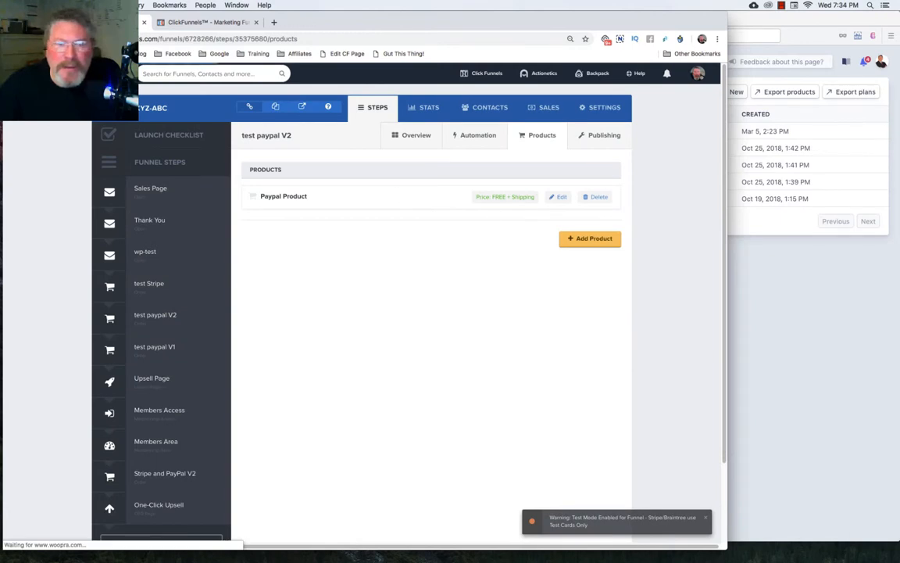
Edit the Paypal product: amount 47, price display "$1 Trial - $47 for 11 months".
{"action": "left_click", "coordinate": [558, 196]}
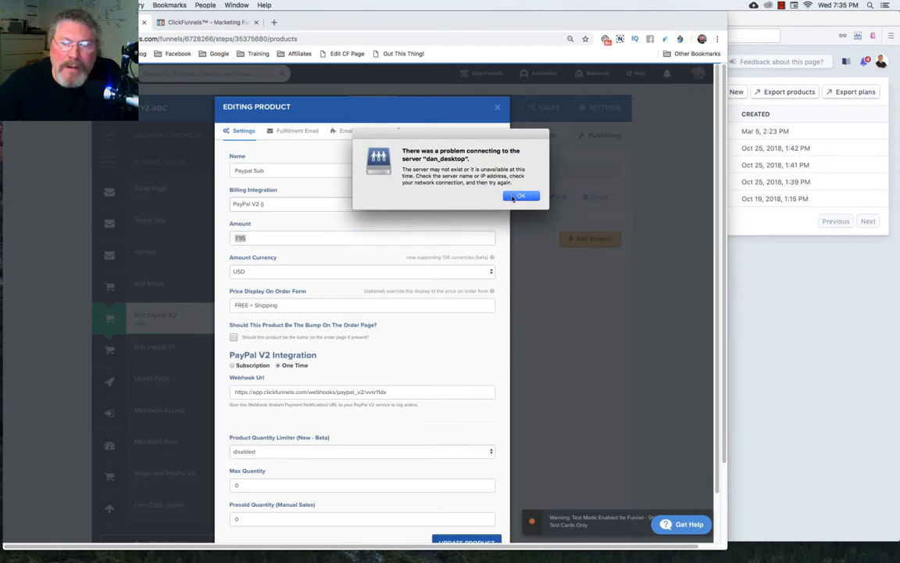
{"action": "left_click", "coordinate": [521, 195]}
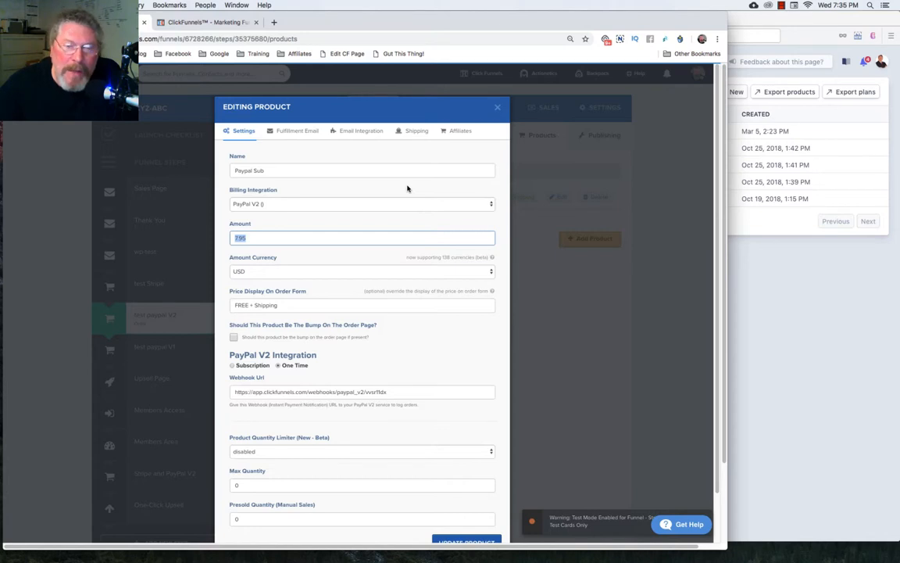
{"action": "mouse_move", "coordinate": [350, 218]}
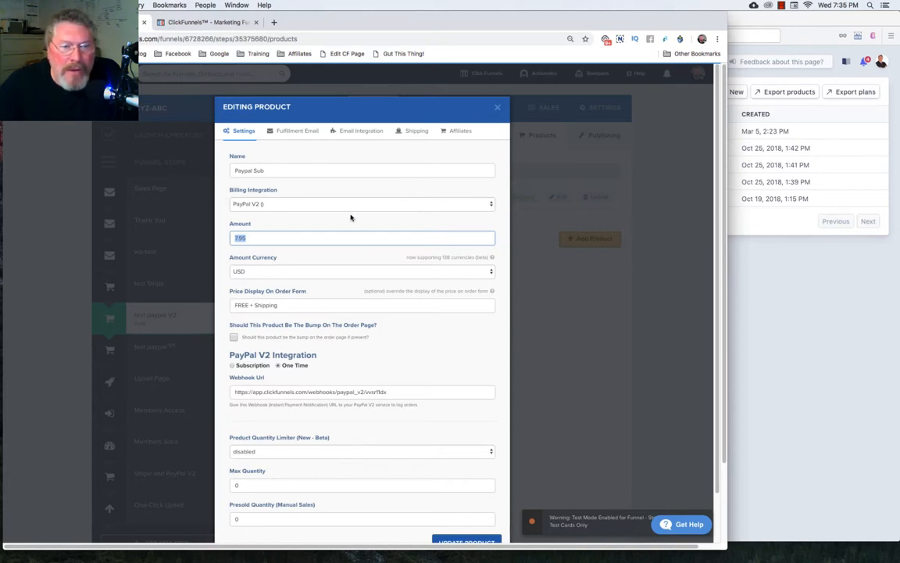
{"action": "mouse_move", "coordinate": [350, 192]}
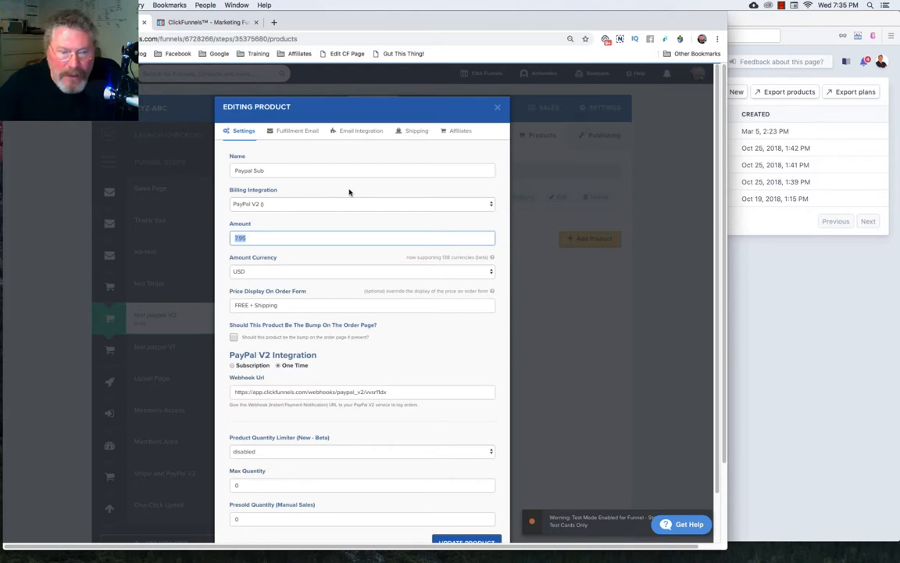
{"action": "type", "text": "47"}
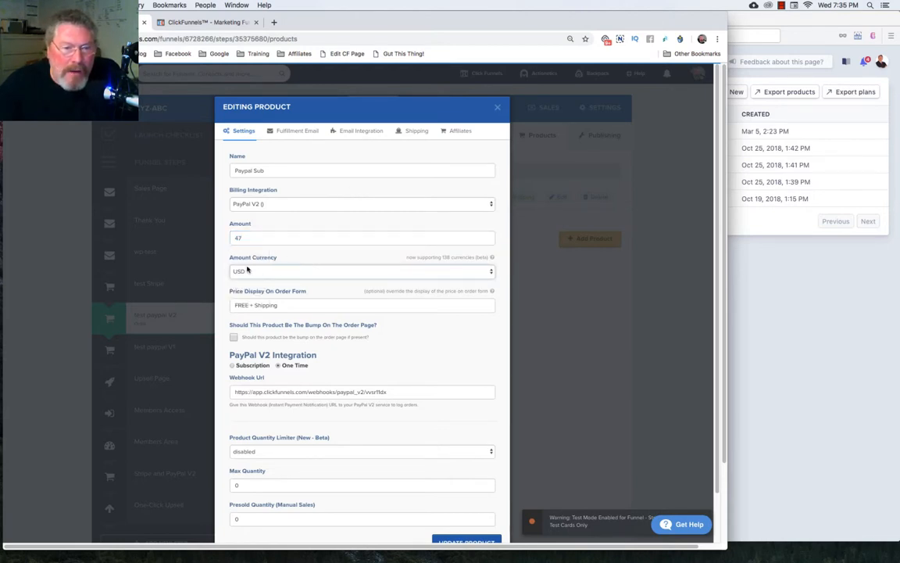
{"action": "left_click", "coordinate": [362, 305]}
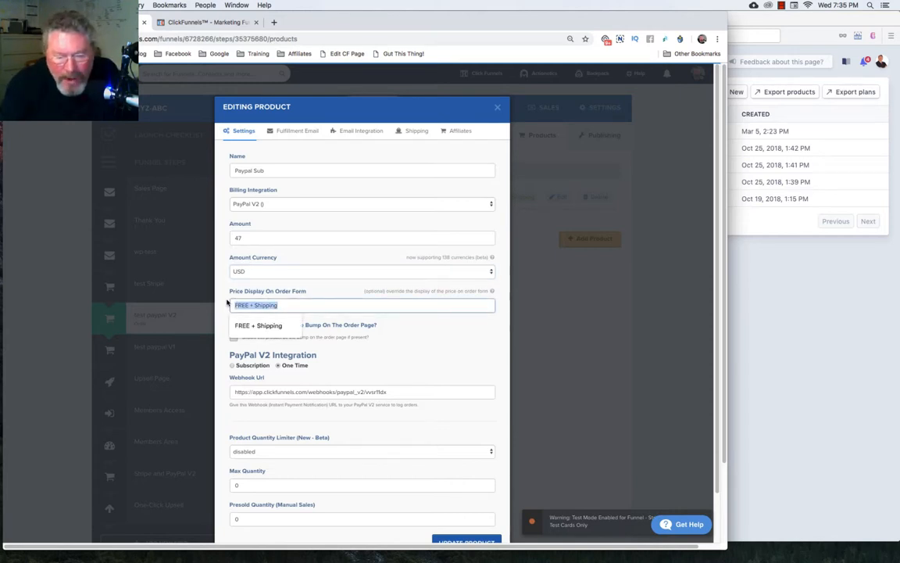
{"action": "type", "text": "$1"}
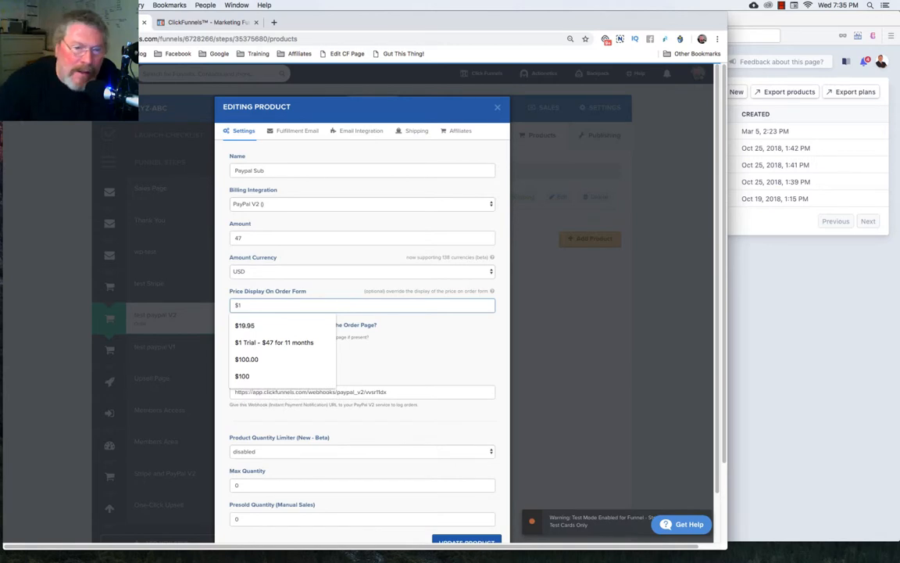
{"action": "left_click", "coordinate": [274, 342]}
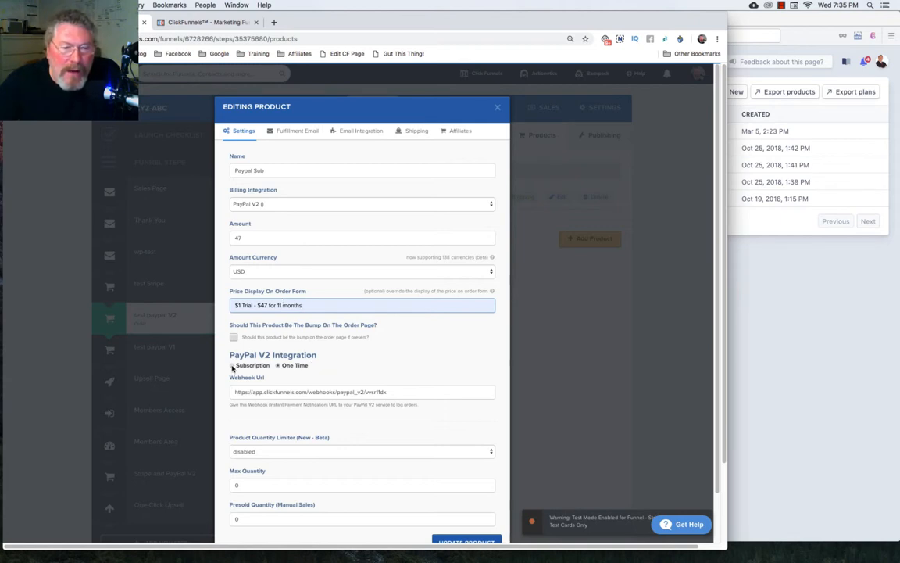
Switch the product to a monthly subscription with a 30-day trial.
{"action": "left_click", "coordinate": [231, 365]}
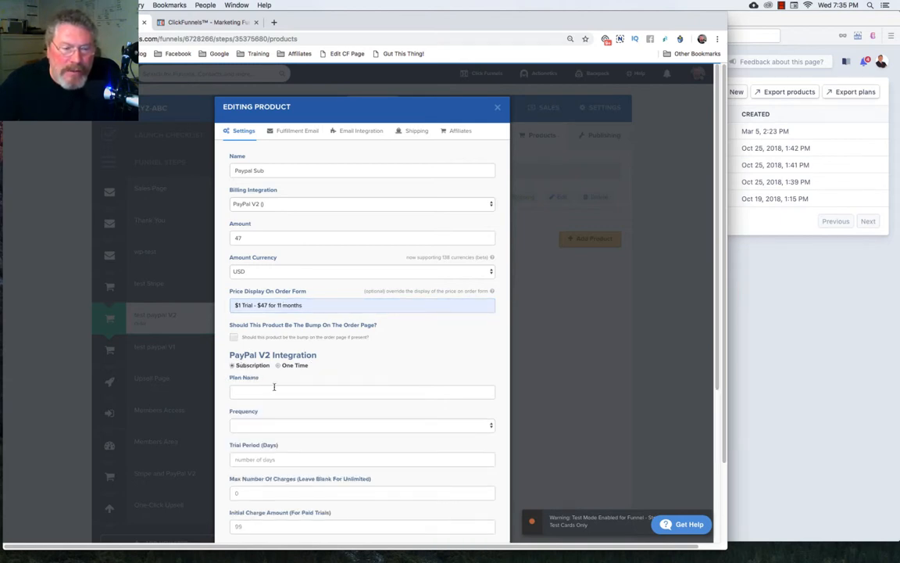
{"action": "left_click", "coordinate": [362, 391]}
{"action": "type", "text": "Trial-47/mo"}
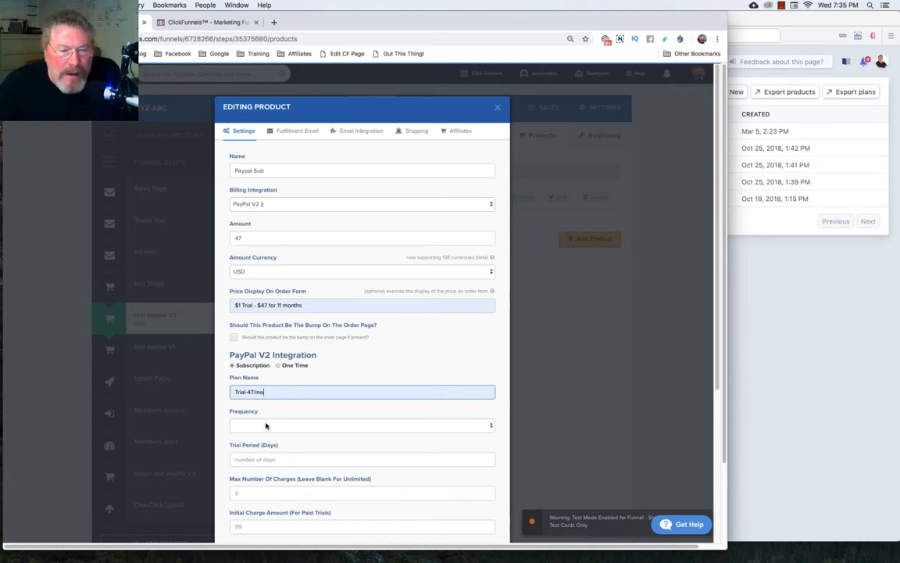
{"action": "left_click", "coordinate": [361, 425]}
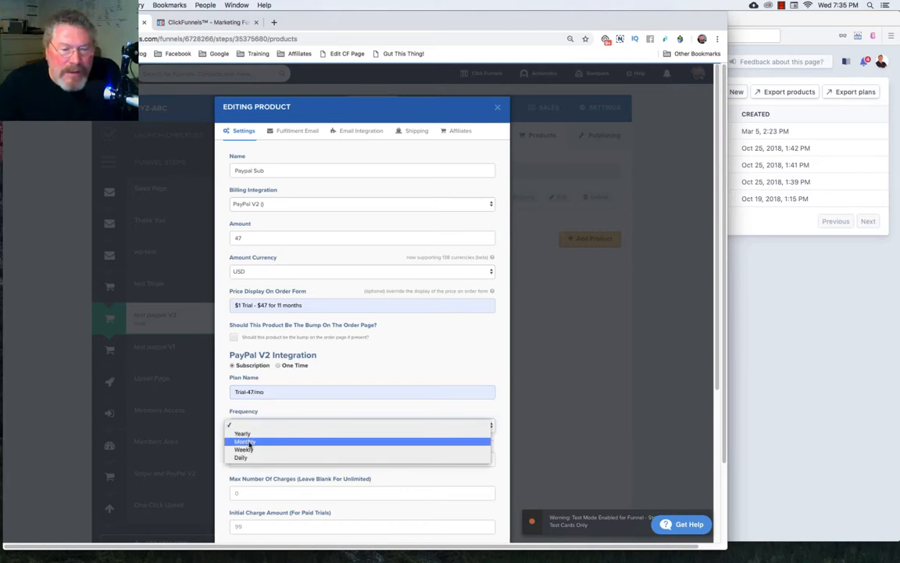
{"action": "left_click", "coordinate": [245, 442]}
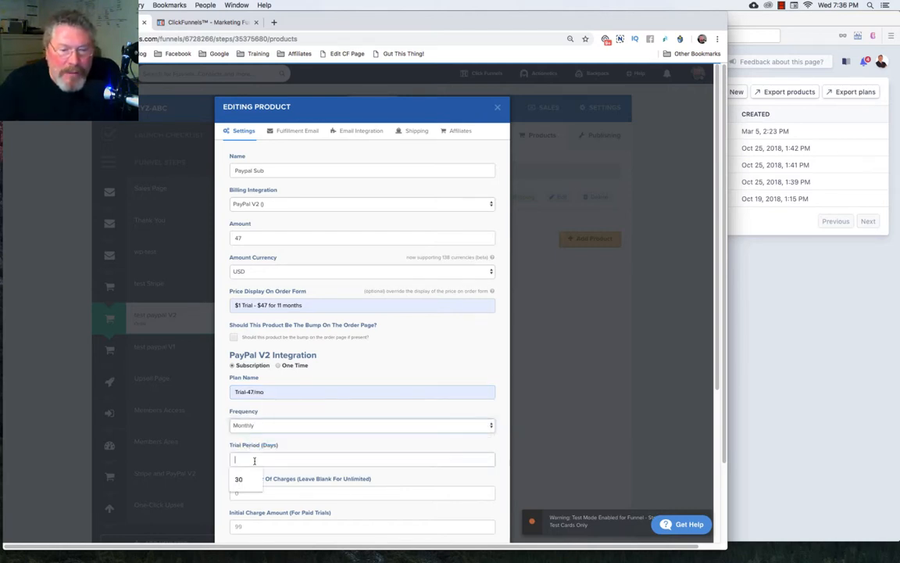
{"action": "type", "text": "30"}
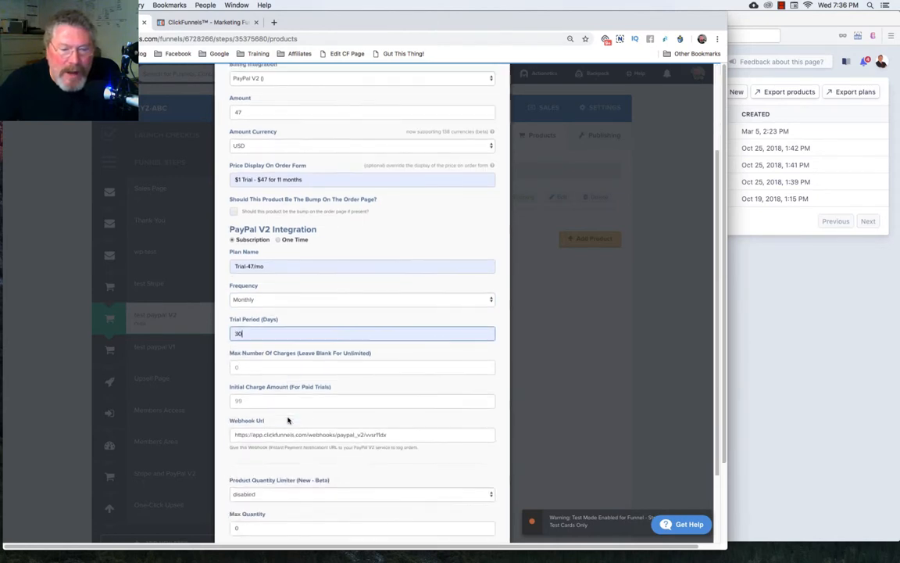
Limit the subscription to 12 charges with a $1 initial trial charge.
{"action": "scroll", "scroll_direction": "down", "scroll_amount": 3}
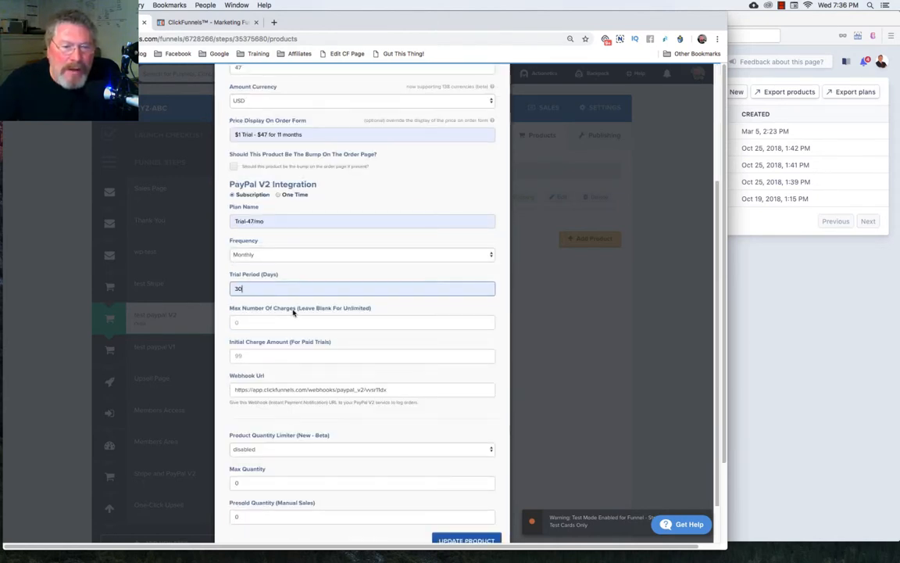
{"action": "type", "text": "12"}
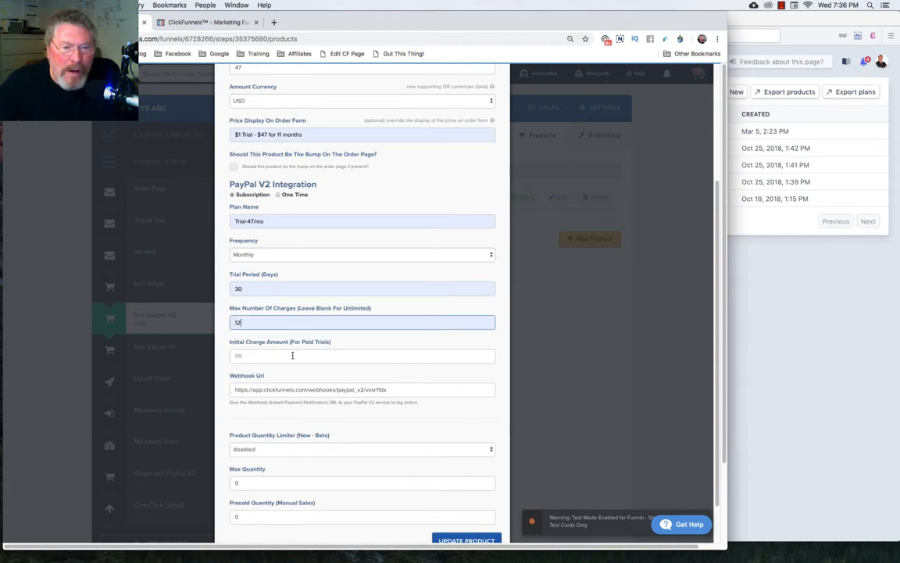
{"action": "left_click", "coordinate": [362, 356]}
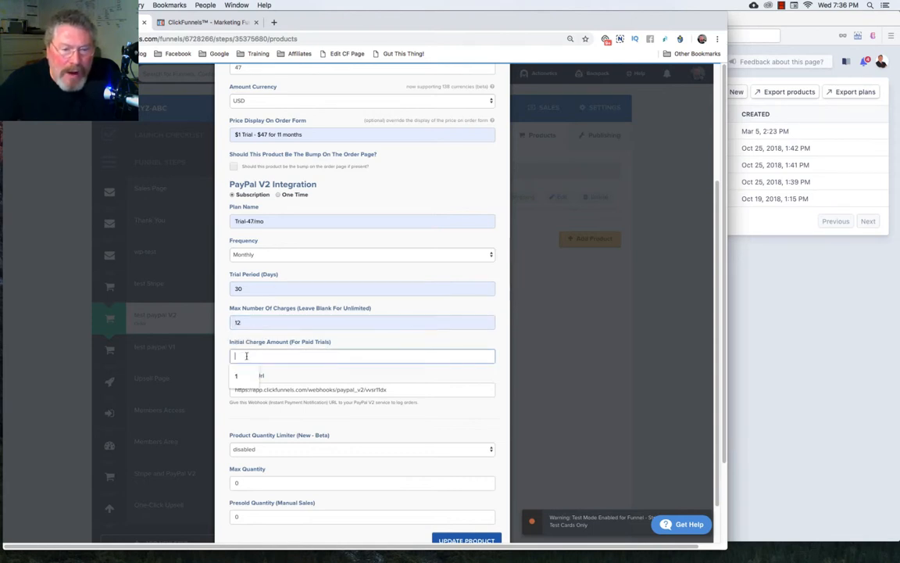
{"action": "type", "text": "1"}
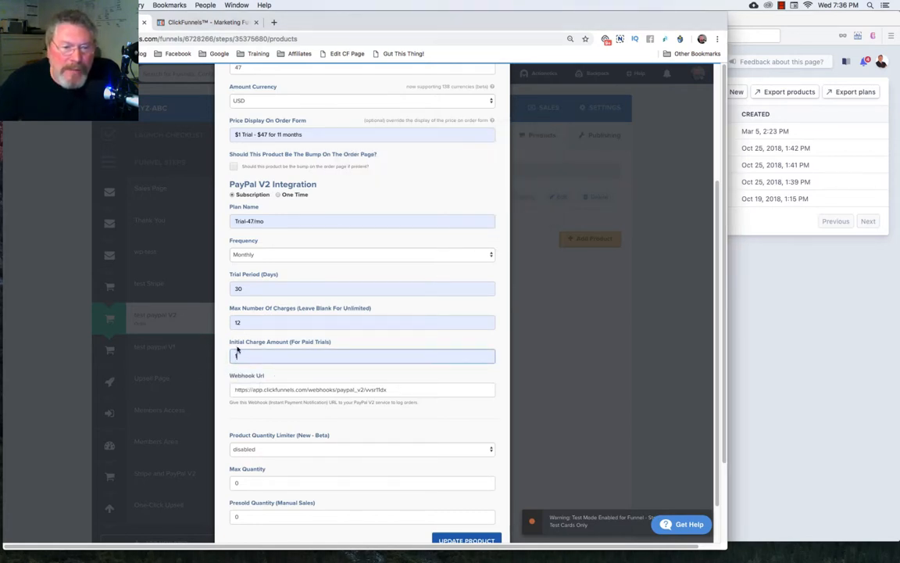
{"action": "type", "text": "1"}
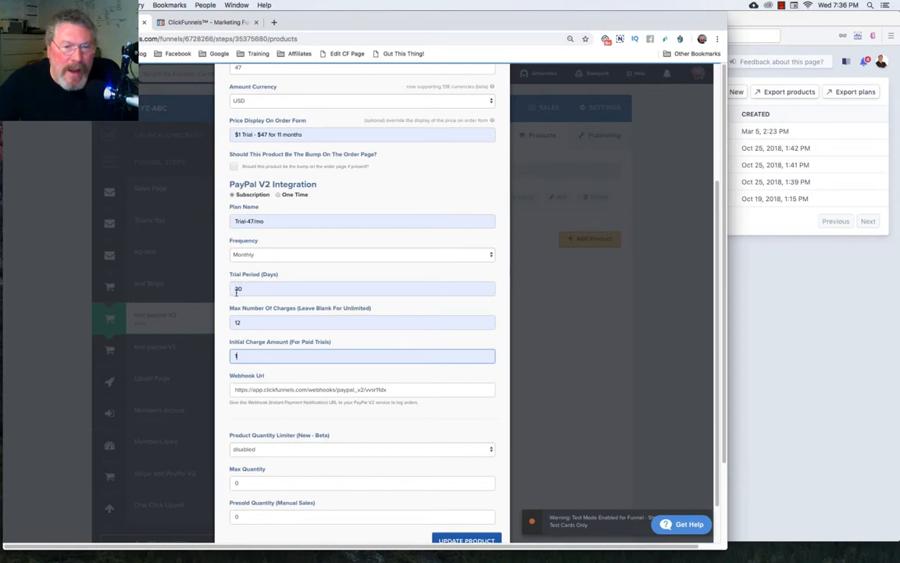
{"action": "scroll", "scroll_direction": "down", "scroll_amount": 3}
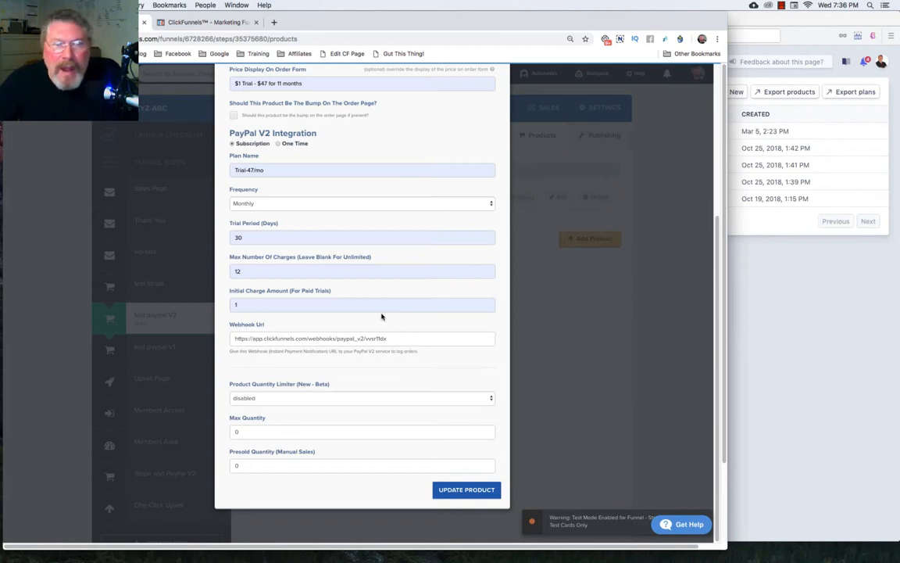
{"action": "mouse_move", "coordinate": [328, 323]}
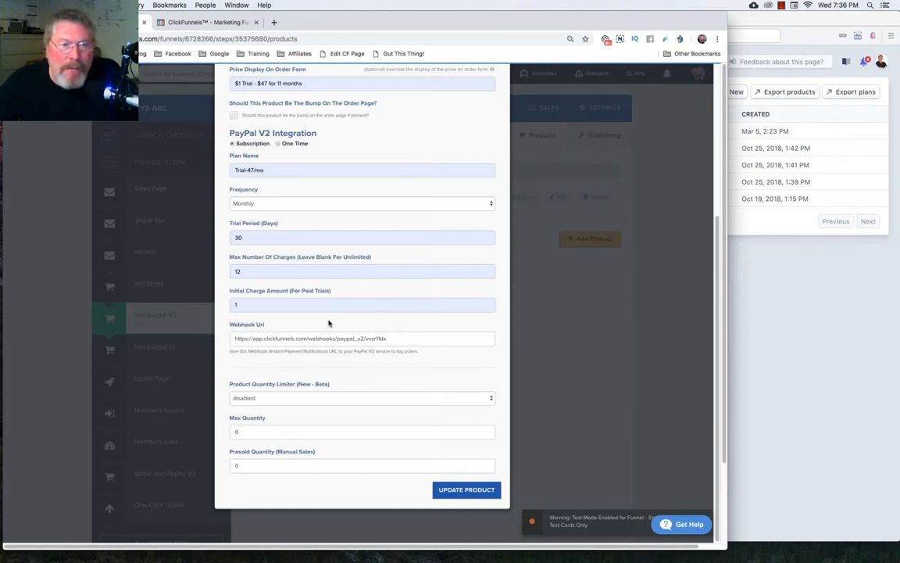
{"action": "mouse_move", "coordinate": [308, 287]}
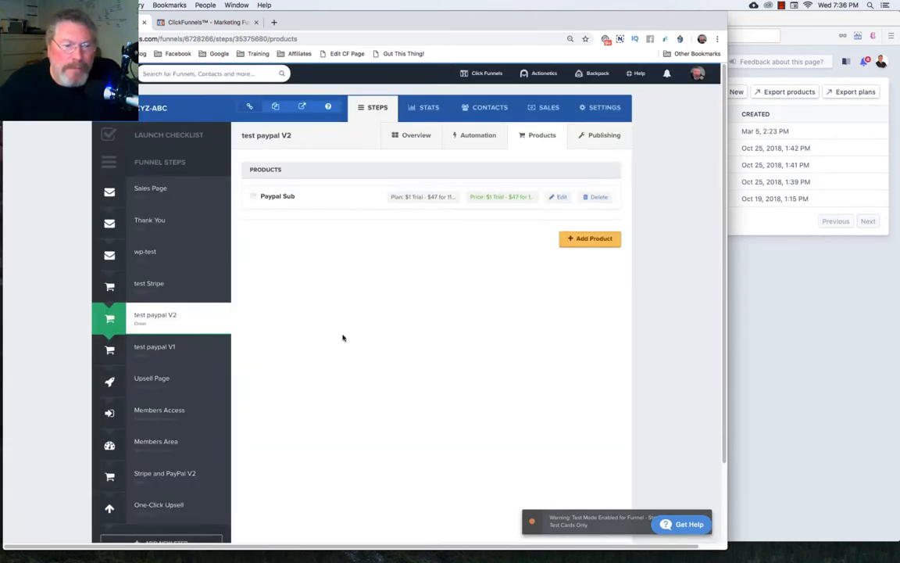
{"action": "mouse_move", "coordinate": [154, 349]}
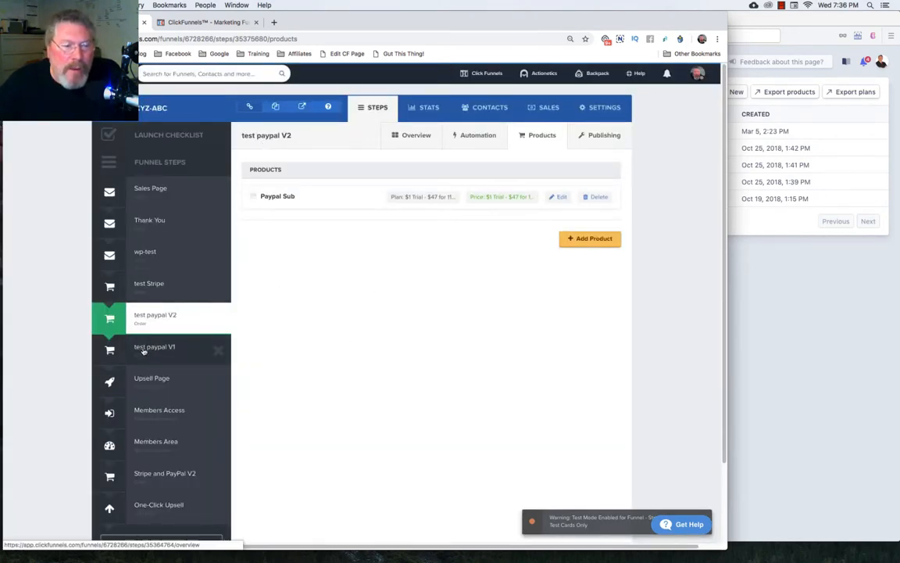
Go to the test paypal V1 step, then the funnel's settings showing Stripe account and test mode.
{"action": "left_click", "coordinate": [154, 347]}
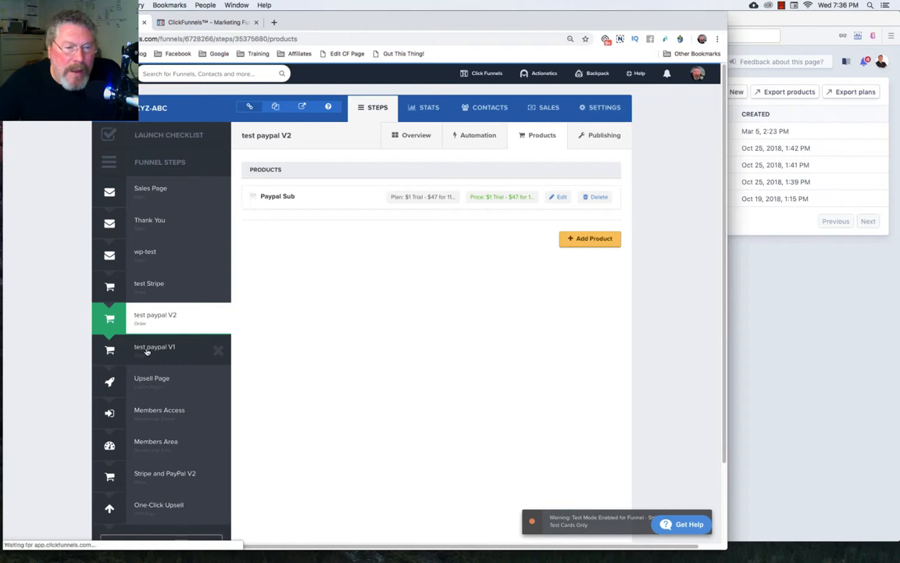
{"action": "left_click", "coordinate": [154, 349]}
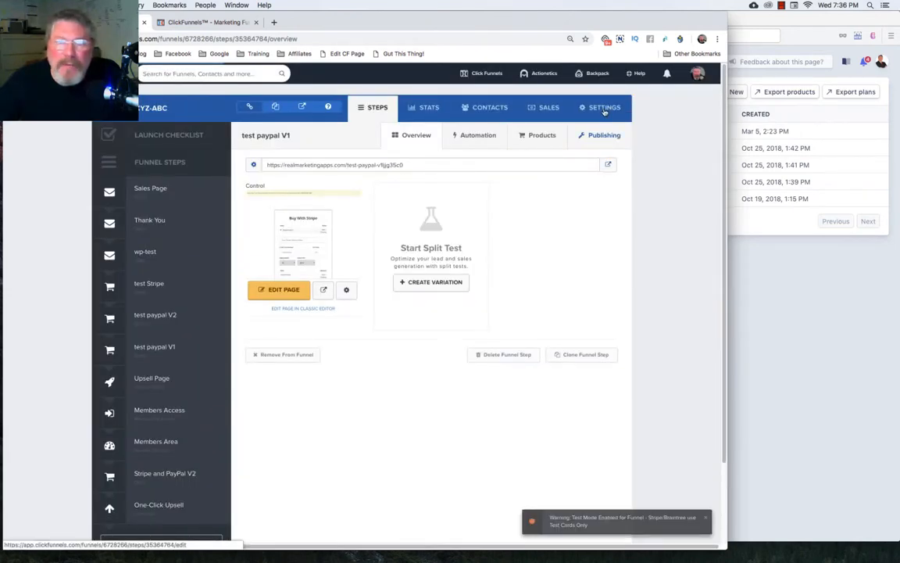
{"action": "left_click", "coordinate": [604, 107]}
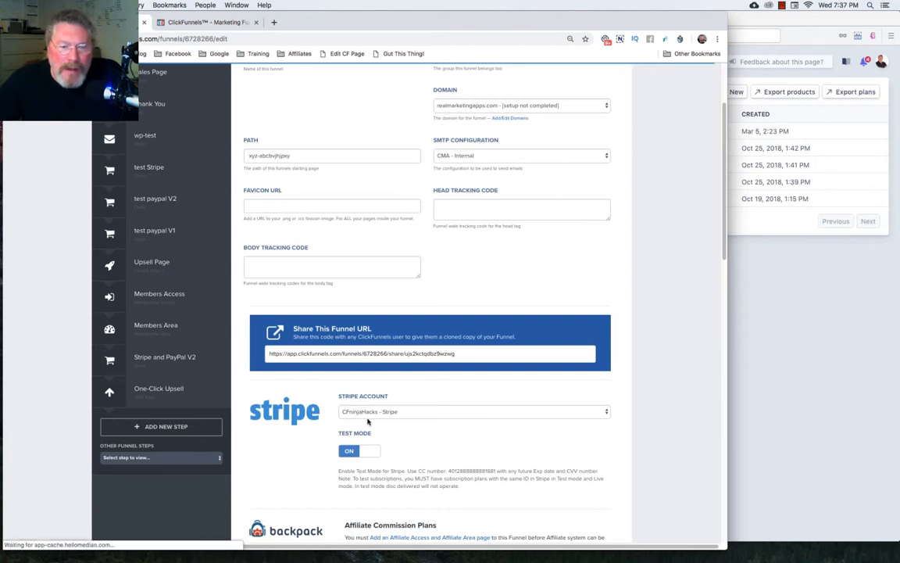
{"action": "scroll", "scroll_direction": "down", "scroll_amount": 3}
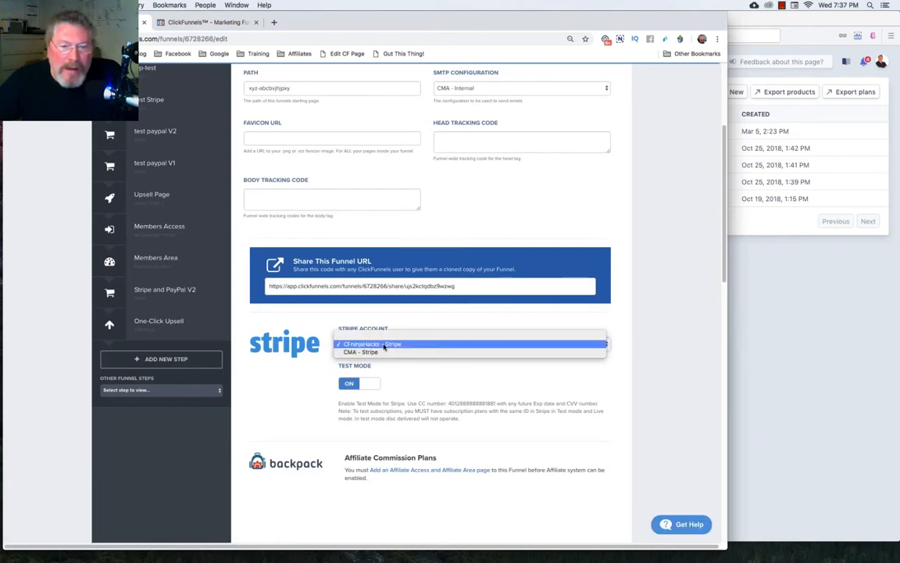
{"action": "left_click", "coordinate": [372, 344]}
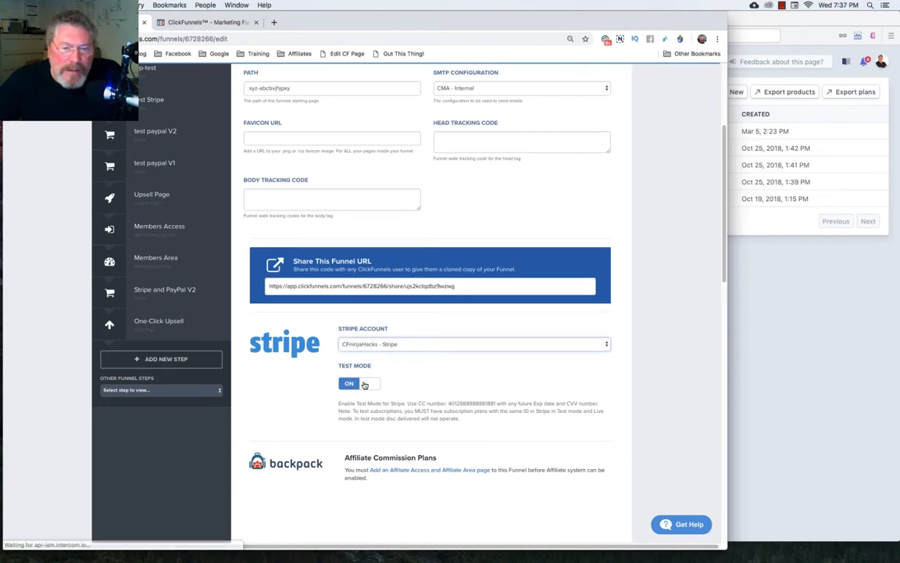
{"action": "scroll", "scroll_direction": "down", "scroll_amount": 3}
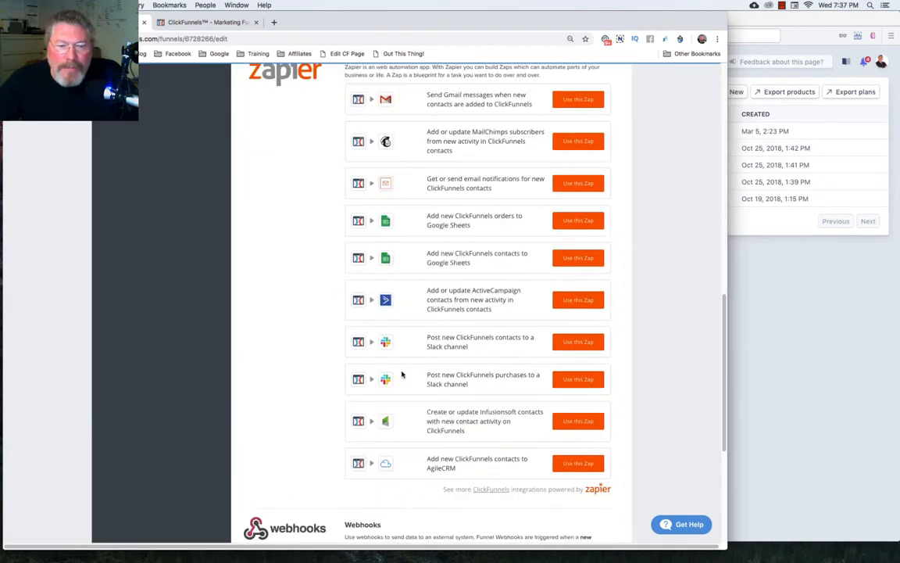
{"action": "scroll", "scroll_direction": "down", "scroll_amount": 3}
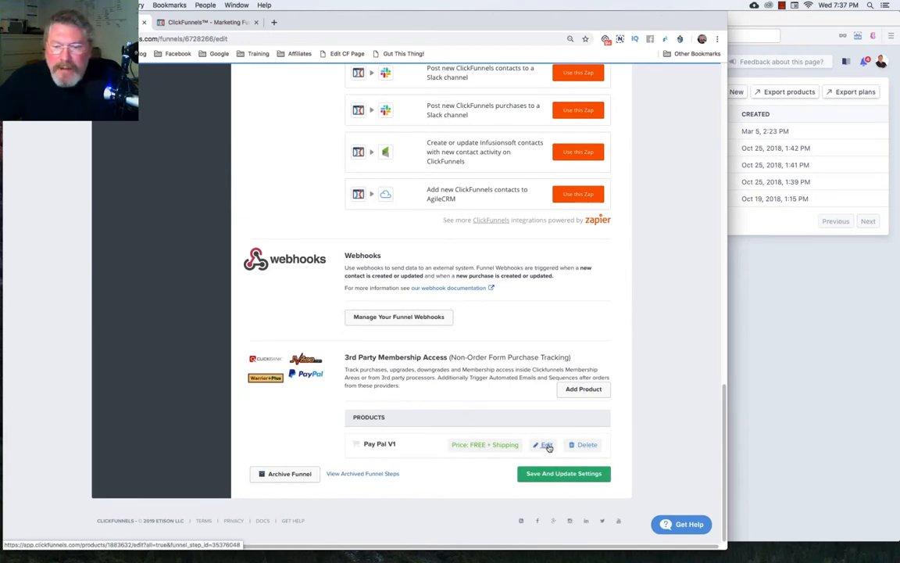
Edit Pay Pal V1: keep PayPal billing, amount 47, display "$1 Trial - $47 for 11 months".
{"action": "left_click", "coordinate": [543, 444]}
{"action": "type", "text": "PayPal Sub"}
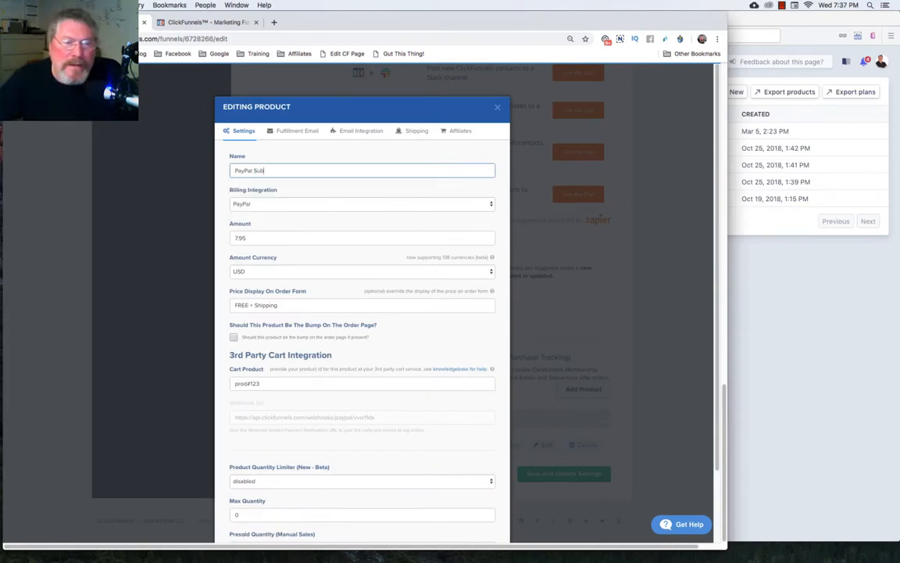
{"action": "left_click", "coordinate": [362, 204]}
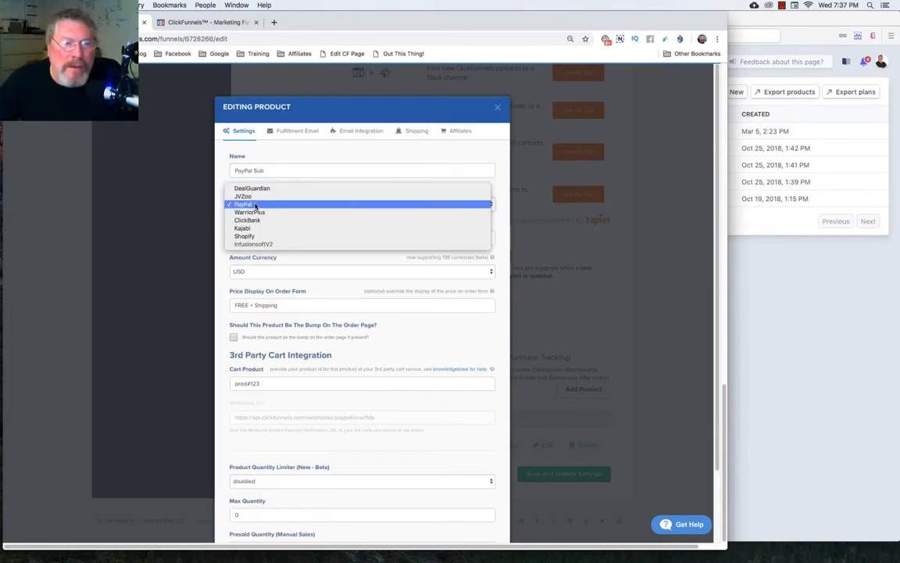
{"action": "left_click", "coordinate": [251, 204]}
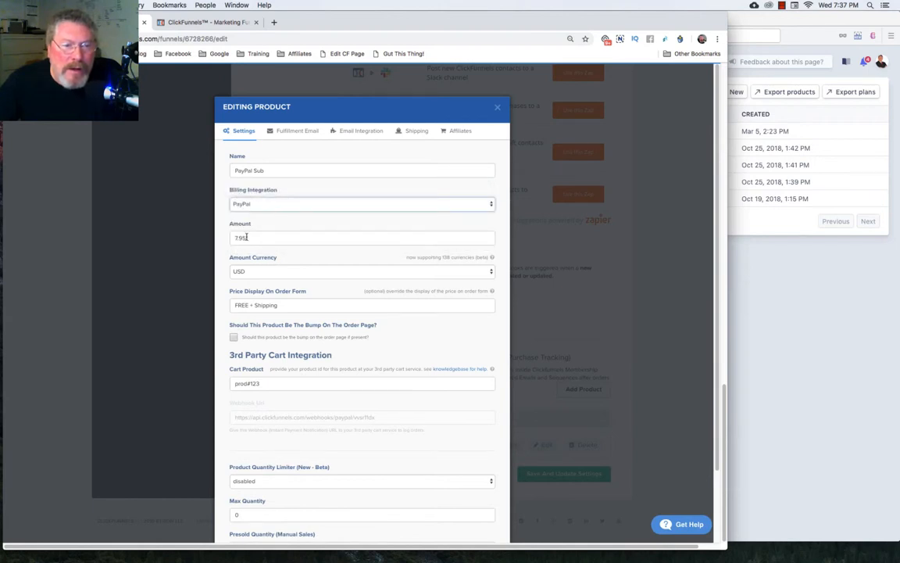
{"action": "type", "text": "47"}
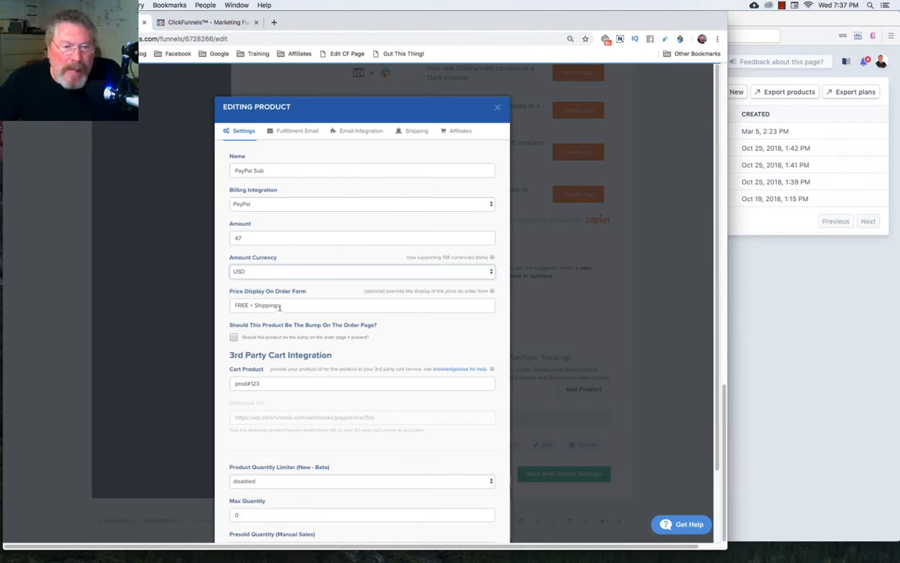
{"action": "left_click", "coordinate": [362, 304]}
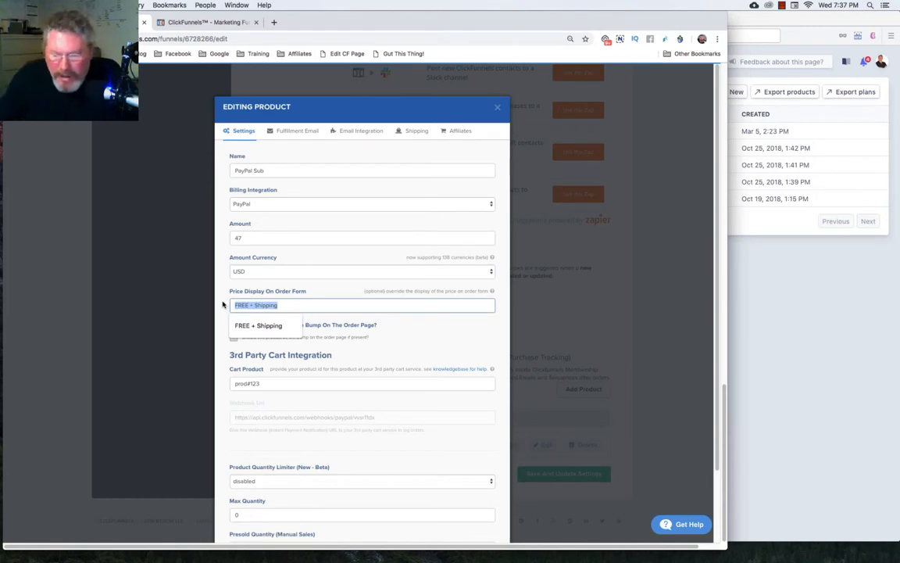
{"action": "type", "text": "$1"}
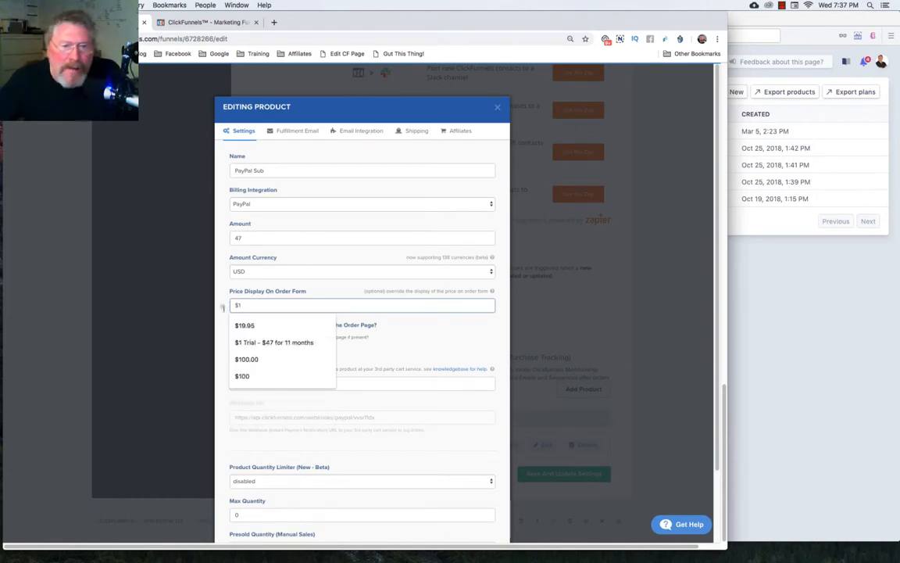
{"action": "left_click", "coordinate": [274, 343]}
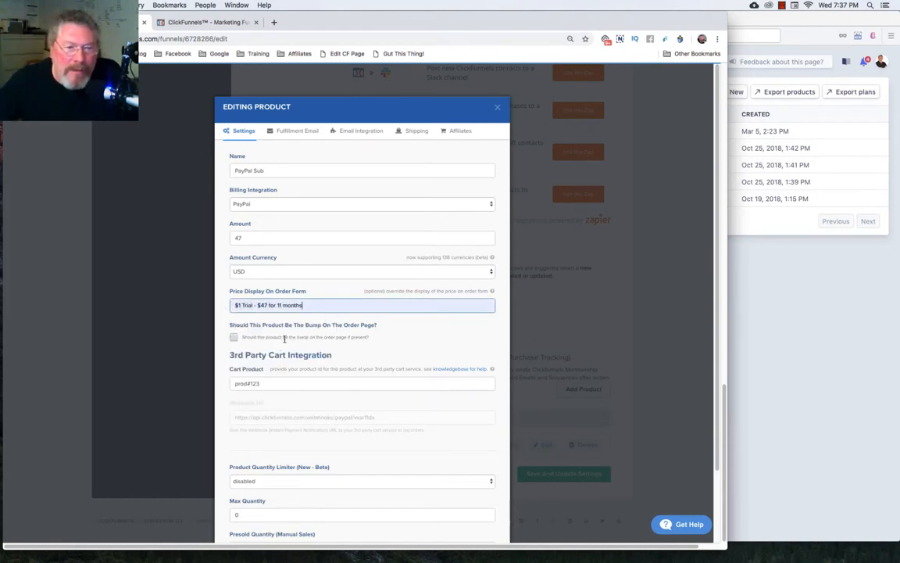
Set the cart product ID to paypal-sub and save the product.
{"action": "left_click", "coordinate": [362, 383]}
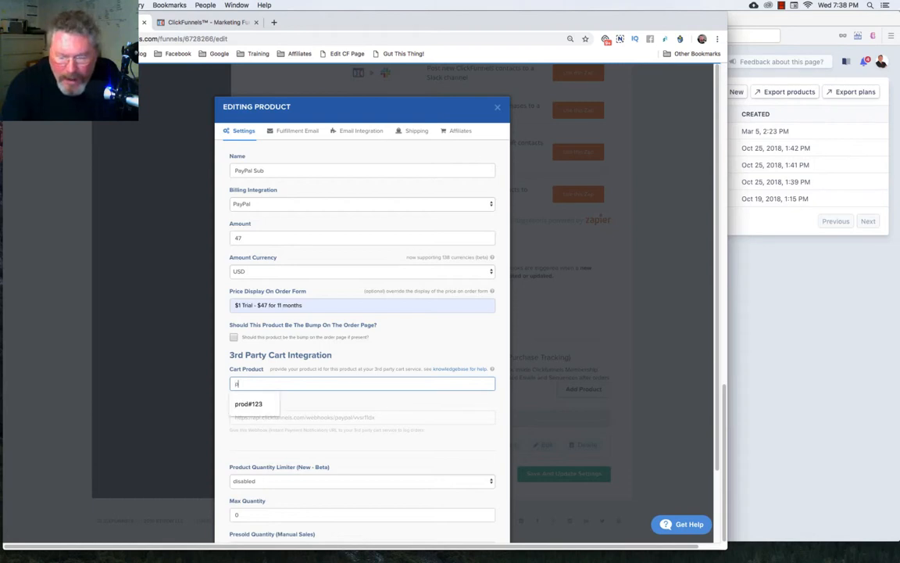
{"action": "type", "text": "paypal-sub"}
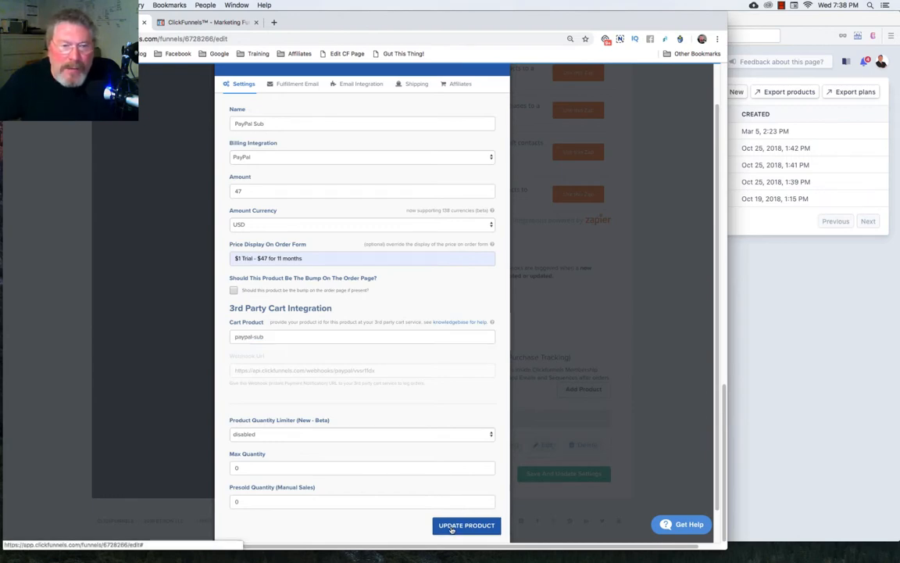
{"action": "left_click", "coordinate": [313, 18]}
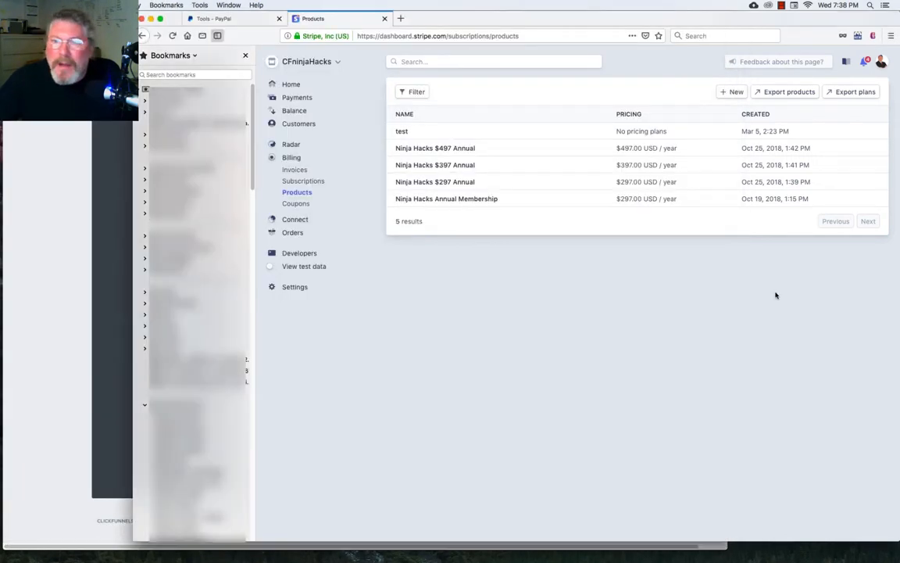
From PayPal's Tools menu, open the PayPal buttons tool to make a new button.
{"action": "left_click", "coordinate": [211, 18]}
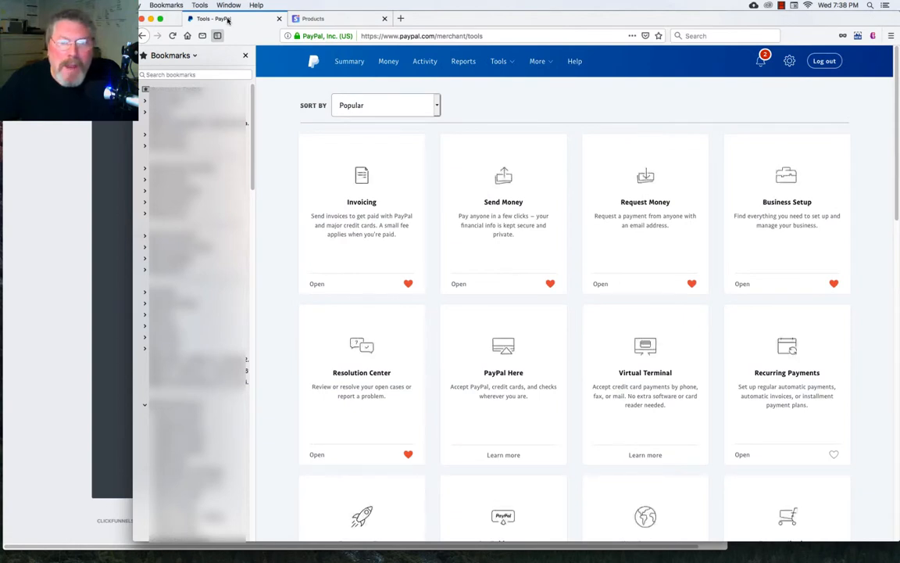
{"action": "left_click", "coordinate": [498, 61]}
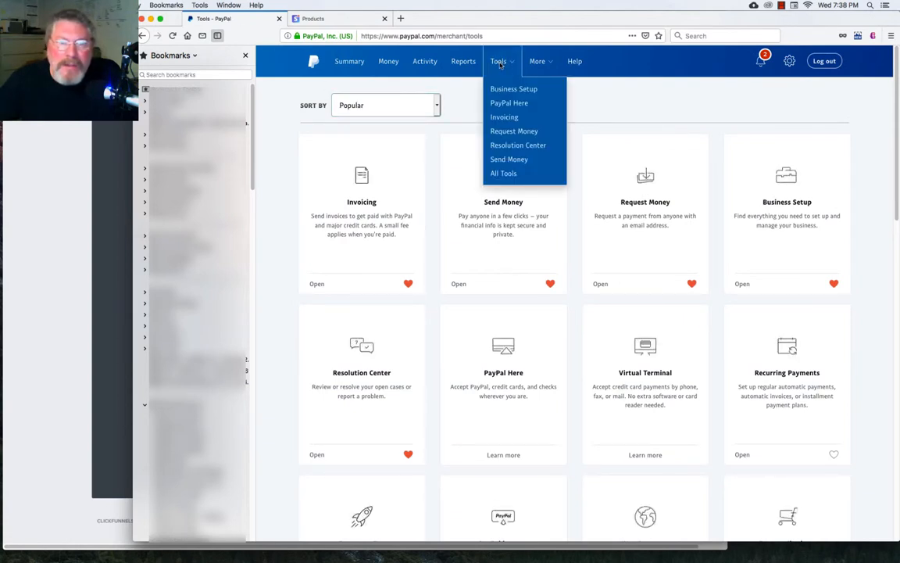
{"action": "mouse_move", "coordinate": [503, 173]}
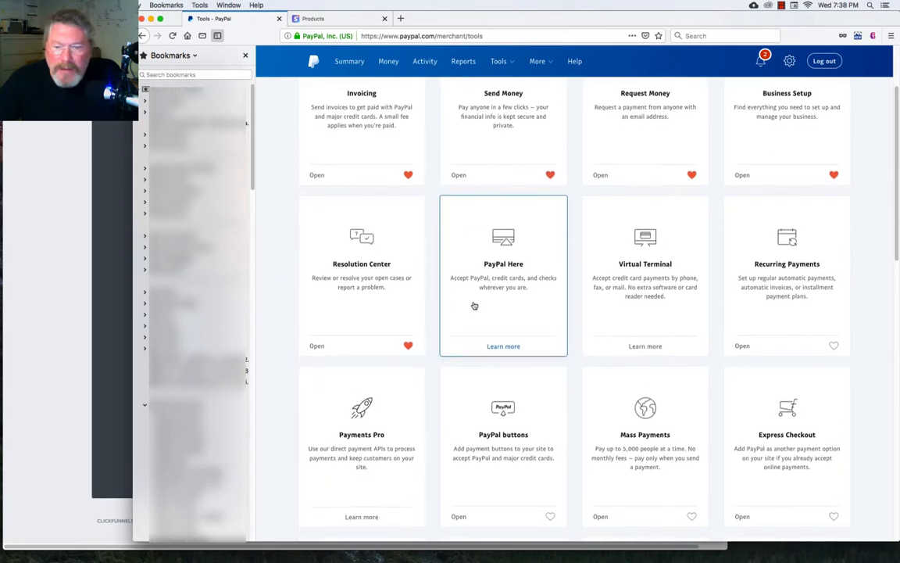
{"action": "scroll", "scroll_direction": "down", "scroll_amount": 3}
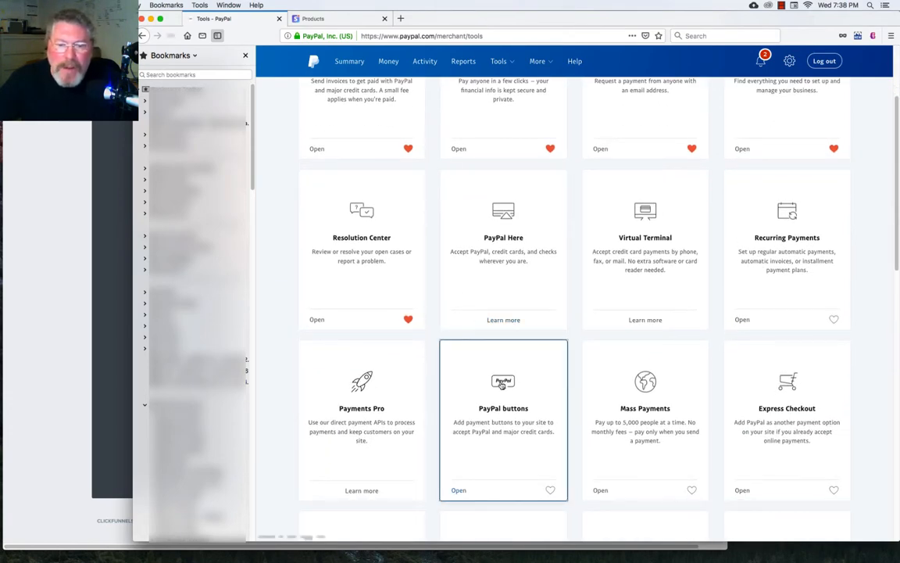
{"action": "left_click", "coordinate": [459, 490]}
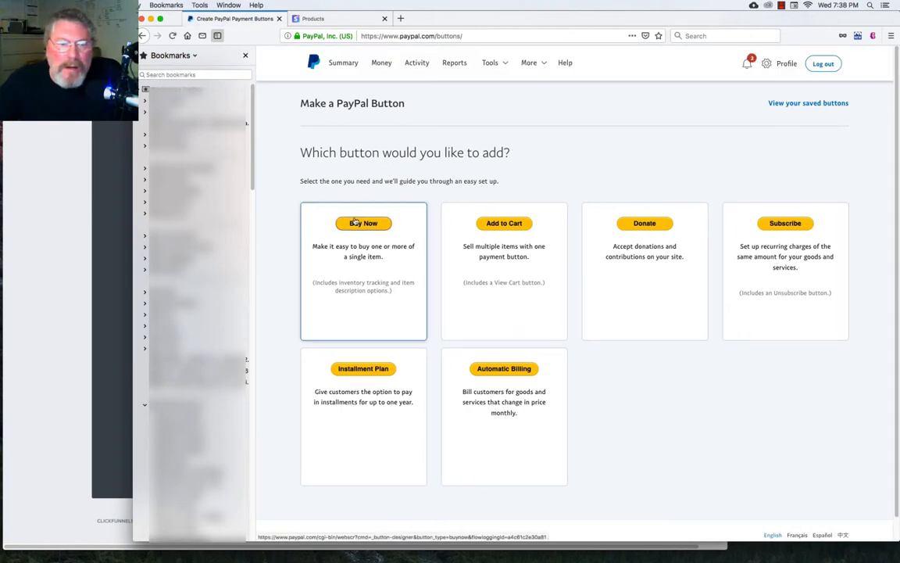
Create a Subscriptions button named "PayPal Subscription - 47" with subscription ID paypal-sub.
{"action": "left_click", "coordinate": [785, 223]}
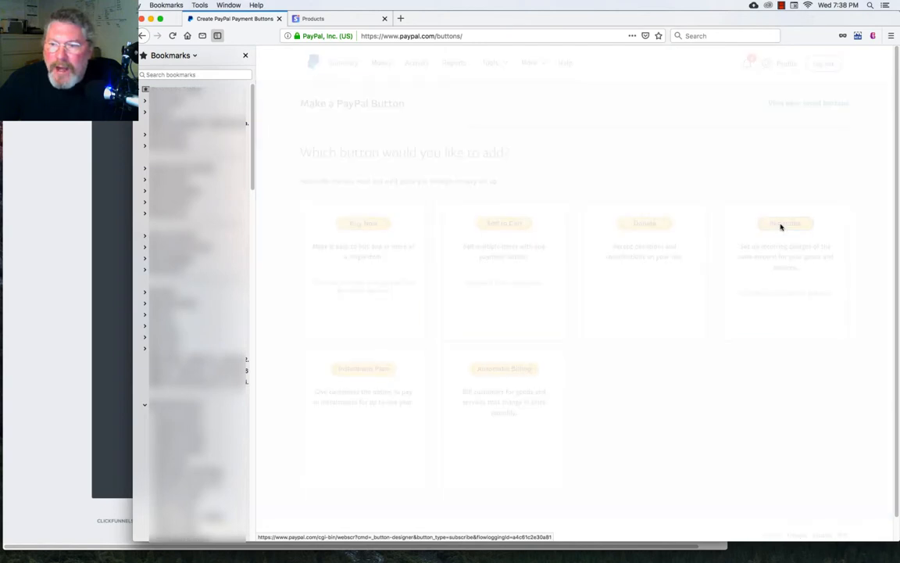
{"action": "left_click", "coordinate": [785, 223]}
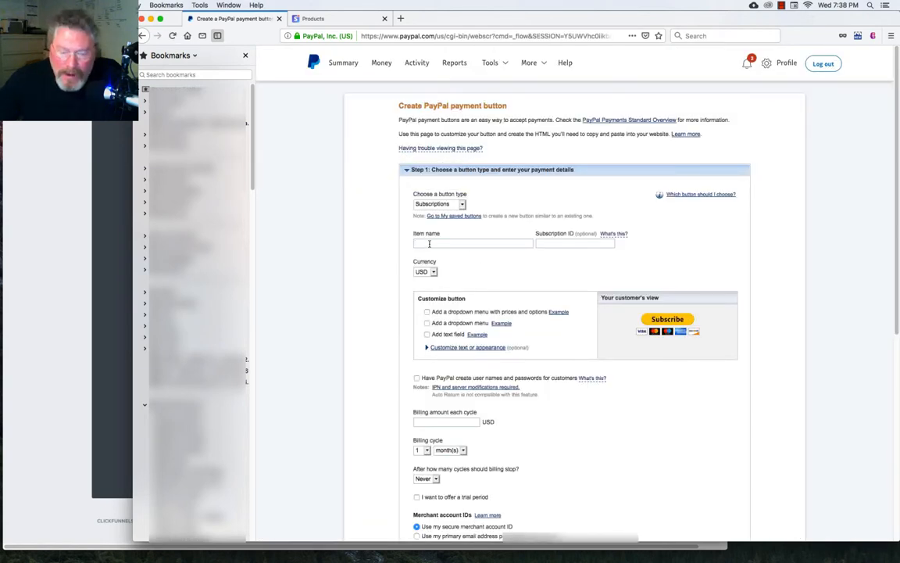
{"action": "type", "text": "Pay"}
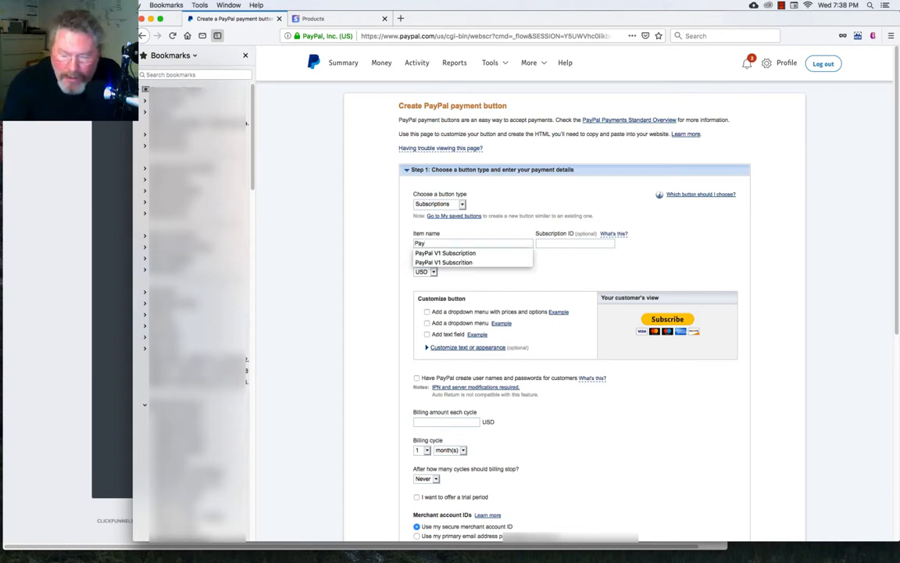
{"action": "type", "text": "PayPal Subscription - 47"}
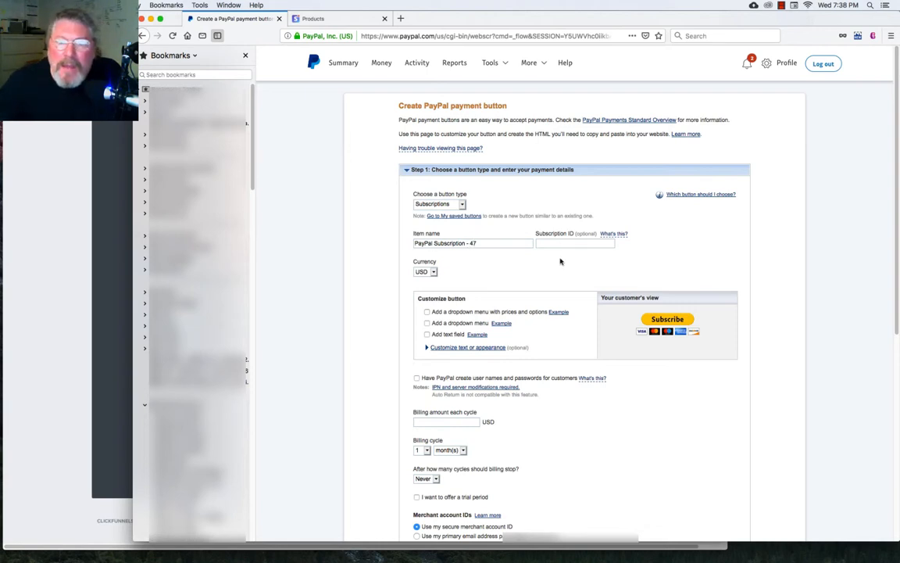
{"action": "left_click", "coordinate": [575, 243]}
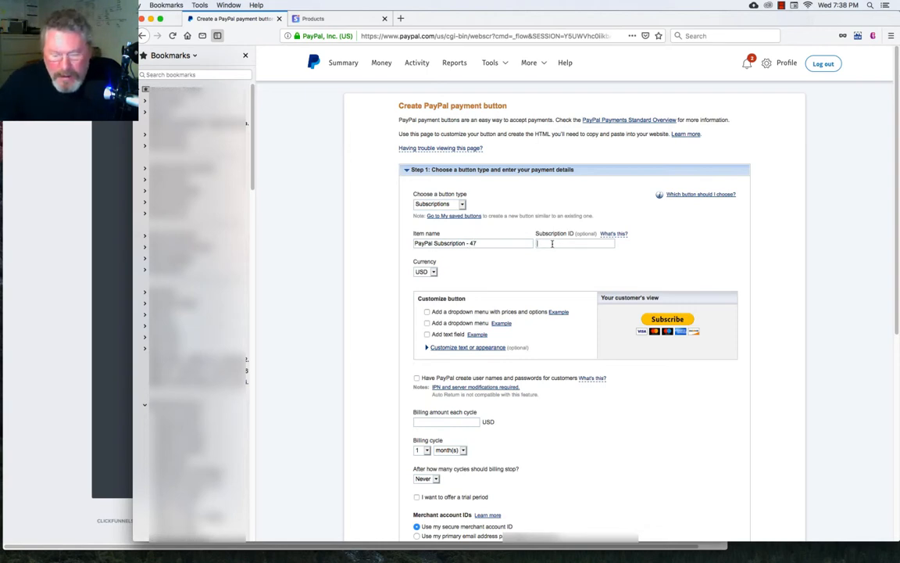
{"action": "type", "text": "paypal-sub"}
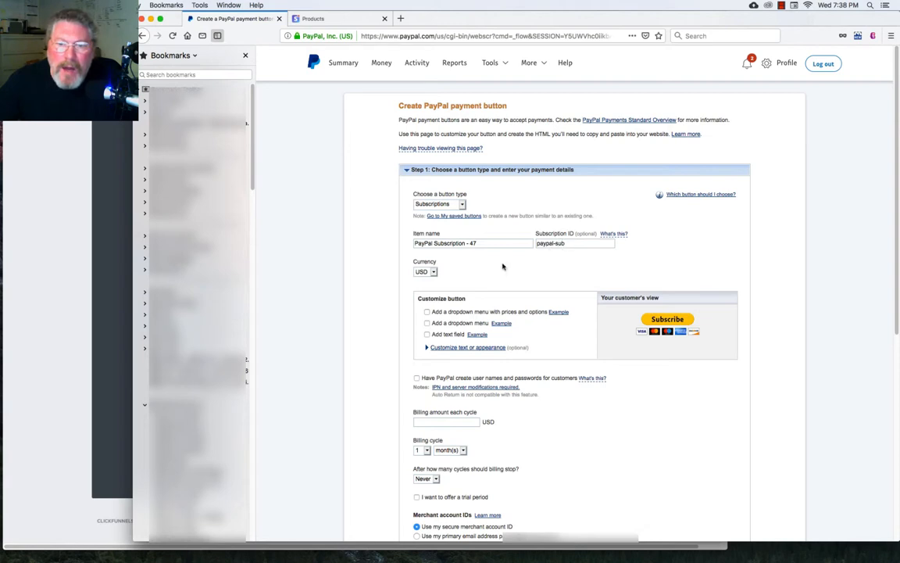
Bill 47 USD every 1 month, stopping after 12 cycles.
{"action": "scroll", "scroll_direction": "down", "scroll_amount": 3}
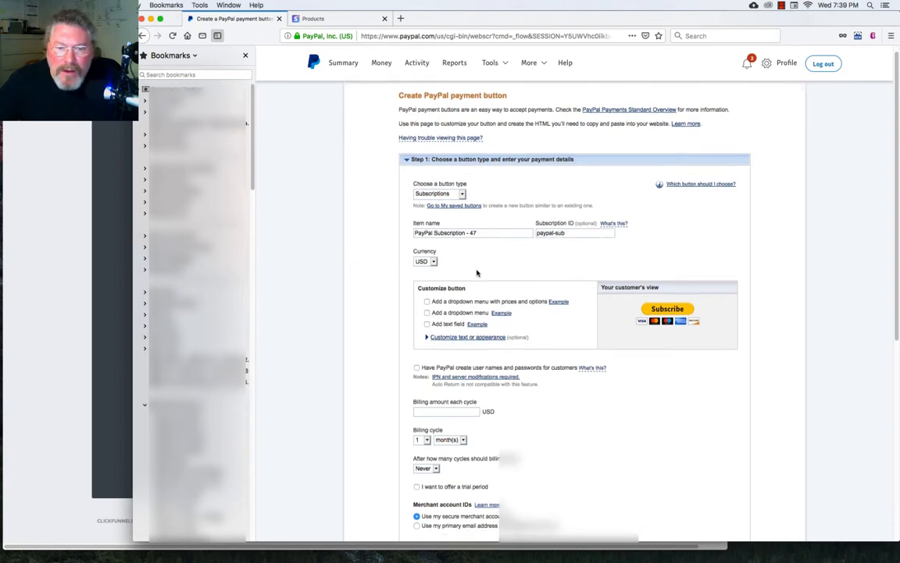
{"action": "scroll", "scroll_direction": "down", "scroll_amount": 3}
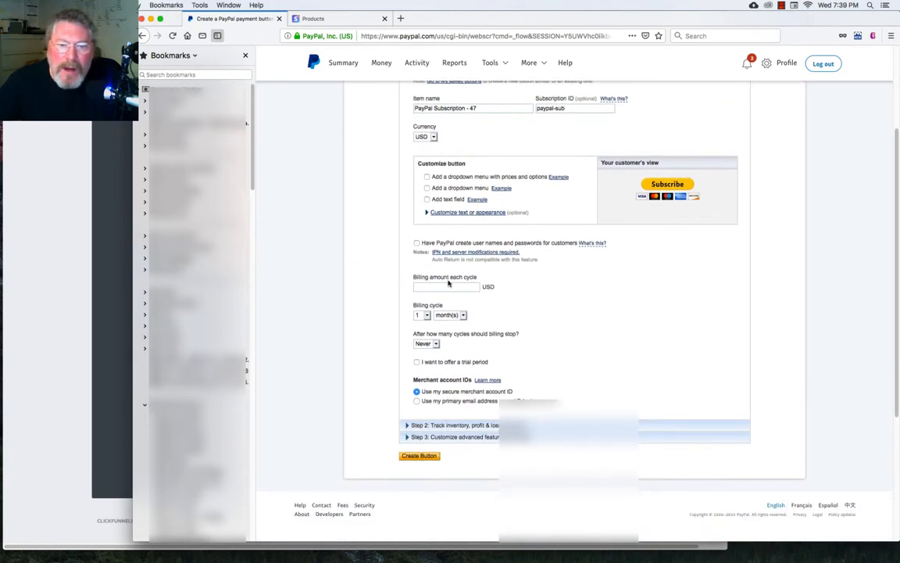
{"action": "left_click", "coordinate": [445, 286]}
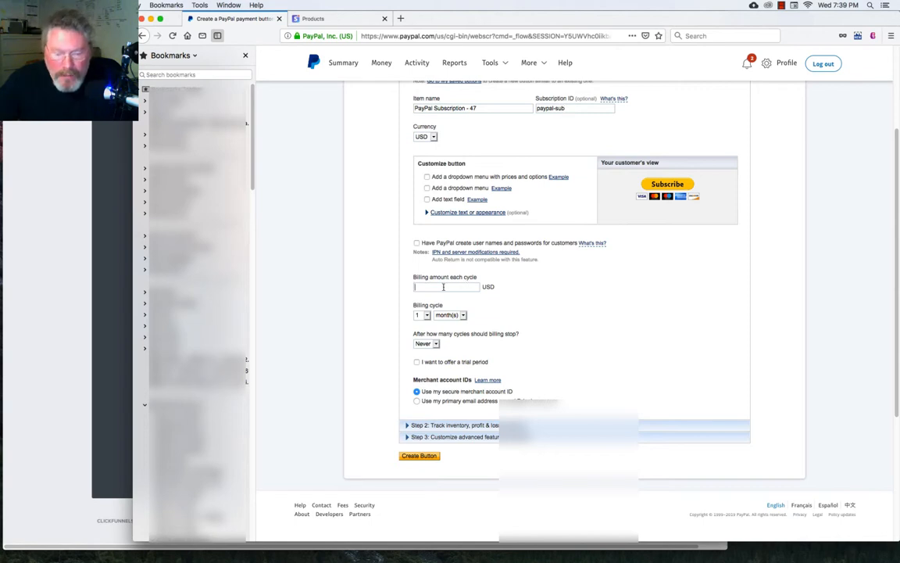
{"action": "type", "text": "47"}
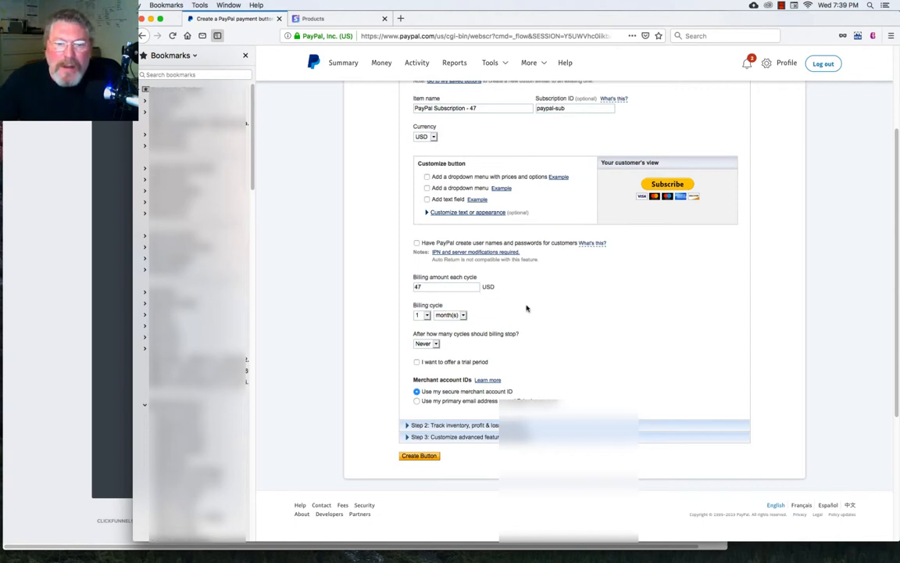
{"action": "left_click", "coordinate": [422, 315]}
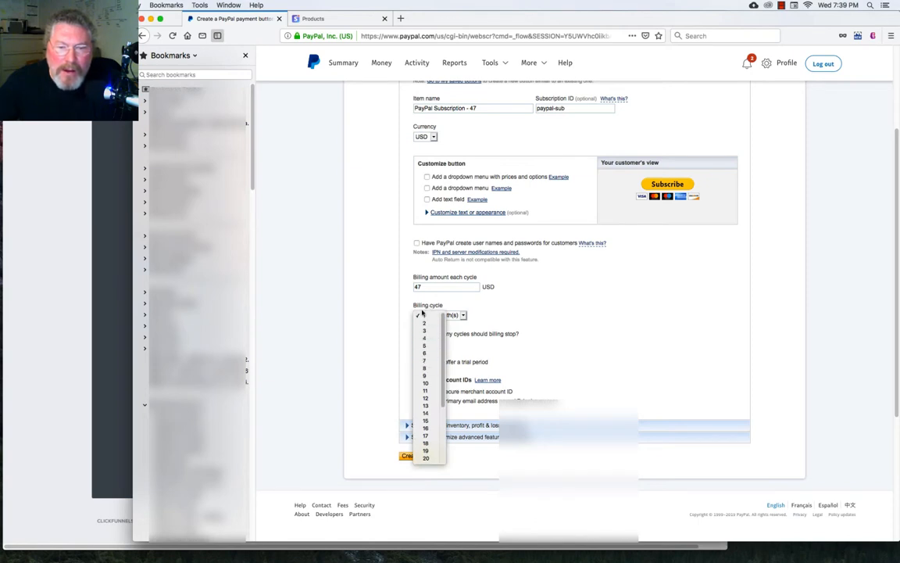
{"action": "left_click", "coordinate": [424, 315]}
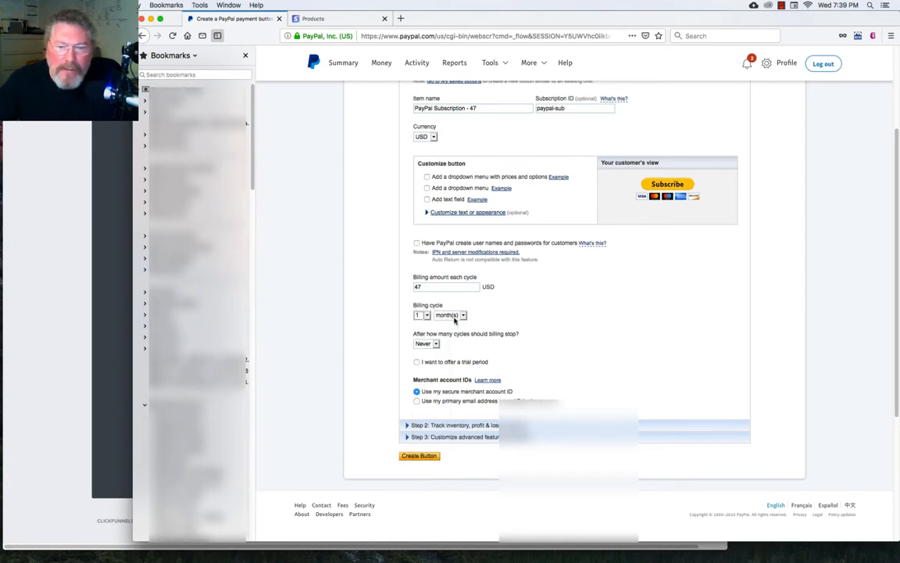
{"action": "left_click", "coordinate": [450, 315]}
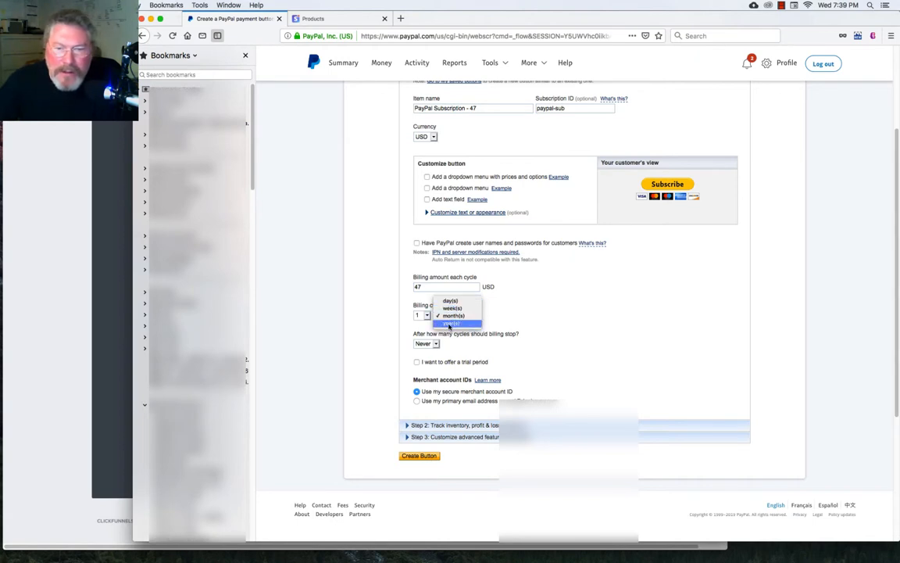
{"action": "mouse_move", "coordinate": [451, 315]}
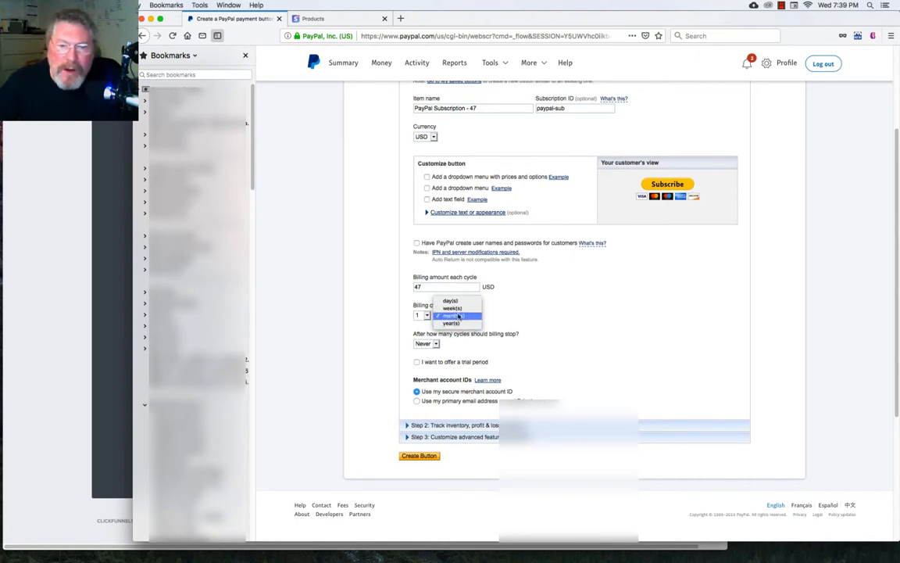
{"action": "left_click", "coordinate": [449, 315]}
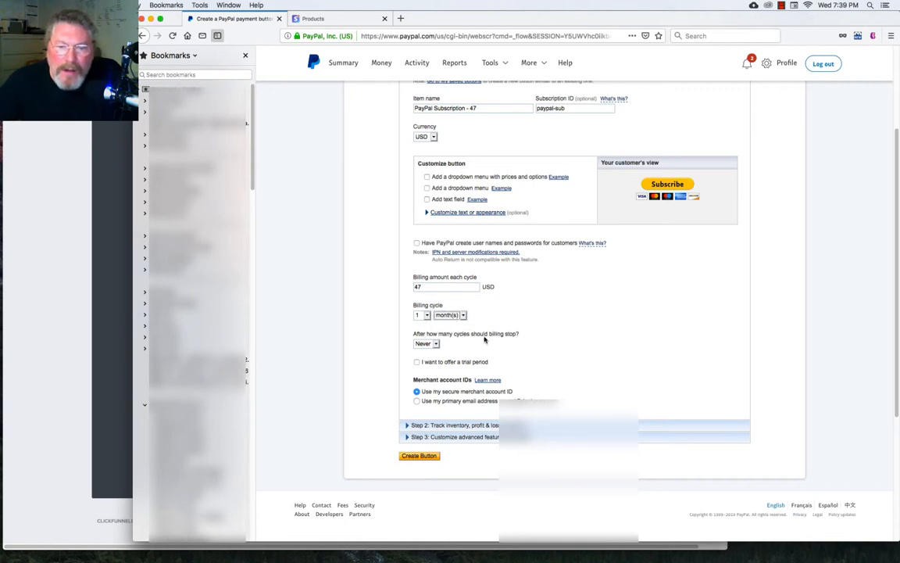
{"action": "mouse_move", "coordinate": [438, 348]}
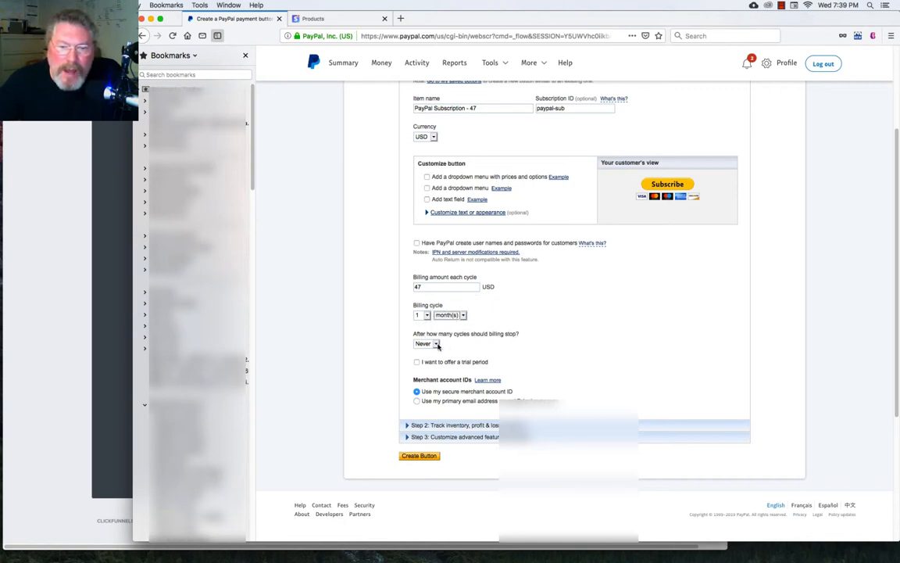
{"action": "left_click", "coordinate": [425, 344]}
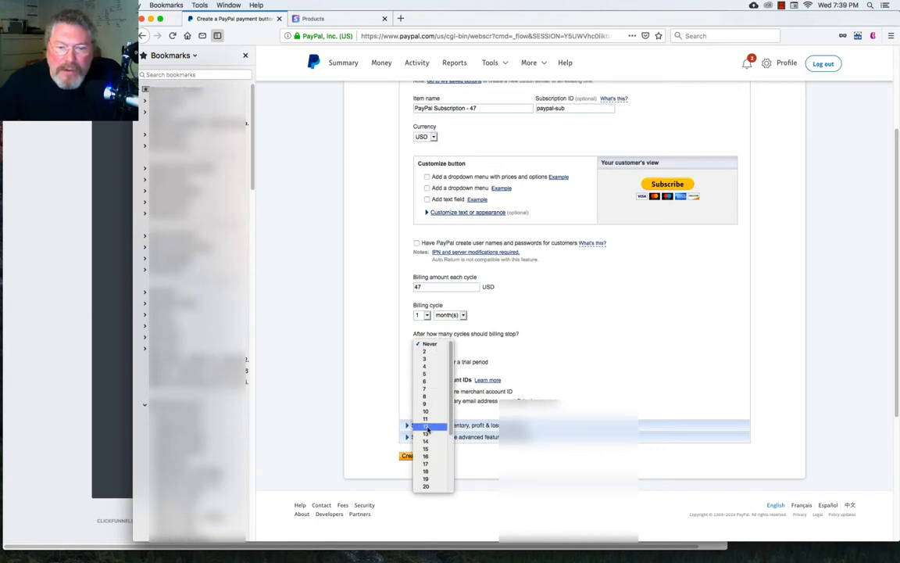
{"action": "left_click", "coordinate": [425, 426]}
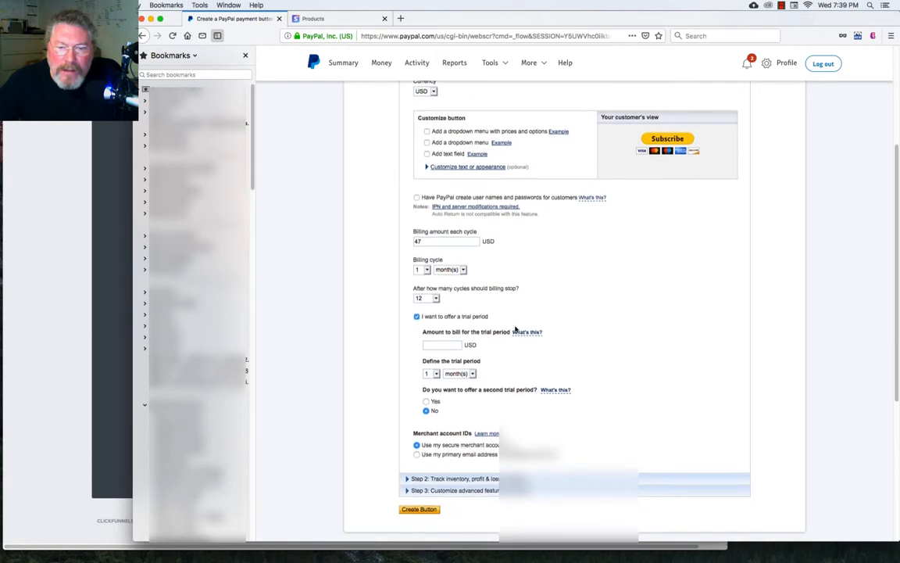
Add a trial period charging 1 USD for 1 month.
{"action": "scroll", "scroll_direction": "down", "scroll_amount": 3}
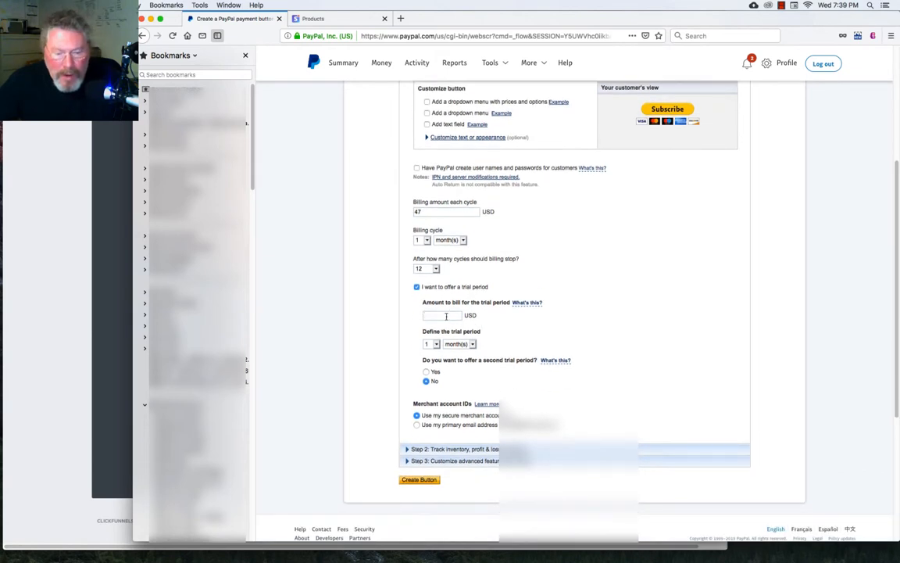
{"action": "type", "text": "1"}
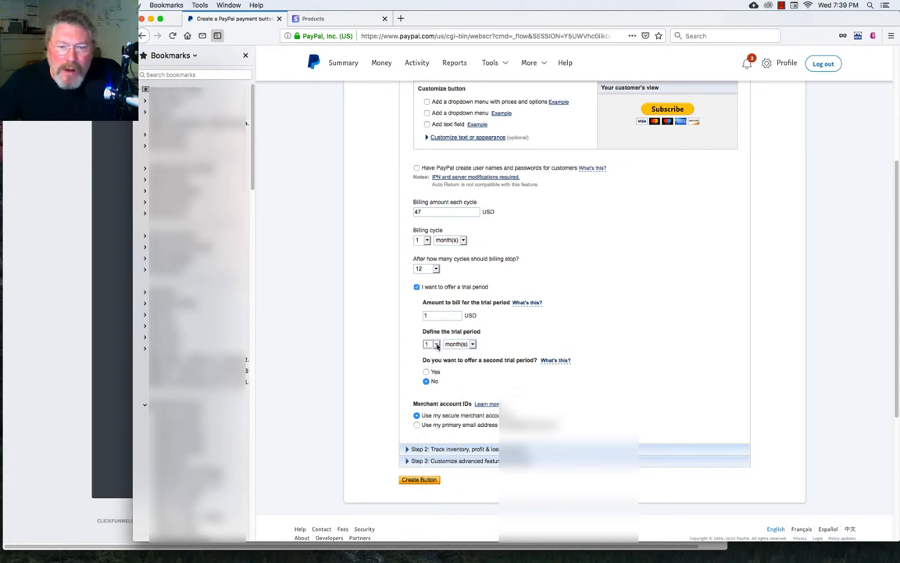
{"action": "mouse_move", "coordinate": [502, 357]}
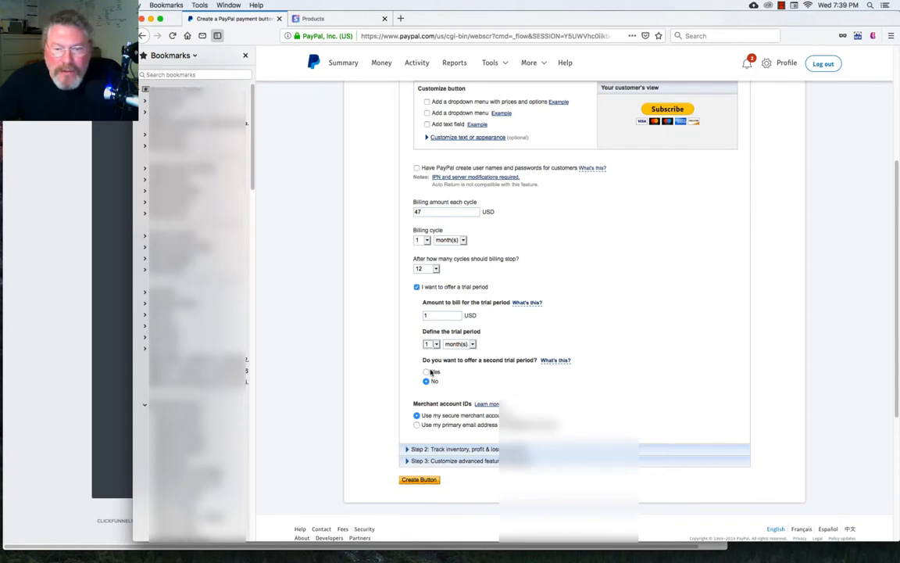
{"action": "left_click", "coordinate": [427, 371]}
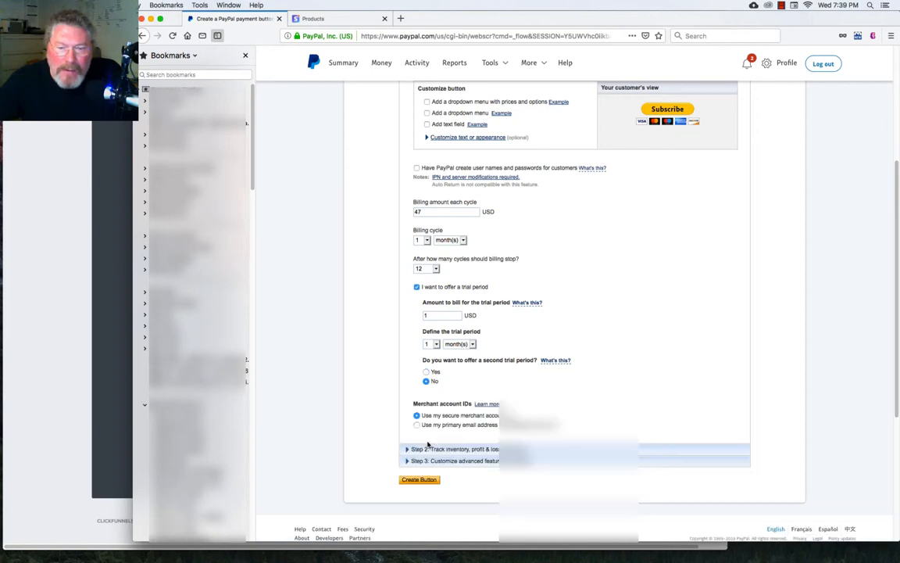
Enable advanced variables and begin a notify_url= entry in the variables box.
{"action": "scroll", "scroll_direction": "down", "scroll_amount": 3}
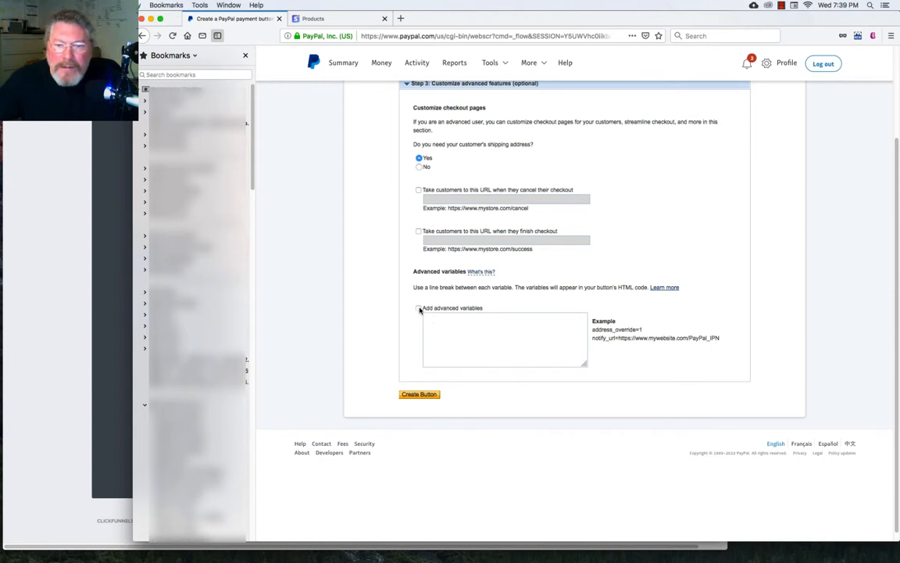
{"action": "left_click", "coordinate": [419, 308]}
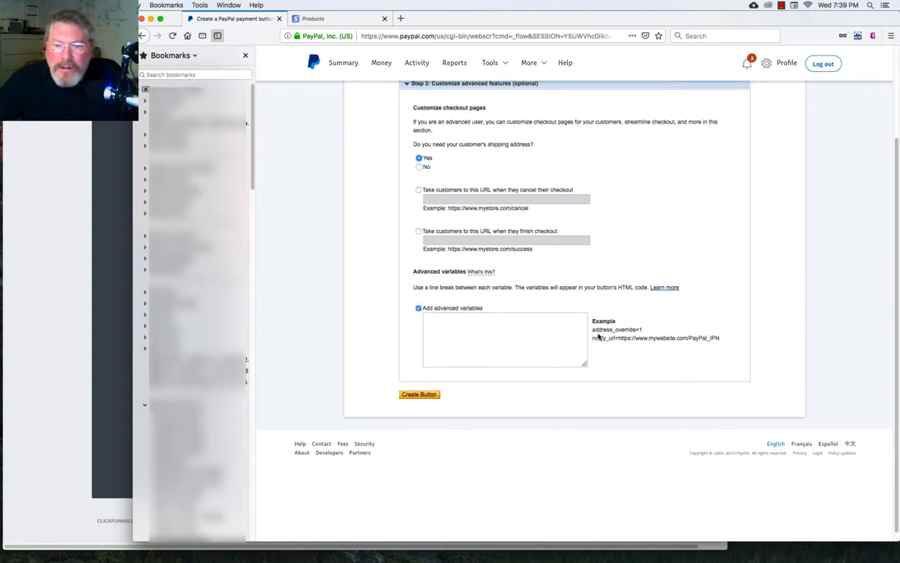
{"action": "double_click", "coordinate": [602, 337]}
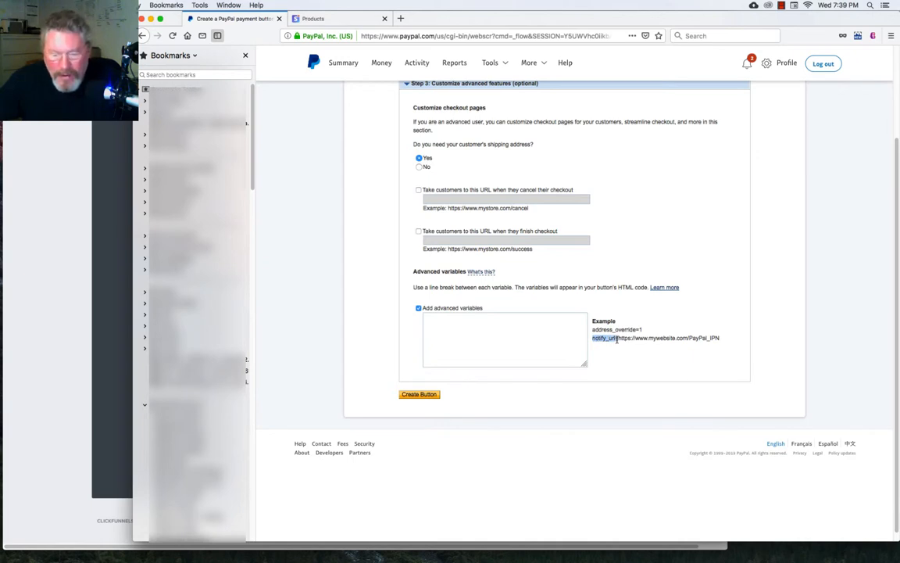
{"action": "type", "text": "notify_url="}
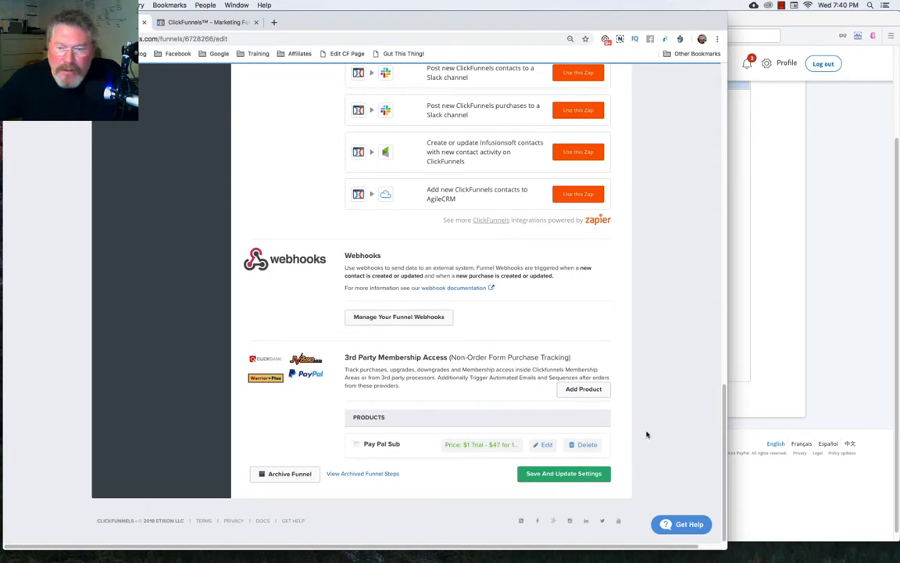
Edit the PayPal Sub product and select its full webhook URL.
{"action": "left_click", "coordinate": [544, 444]}
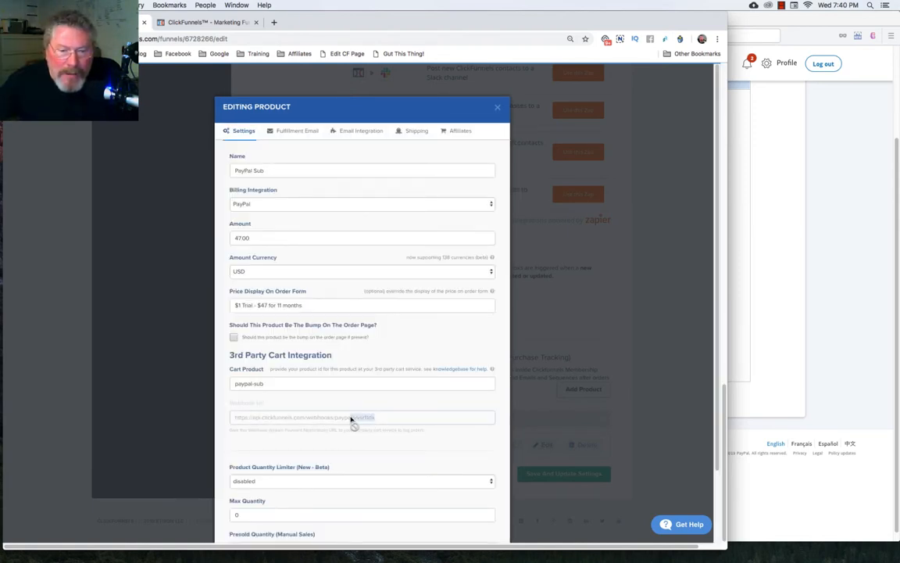
{"action": "triple_click", "coordinate": [362, 417]}
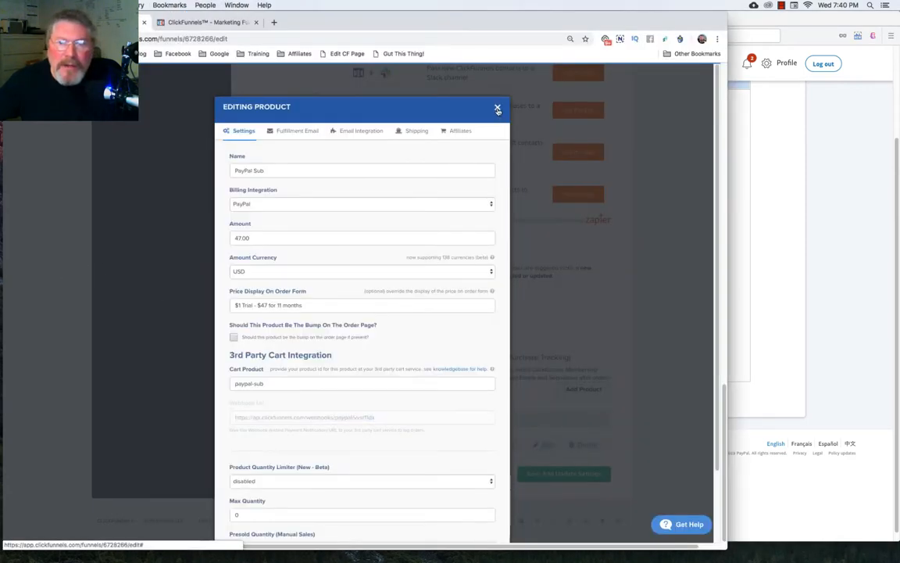
Copy the test paypal V1 step's page URL from ClickFunnels.
{"action": "left_click", "coordinate": [497, 107]}
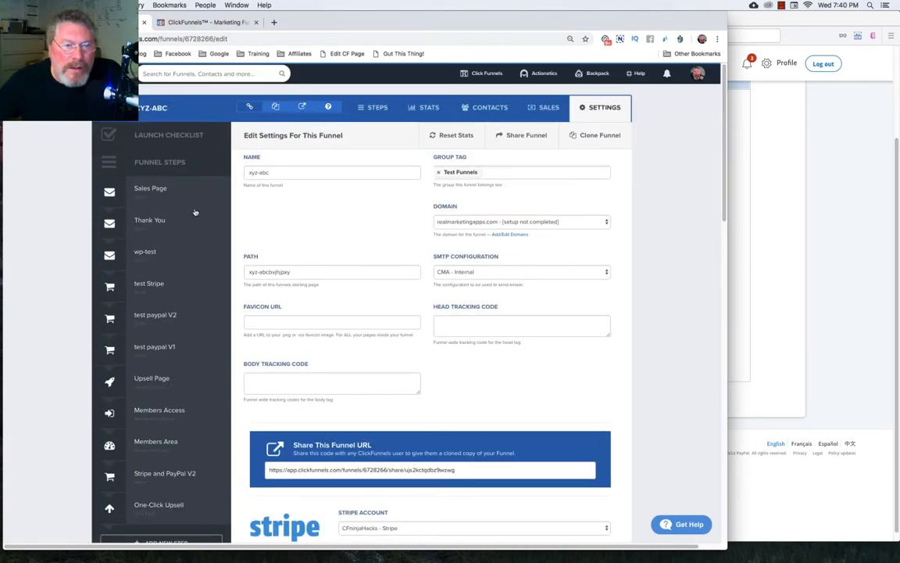
{"action": "mouse_move", "coordinate": [155, 314]}
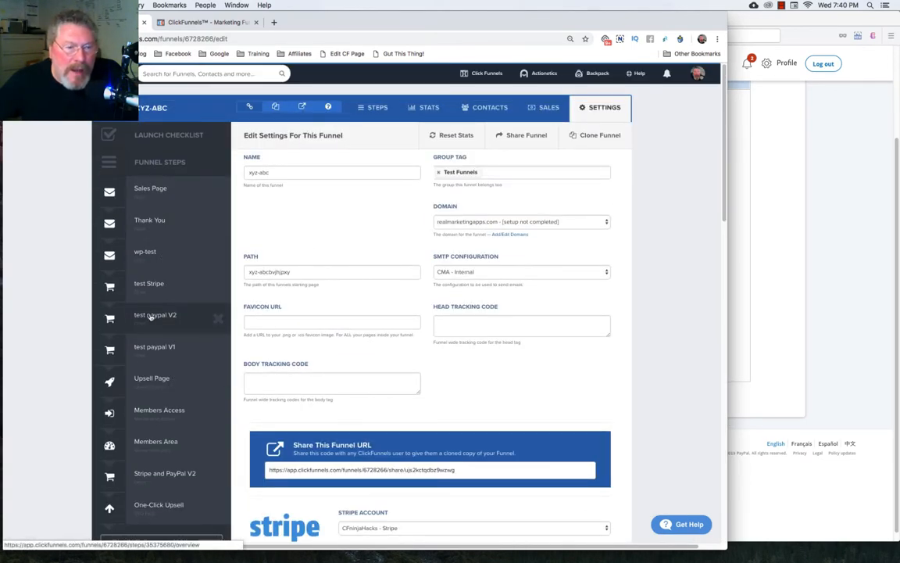
{"action": "mouse_move", "coordinate": [158, 334]}
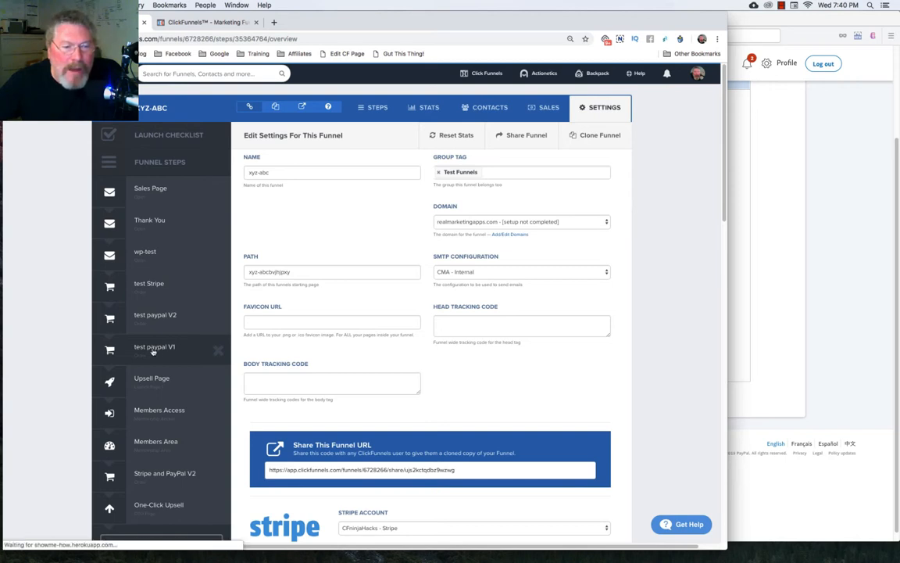
{"action": "left_click", "coordinate": [378, 107]}
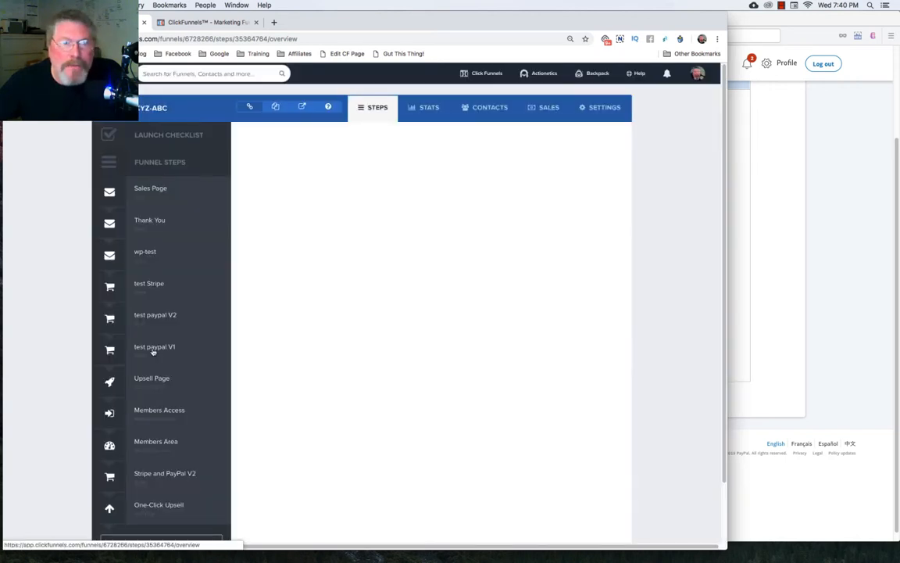
{"action": "left_click", "coordinate": [155, 347]}
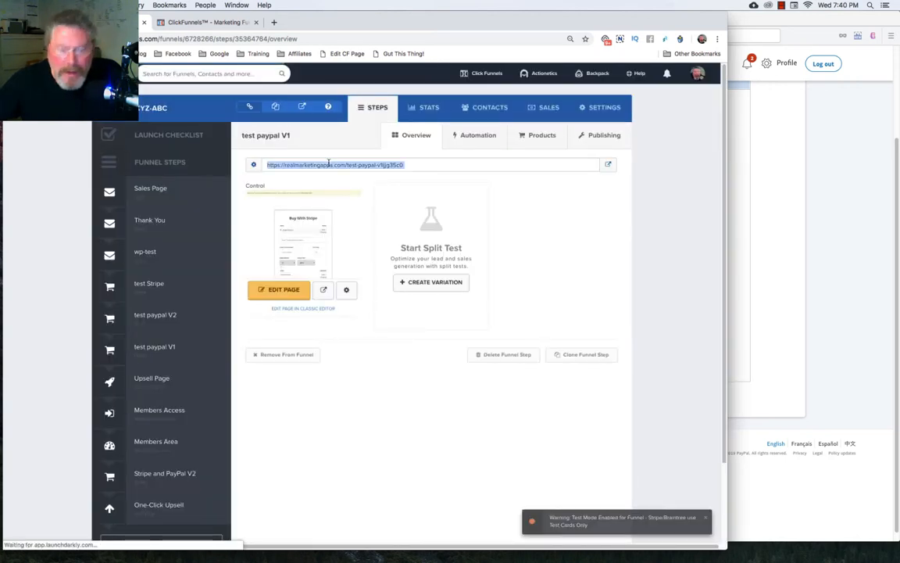
{"action": "left_click", "coordinate": [155, 346]}
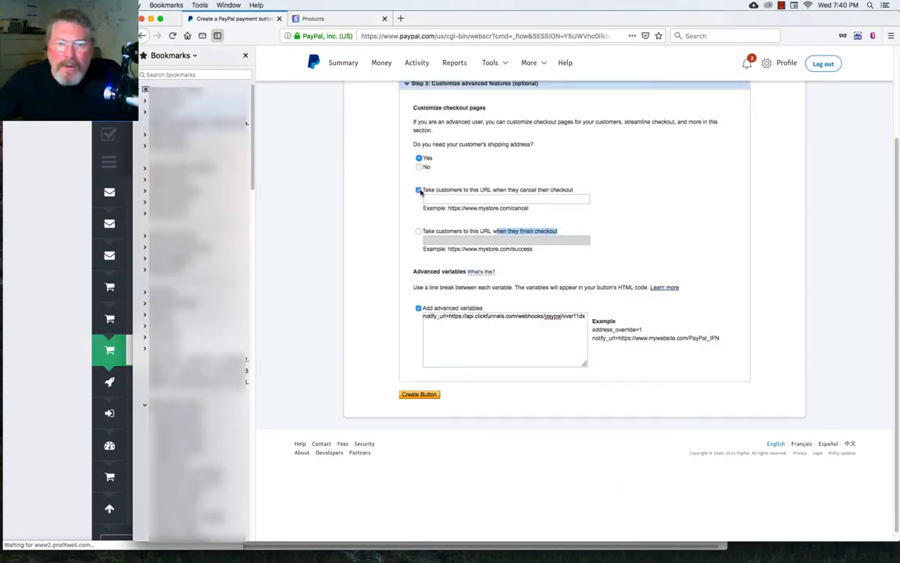
{"action": "type", "text": "https://realmarketingapps.com/test-paypal-v1jjg35c0"}
{"action": "left_click", "coordinate": [507, 240]}
{"action": "type", "text": "https://realmarketingapps.com/upsell-page3ywsw6jx"}
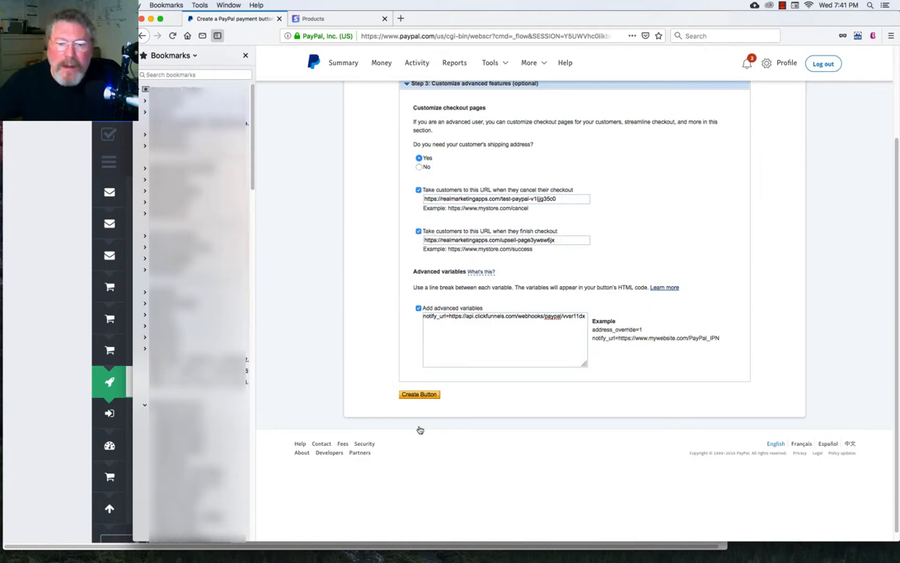
{"action": "left_click", "coordinate": [419, 394]}
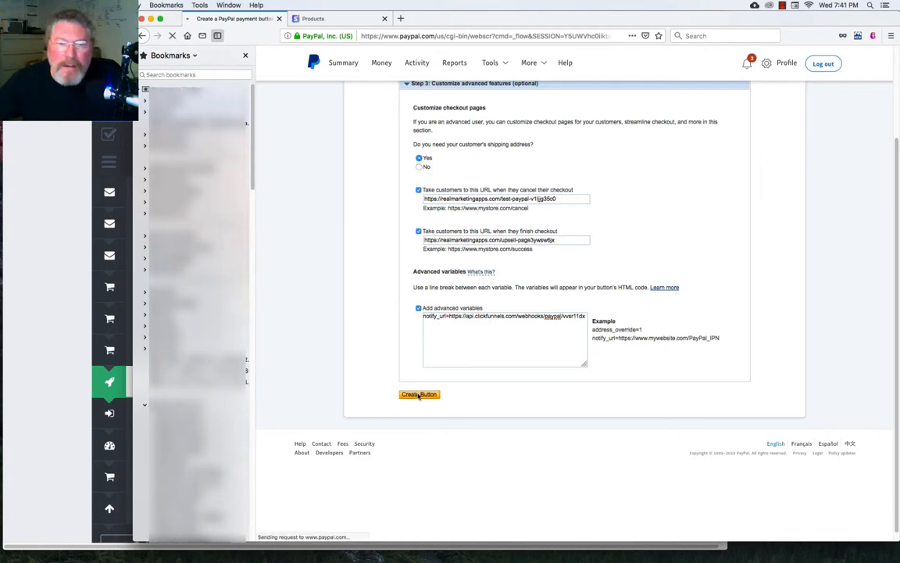
Finish creating the button, select its generated code and show its email payment link.
{"action": "left_click", "coordinate": [418, 394]}
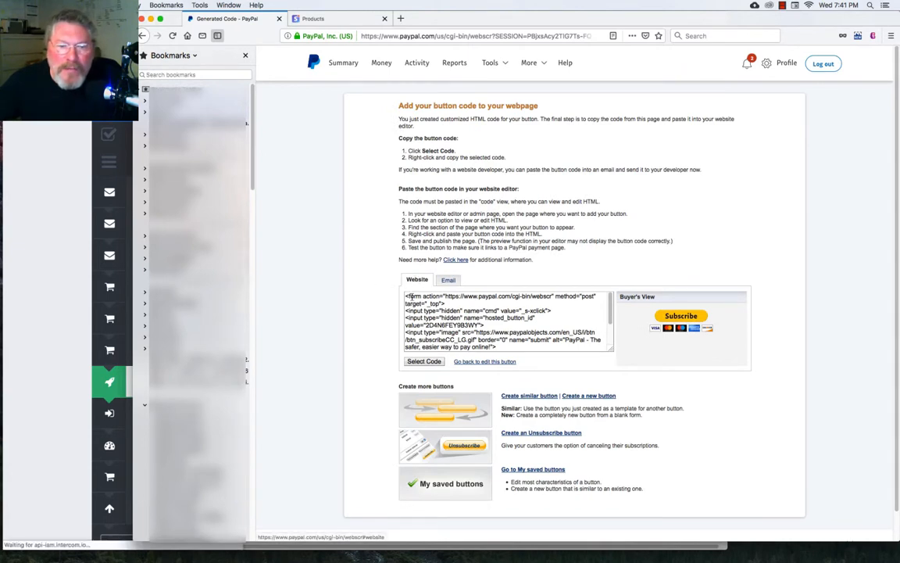
{"action": "left_click", "coordinate": [424, 362]}
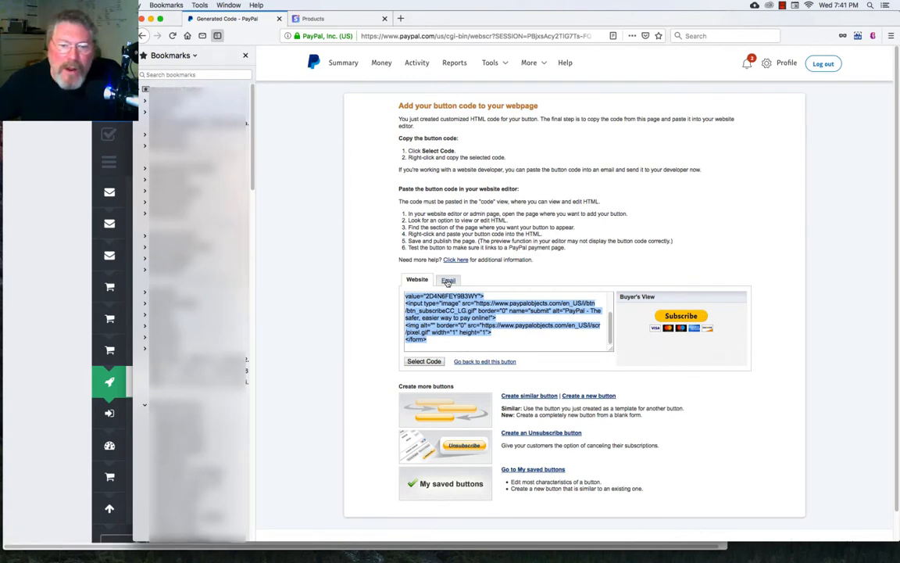
{"action": "left_click", "coordinate": [448, 279]}
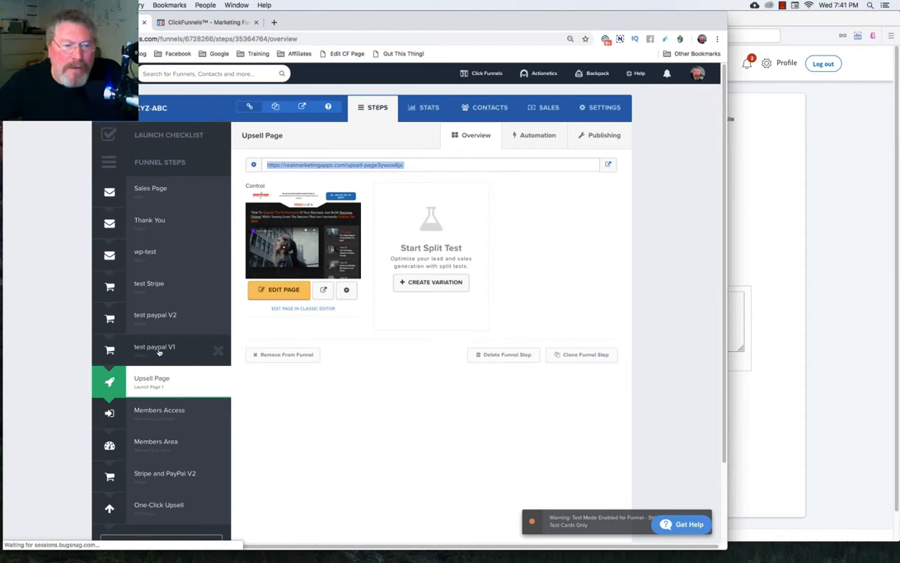
Open the test paypal V1 page in the editor and select the Buy With PayPal V1 section.
{"action": "left_click", "coordinate": [155, 346]}
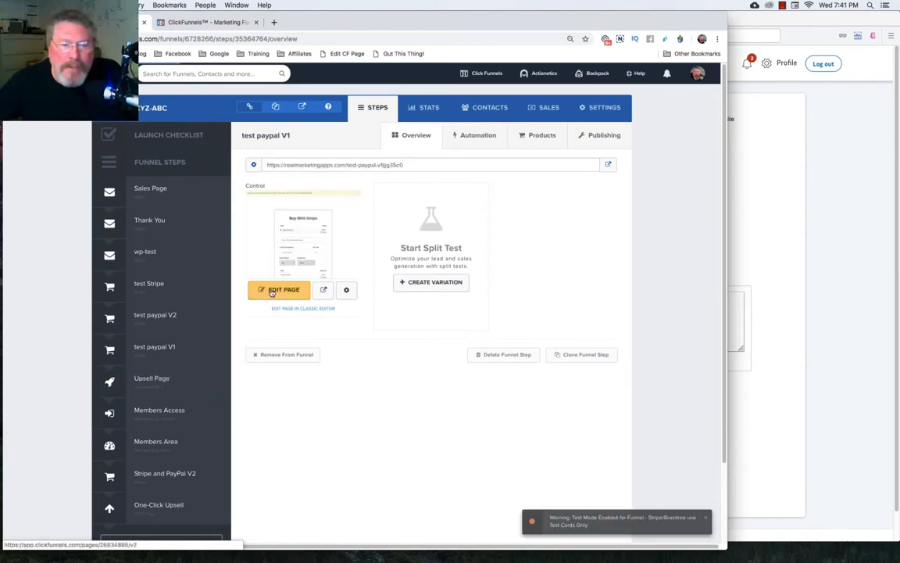
{"action": "left_click", "coordinate": [283, 289]}
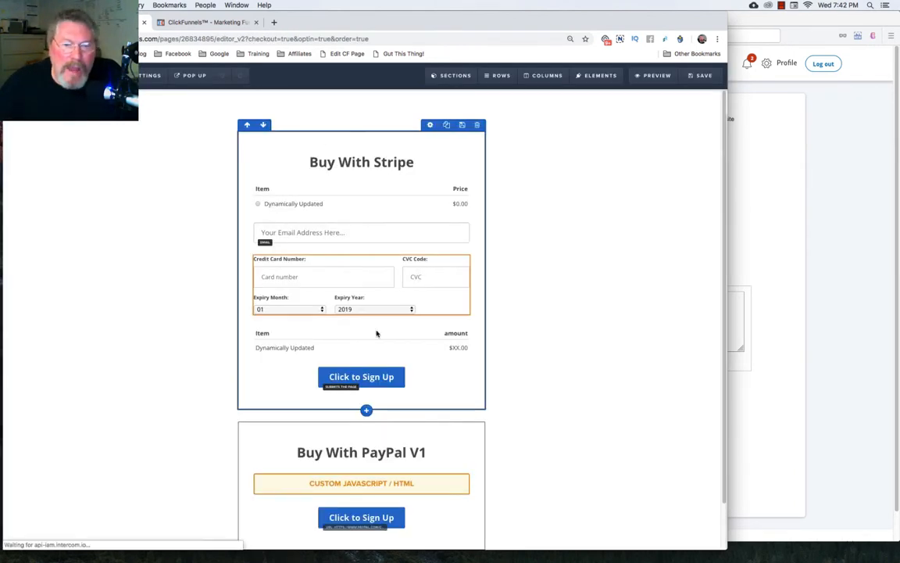
{"action": "scroll", "scroll_direction": "down", "scroll_amount": 3}
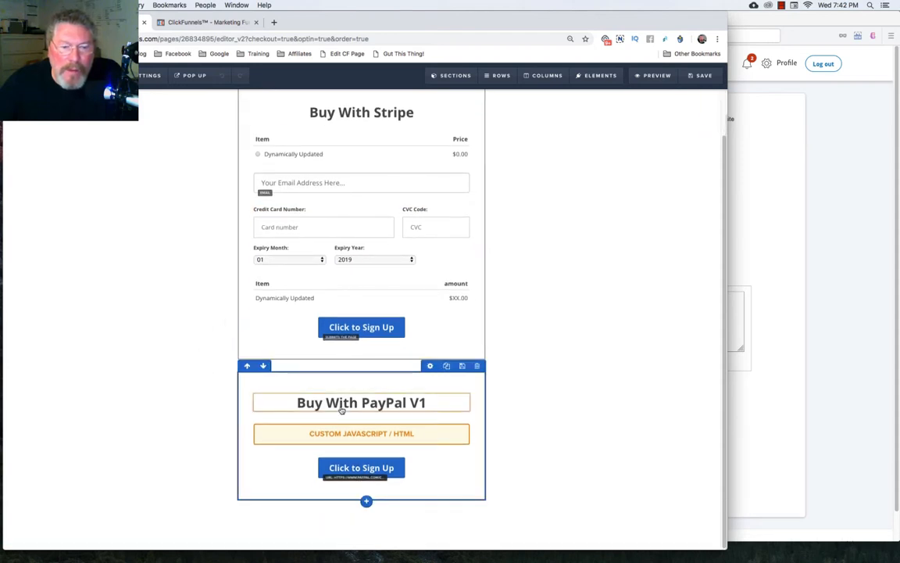
{"action": "left_click", "coordinate": [362, 403]}
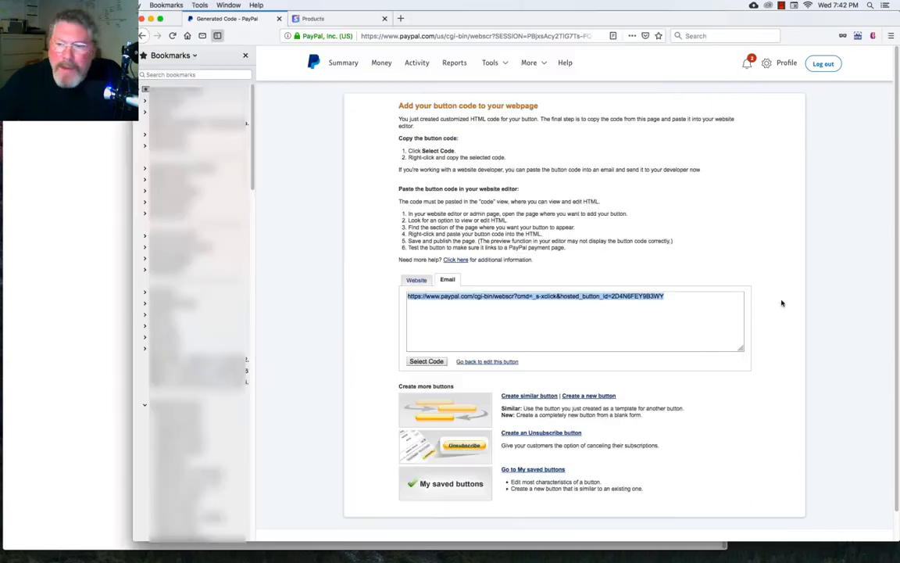
Copy the button's direct payment link and view the PayPal V1 block's custom HTML code.
{"action": "left_click", "coordinate": [416, 279]}
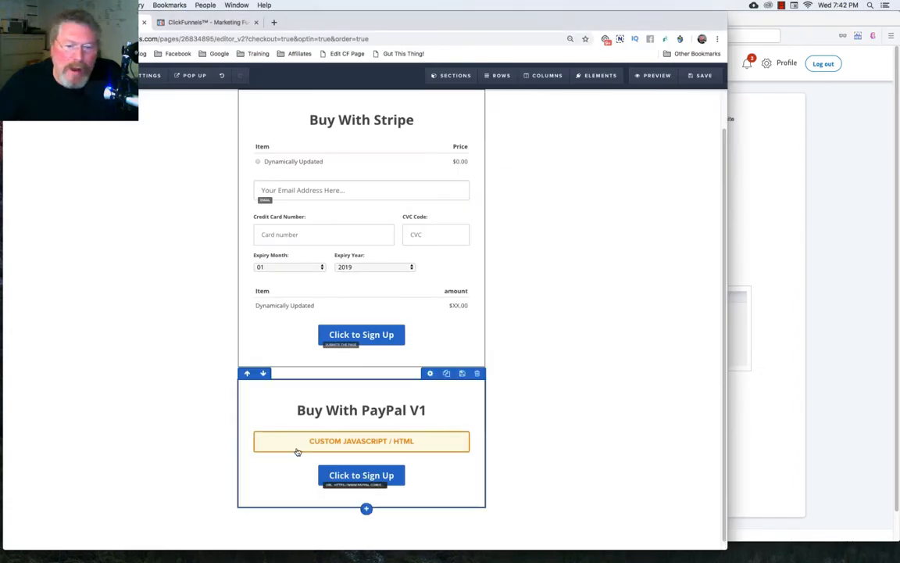
{"action": "left_click", "coordinate": [361, 441]}
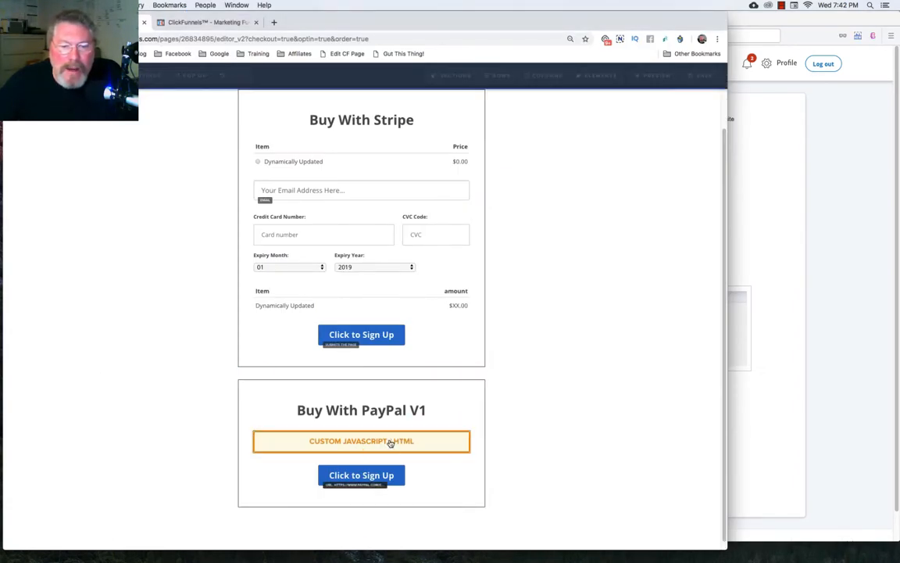
{"action": "left_click", "coordinate": [361, 440]}
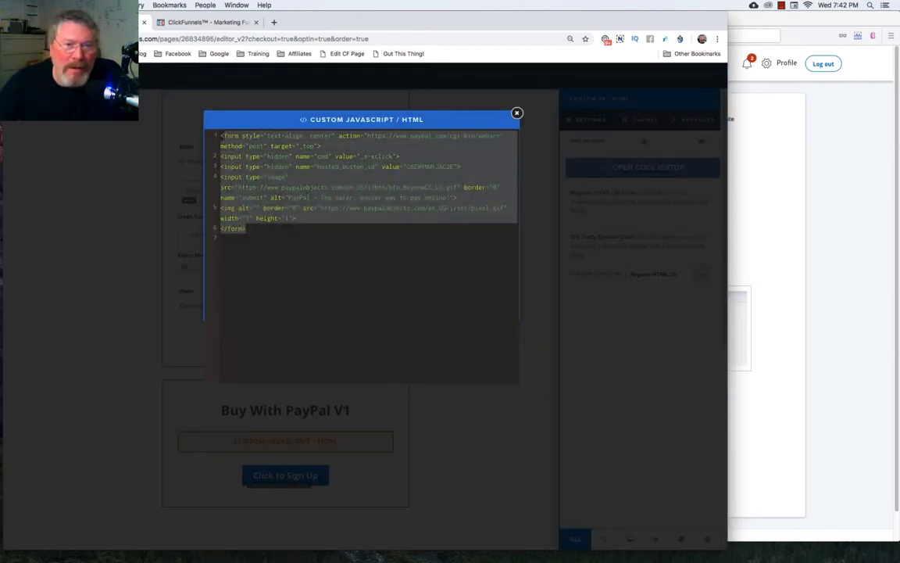
Set the Click to Sign Up button's action to Go To Website URL with the PayPal link.
{"action": "left_click", "coordinate": [517, 114]}
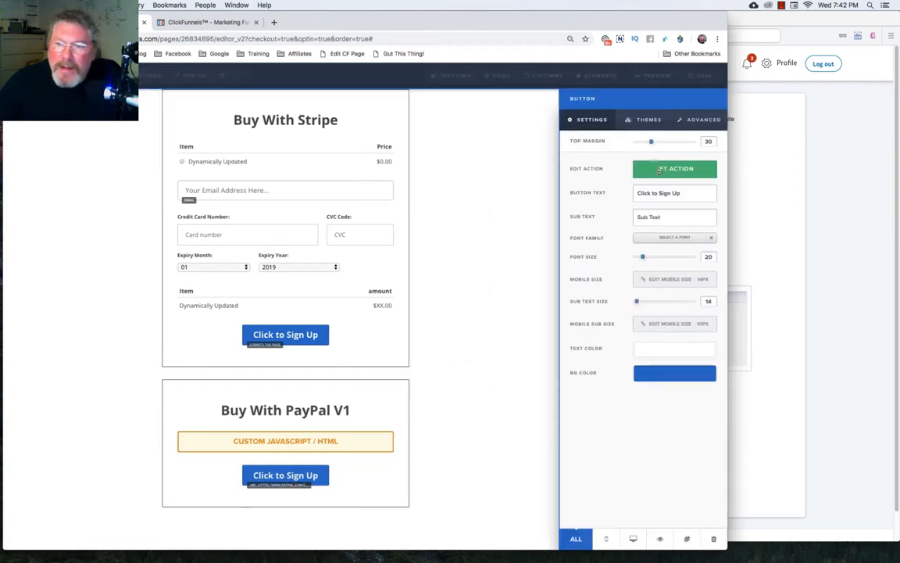
{"action": "left_click", "coordinate": [675, 169]}
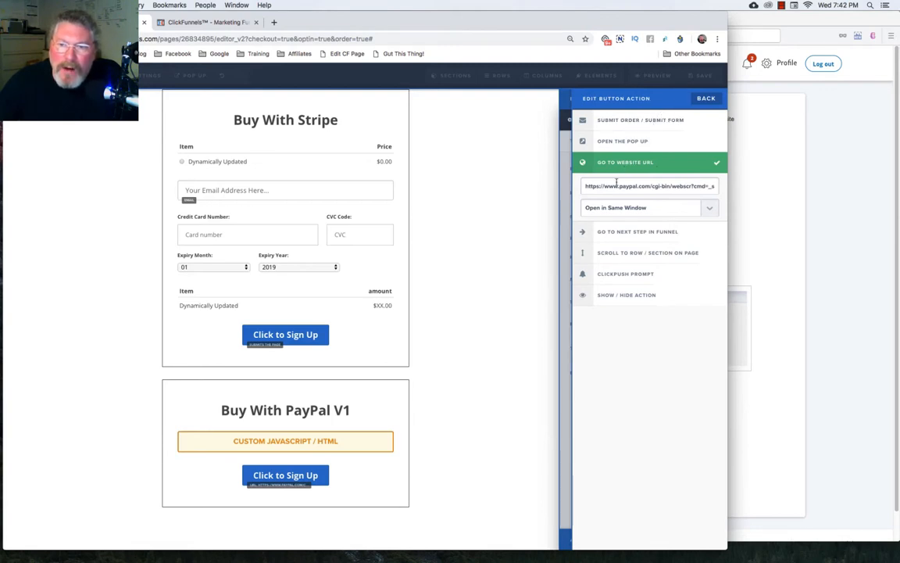
{"action": "triple_click", "coordinate": [649, 186]}
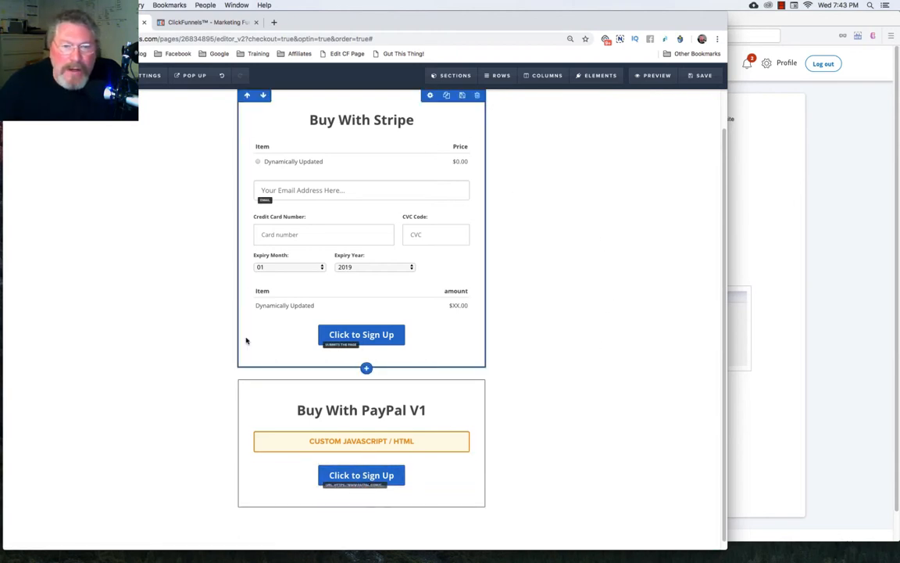
Return to the Buy With PayPal V1 section and bring PayPal's button code back up.
{"action": "left_click", "coordinate": [361, 410]}
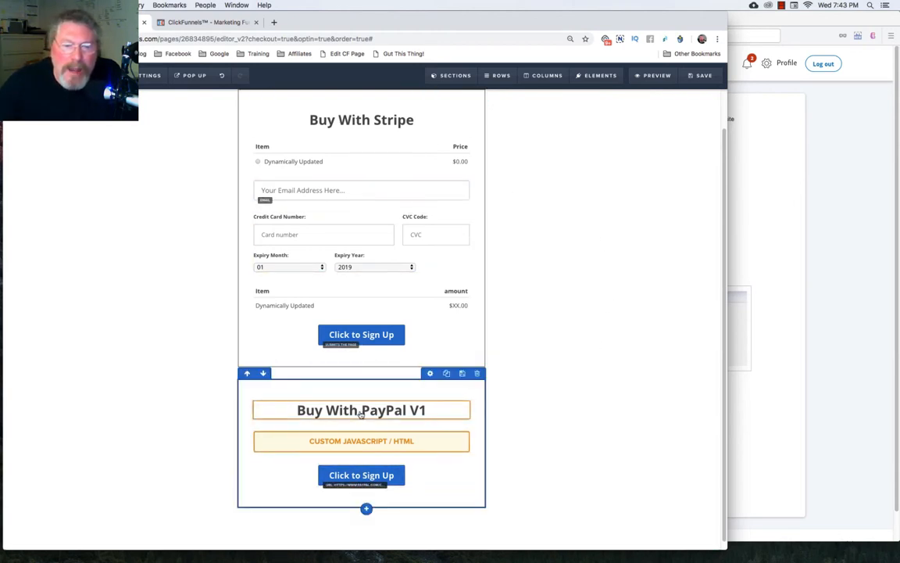
{"action": "left_click", "coordinate": [361, 475]}
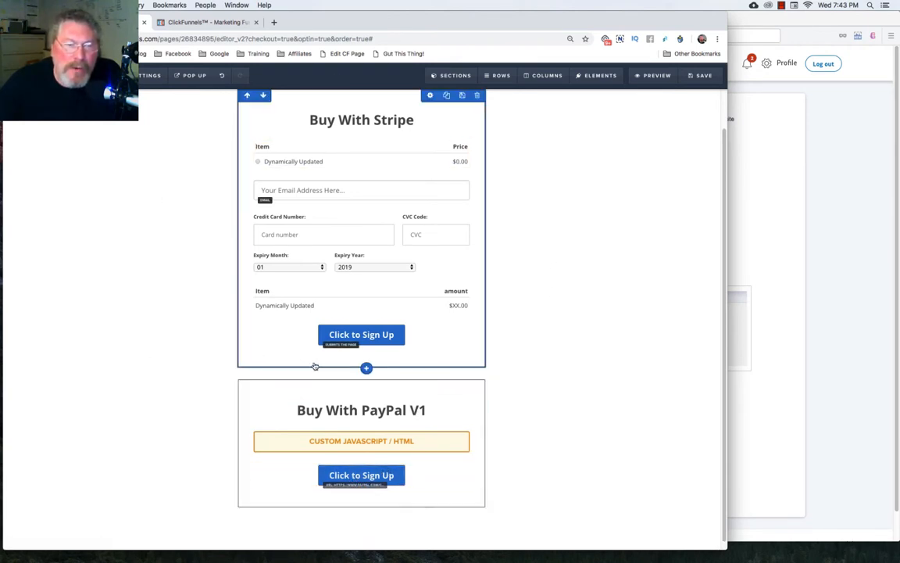
{"action": "left_click", "coordinate": [381, 295]}
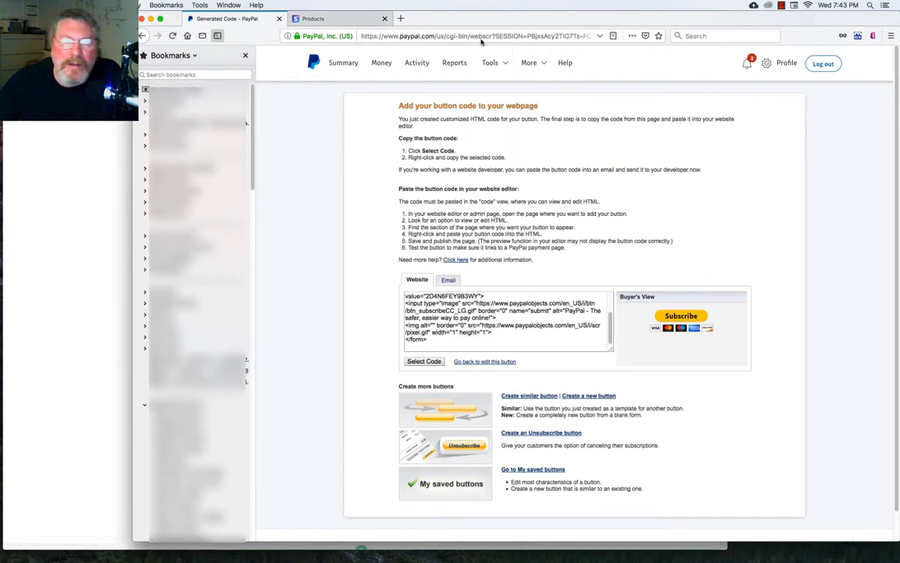
Review the Ninja Hacks Annual Membership product in Stripe's product list.
{"action": "left_click", "coordinate": [313, 18]}
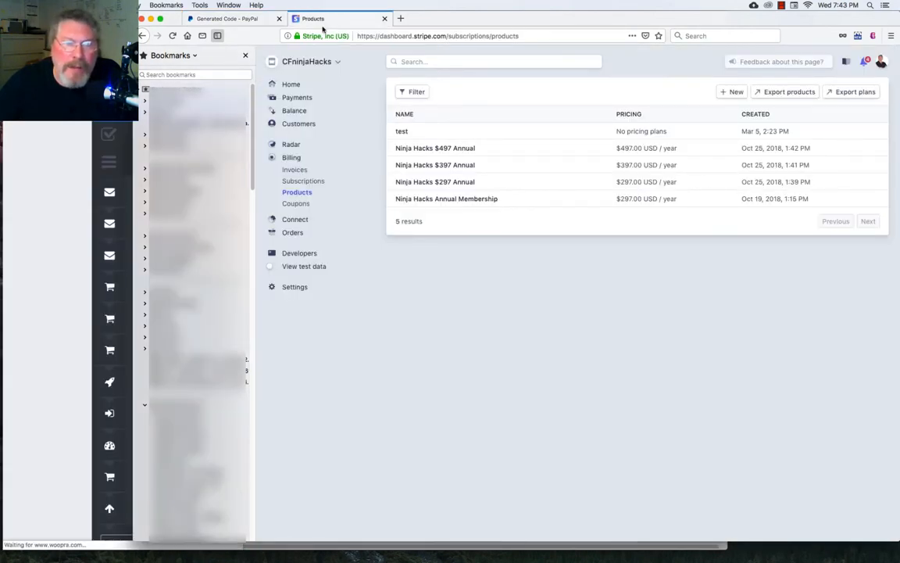
{"action": "left_click", "coordinate": [307, 61]}
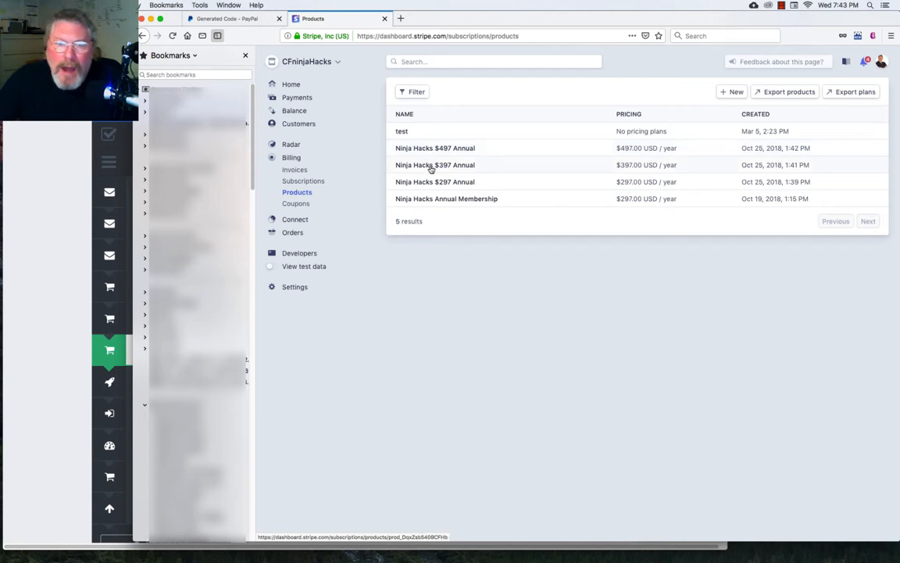
{"action": "left_click", "coordinate": [435, 165]}
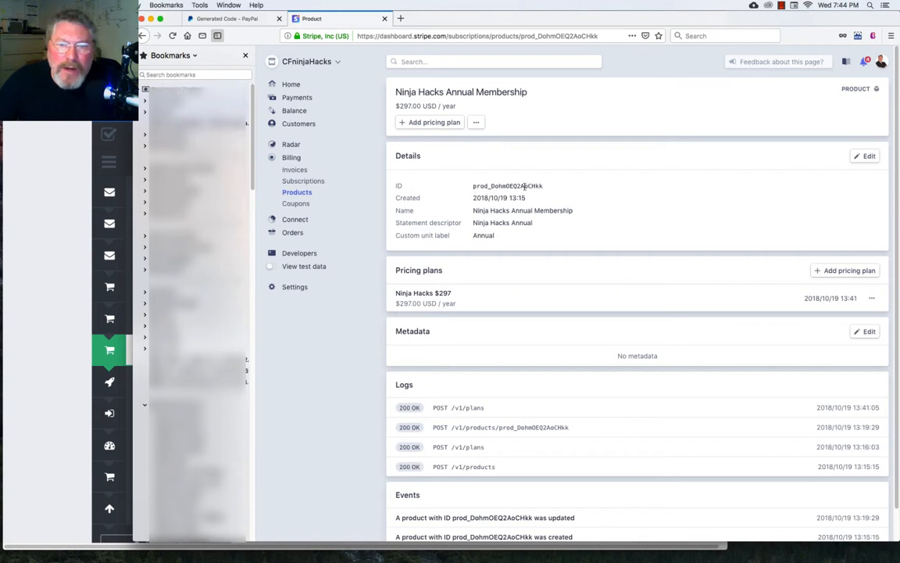
{"action": "mouse_move", "coordinate": [467, 240]}
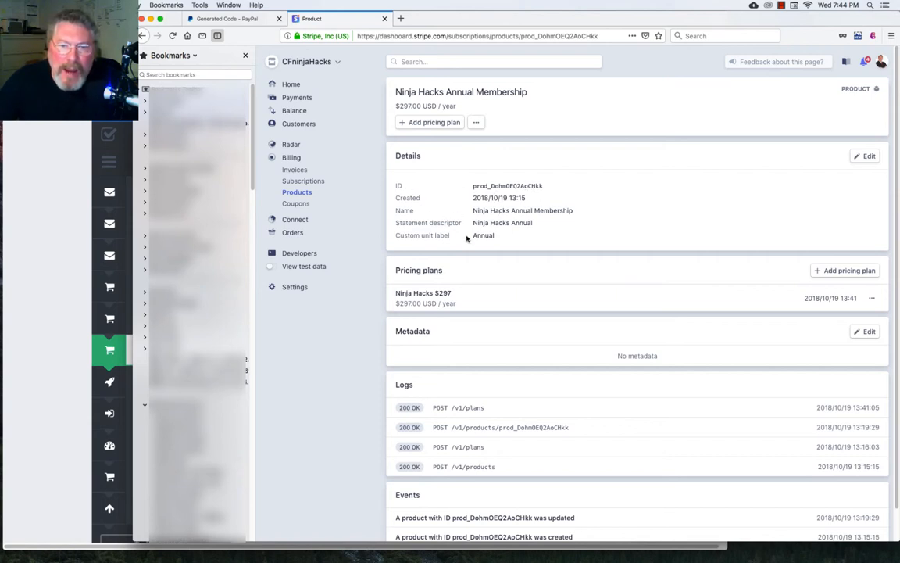
{"action": "mouse_move", "coordinate": [516, 334]}
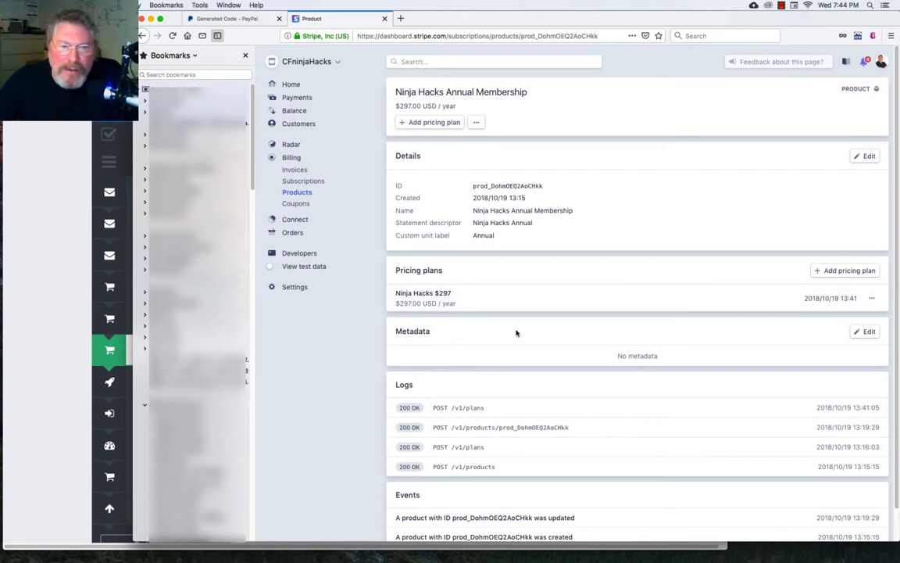
Return to Stripe's Billing > Products list.
{"action": "left_click", "coordinate": [296, 193]}
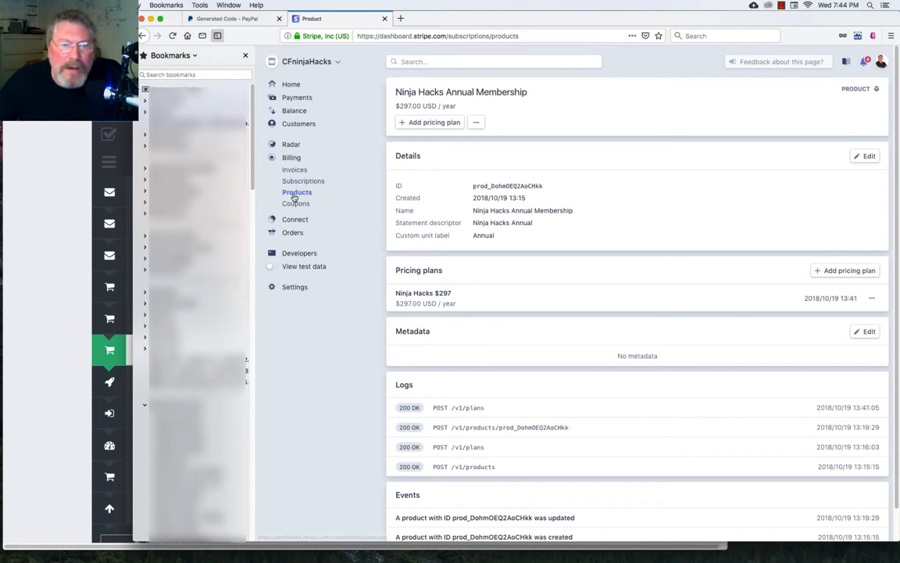
{"action": "left_click", "coordinate": [297, 191]}
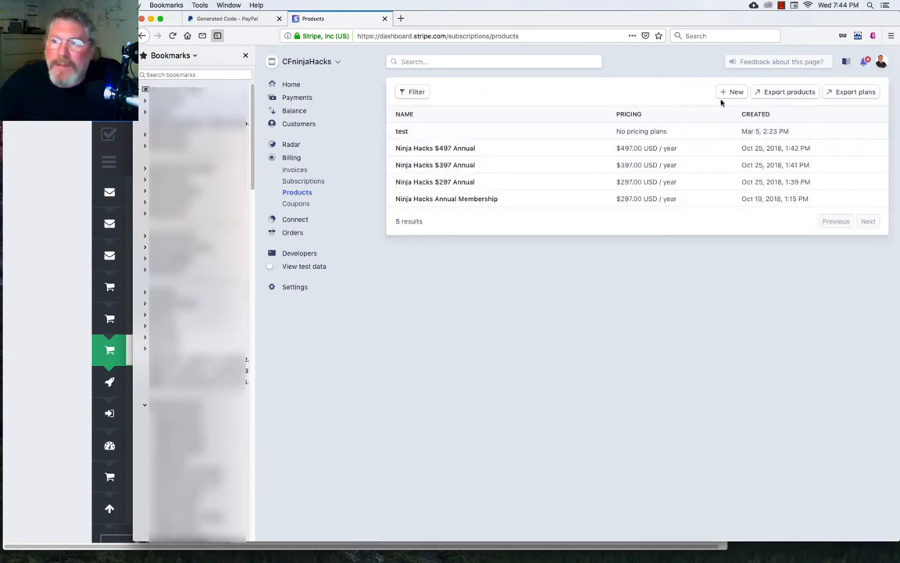
Start a new Stripe product named CFninjaHacks-47 with unit label monthly.
{"action": "left_click", "coordinate": [733, 91]}
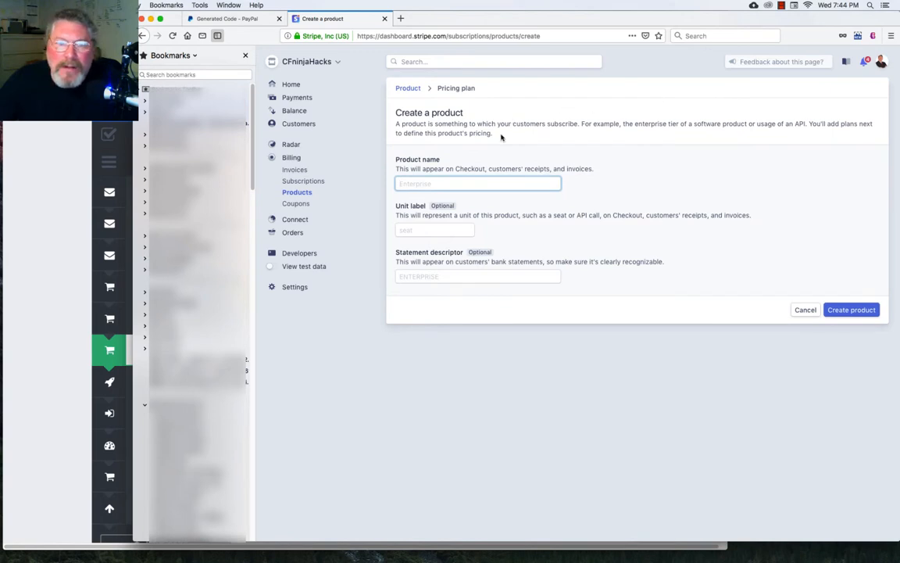
{"action": "left_click", "coordinate": [478, 183]}
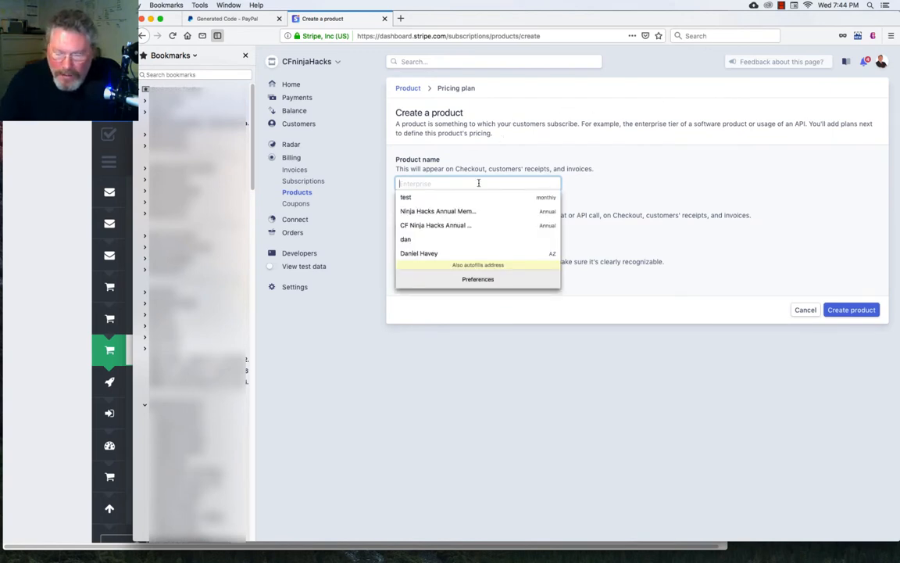
{"action": "type", "text": "CFN"}
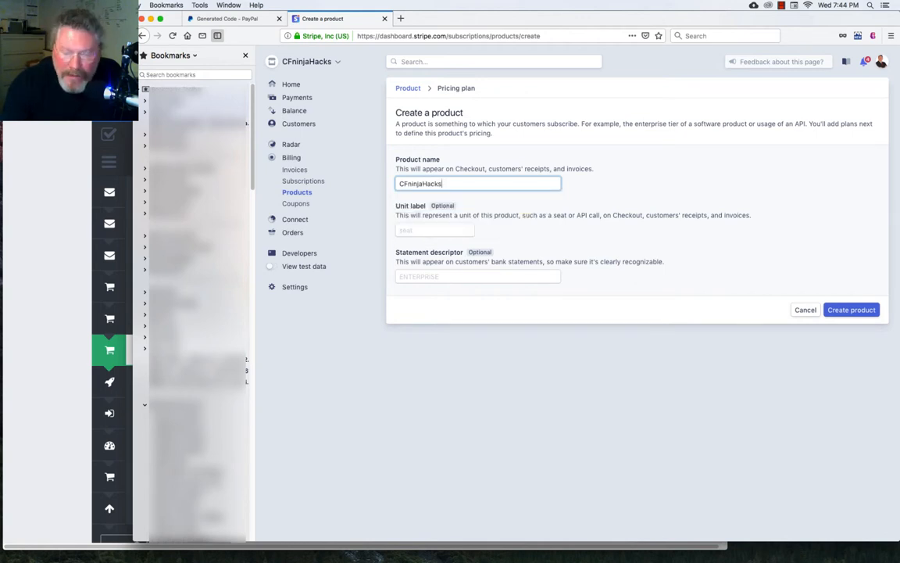
{"action": "type", "text": "-47"}
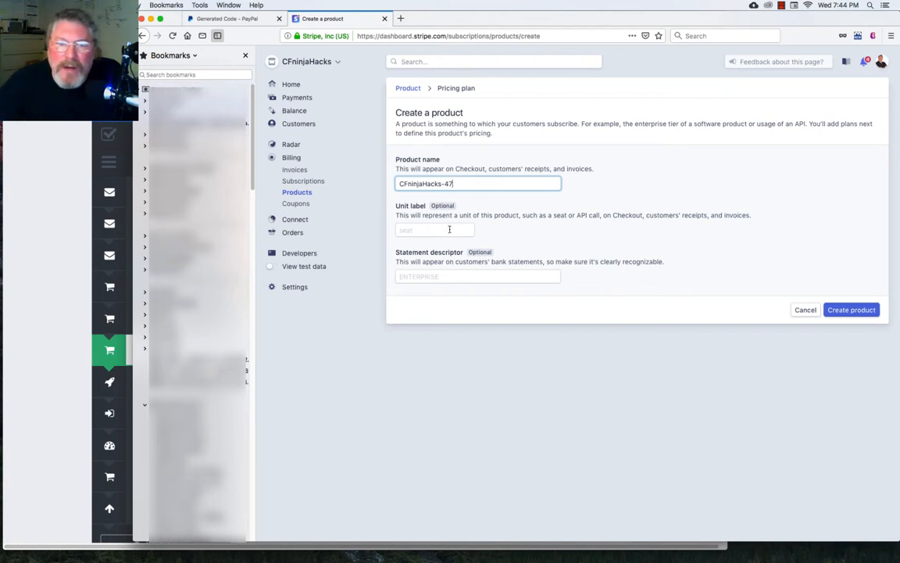
{"action": "type", "text": "m"}
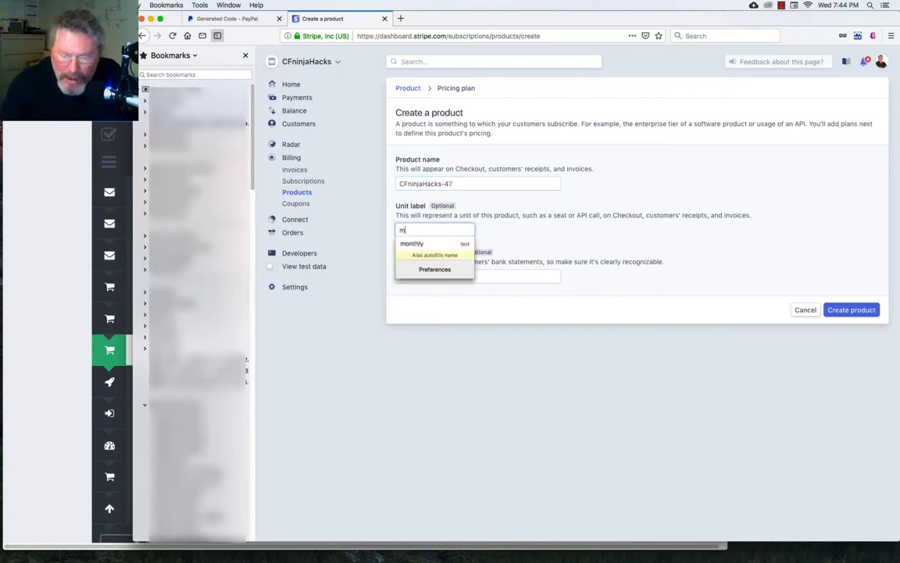
{"action": "type", "text": "onthly"}
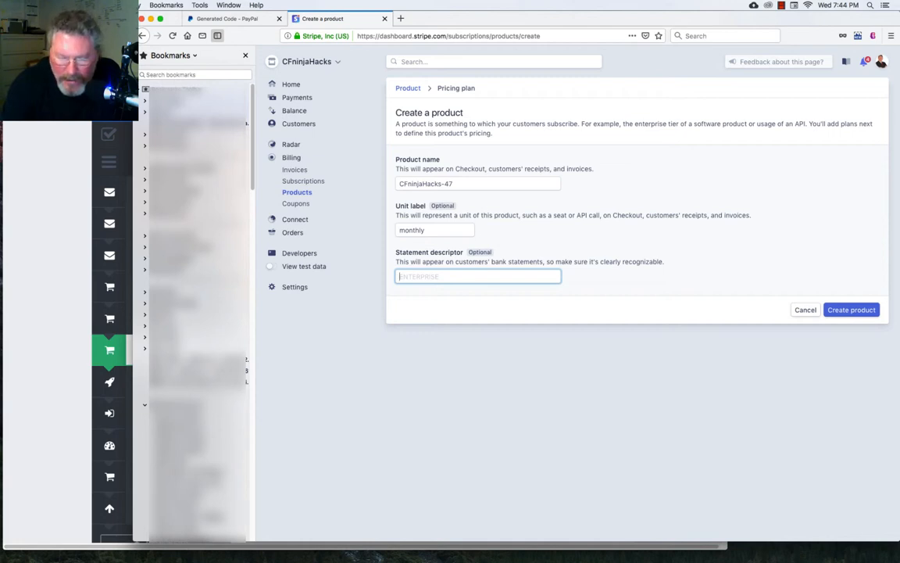
Set the statement descriptor to CFninjaHacks Monthly and create the product.
{"action": "type", "text": "CFninjaHacks Annual"}
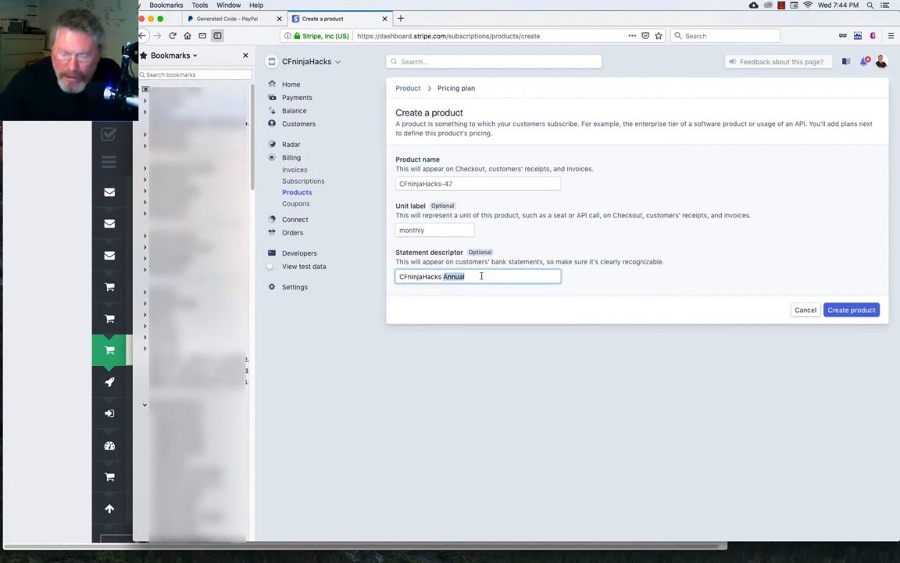
{"action": "type", "text": "Monthly"}
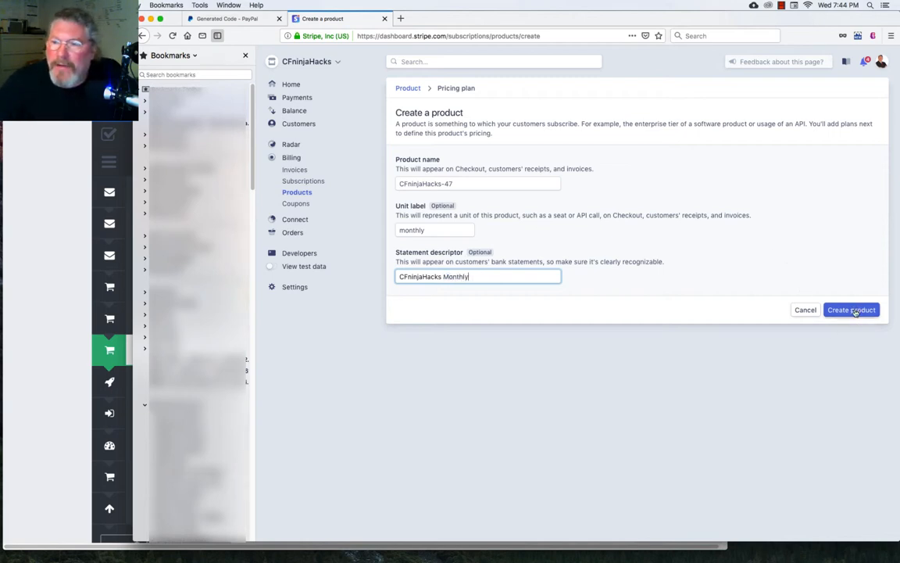
{"action": "left_click", "coordinate": [851, 309]}
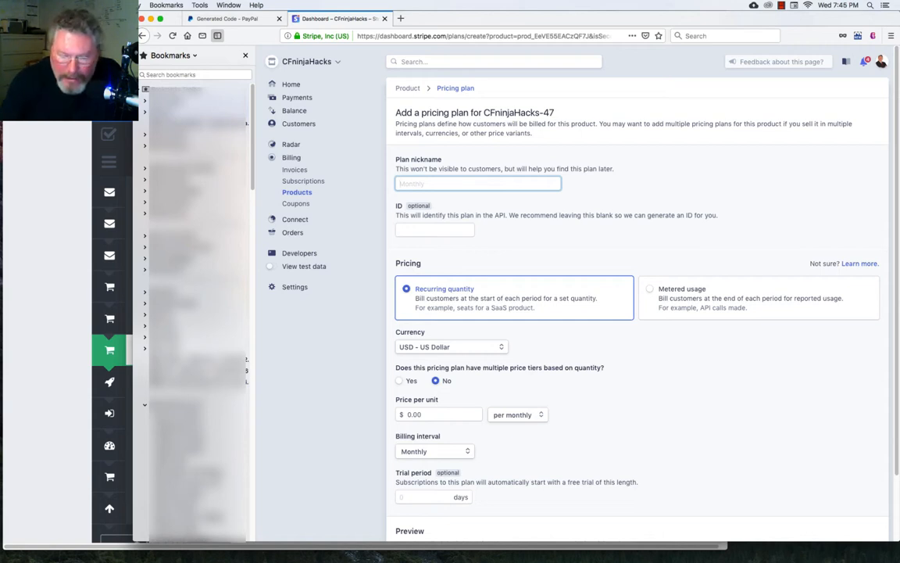
Nickname the plan CFNH-47 and switch it to quantity-based price tiers.
{"action": "type", "text": "CFNH-47"}
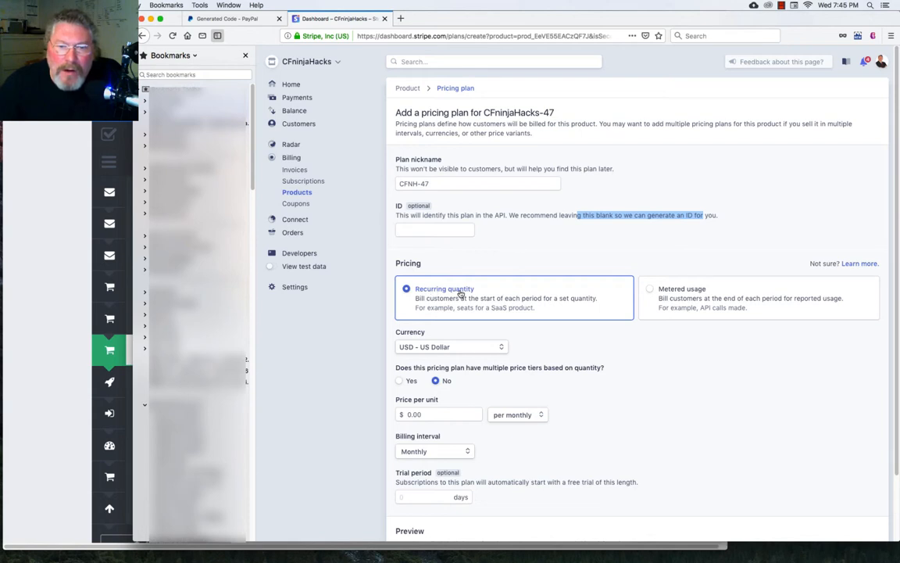
{"action": "scroll", "scroll_direction": "down", "scroll_amount": 3}
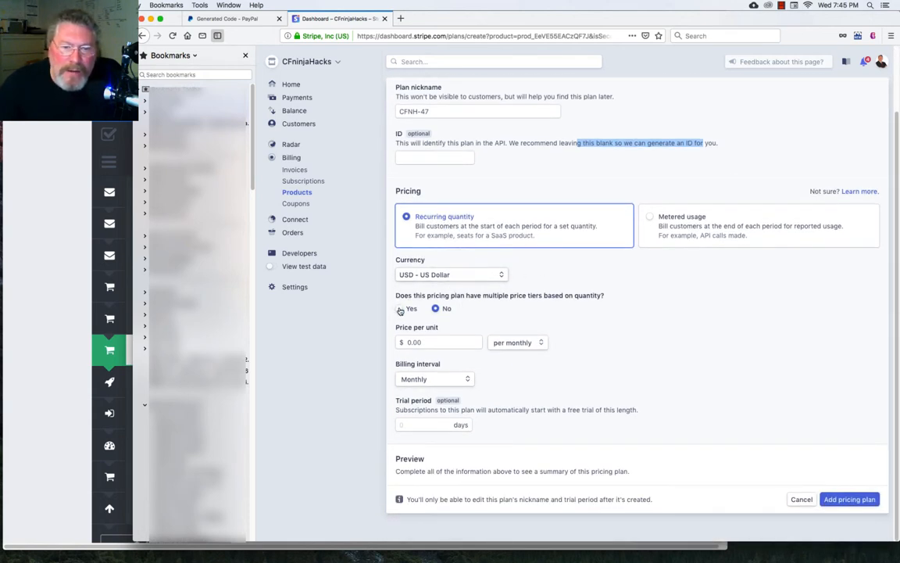
{"action": "left_click", "coordinate": [399, 308]}
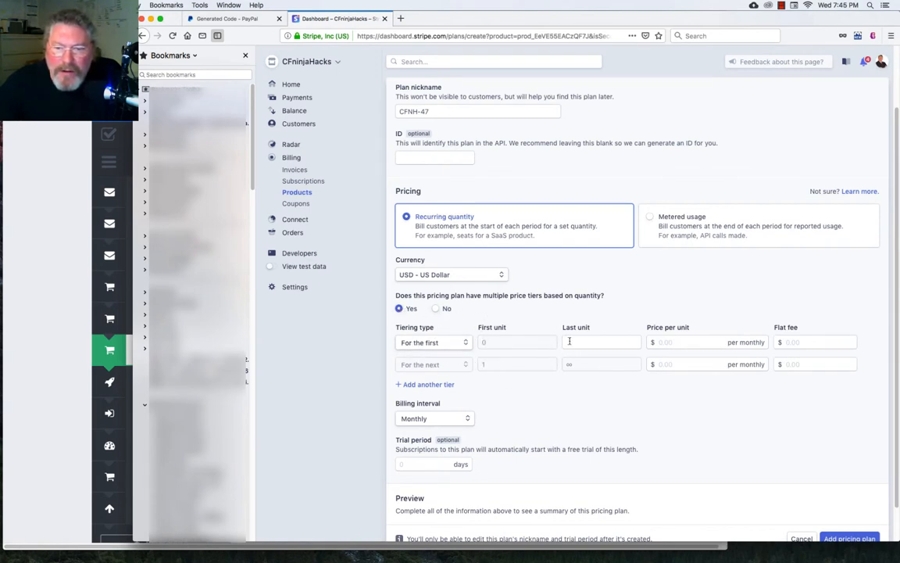
Set the first tier to end at 1 unit and the second at 5 units.
{"action": "left_click", "coordinate": [602, 342]}
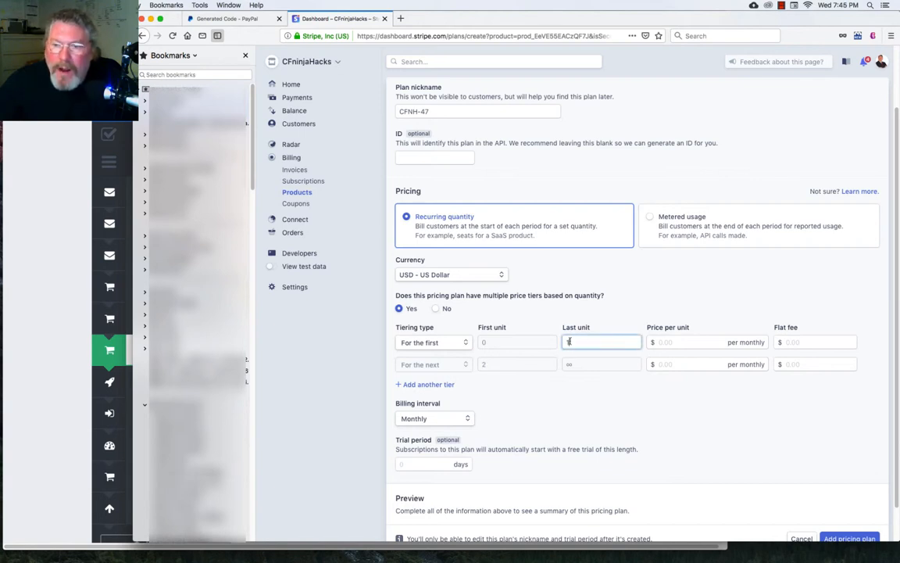
{"action": "type", "text": "1"}
{"action": "left_click", "coordinate": [709, 342]}
{"action": "type", "text": "20"}
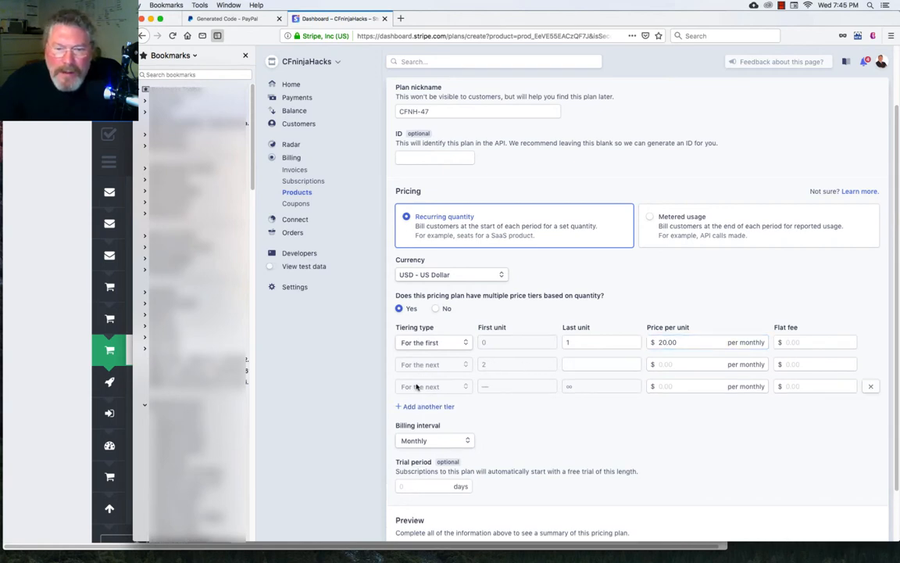
{"action": "left_click", "coordinate": [601, 363]}
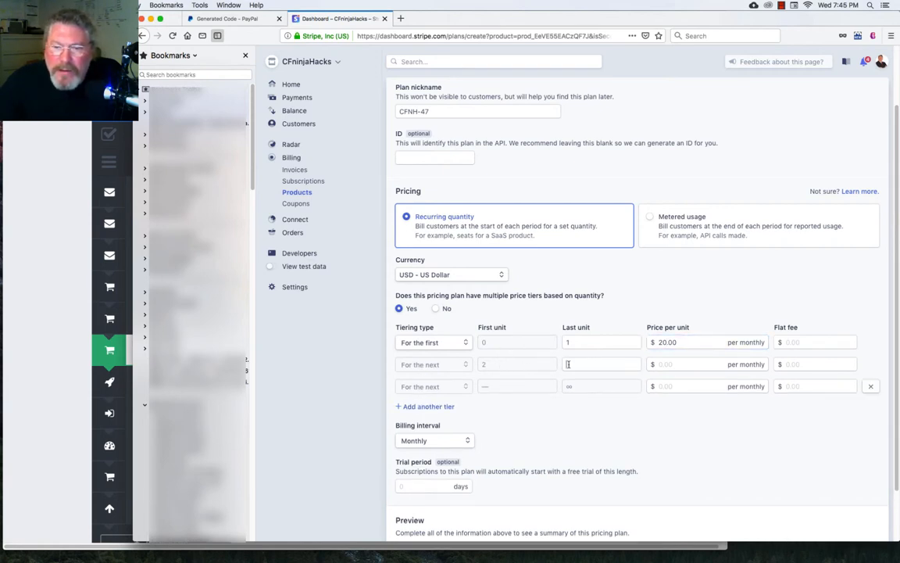
{"action": "type", "text": "5"}
{"action": "type", "text": "15"}
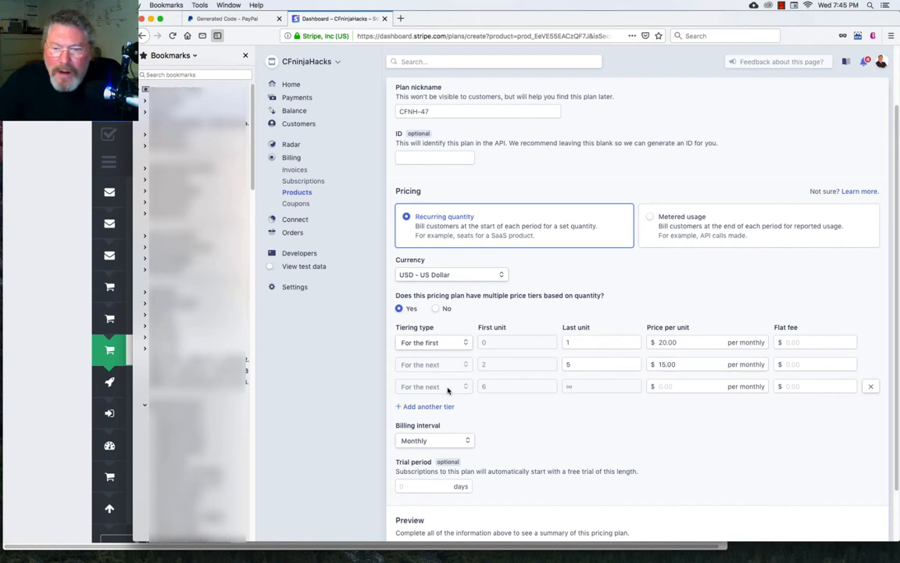
{"action": "mouse_move", "coordinate": [659, 381]}
{"action": "type", "text": "10"}
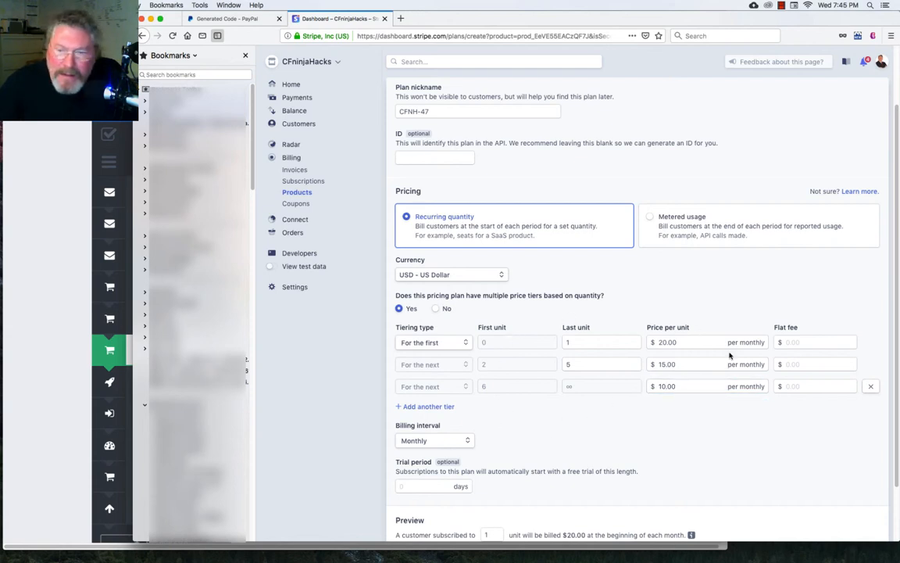
{"action": "mouse_move", "coordinate": [583, 355]}
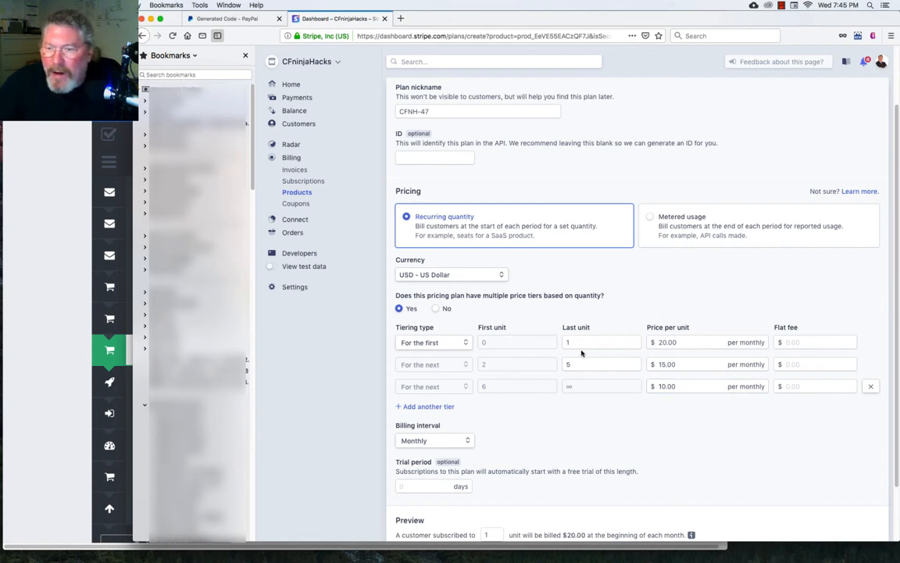
{"action": "mouse_move", "coordinate": [616, 304]}
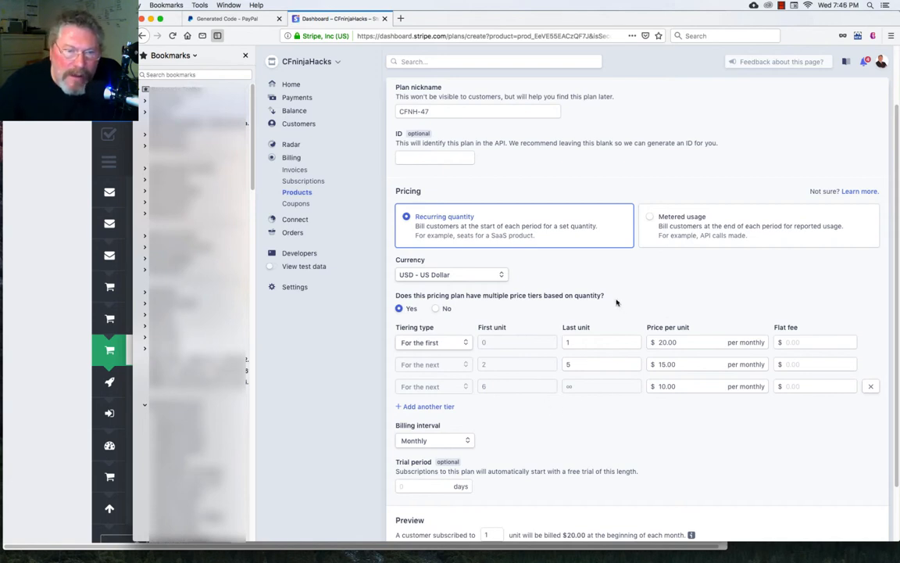
{"action": "mouse_move", "coordinate": [564, 311]}
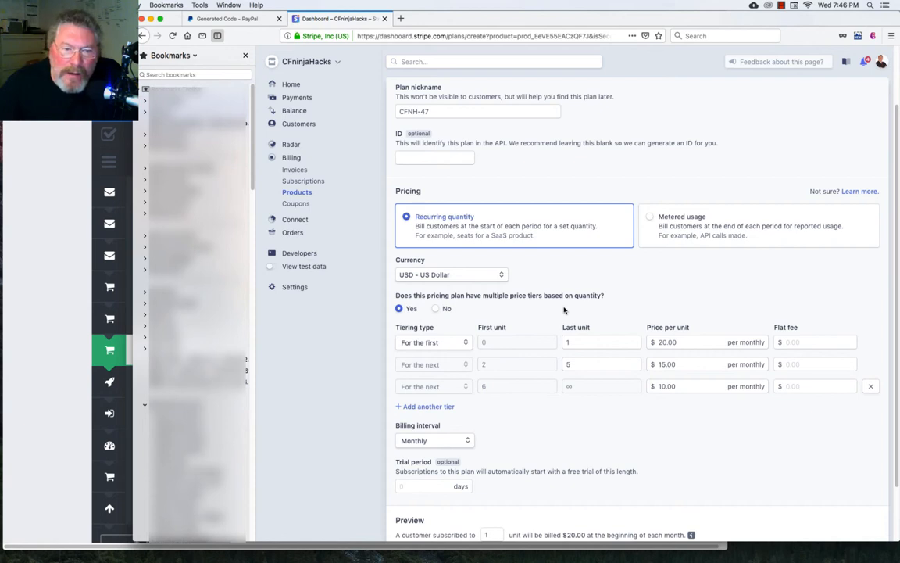
{"action": "mouse_move", "coordinate": [558, 315]}
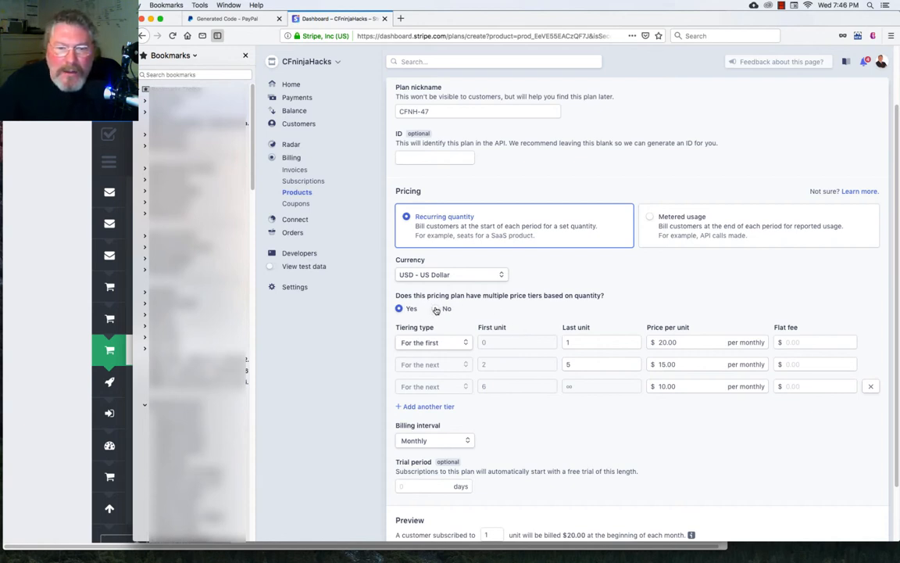
Revert CFNH-47 to a flat $47.00 monthly price with a 30-day trial.
{"action": "left_click", "coordinate": [437, 308]}
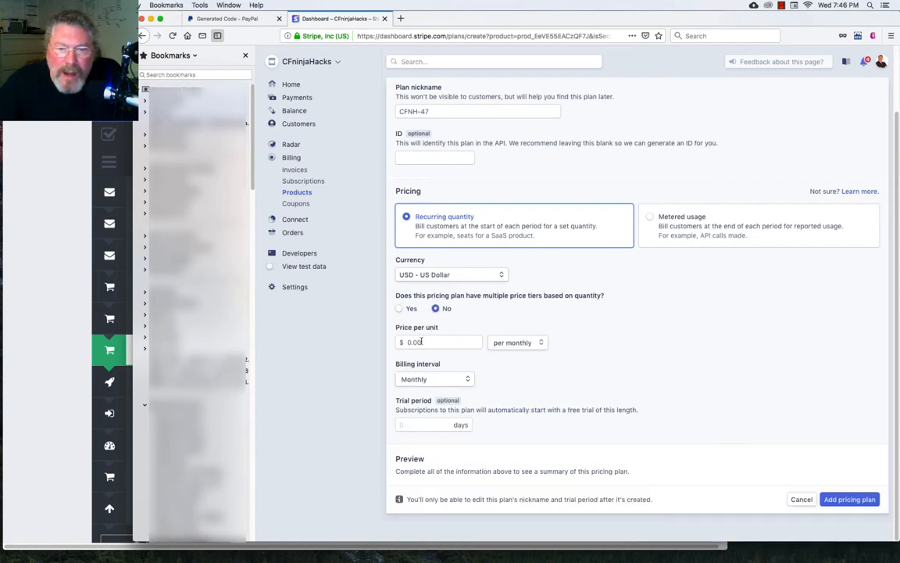
{"action": "left_click", "coordinate": [438, 342]}
{"action": "type", "text": "47"}
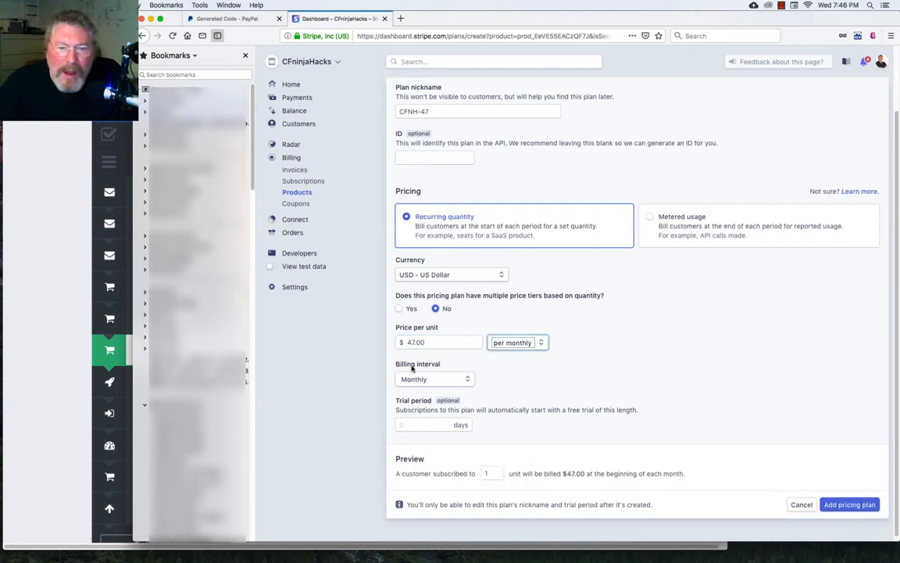
{"action": "left_click", "coordinate": [435, 380]}
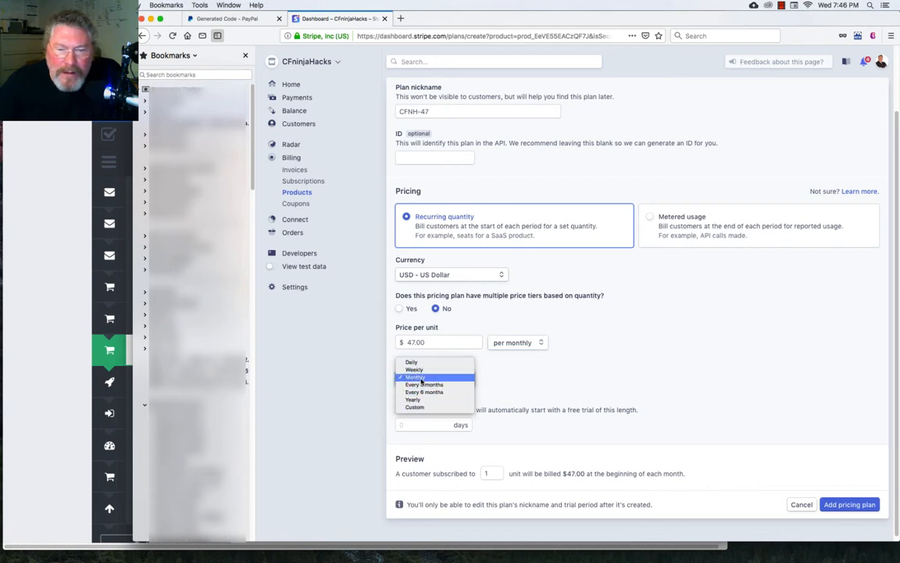
{"action": "left_click", "coordinate": [415, 376]}
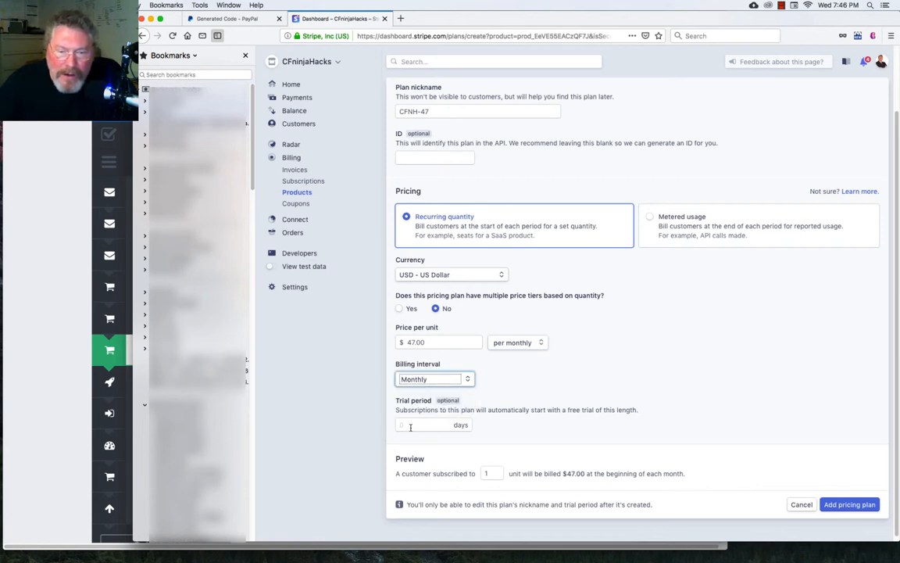
{"action": "type", "text": "3"}
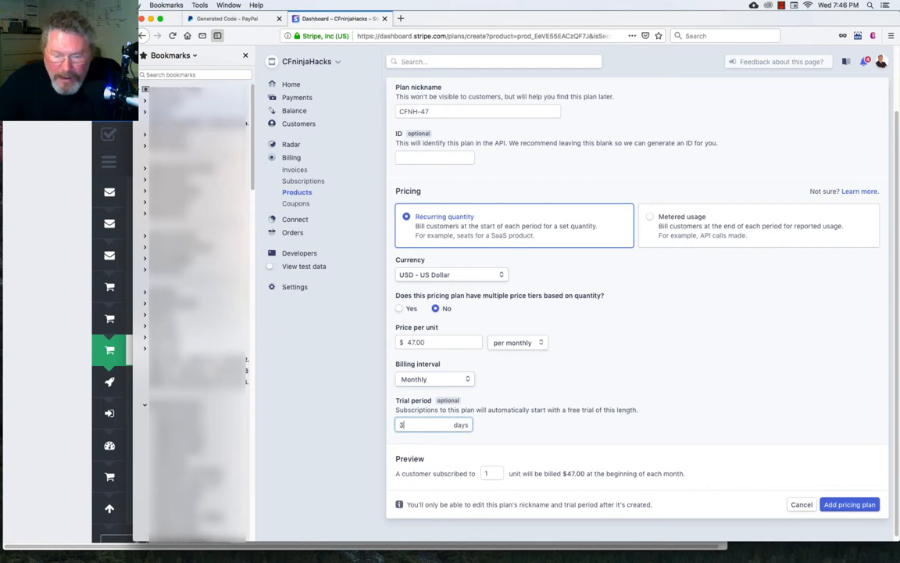
{"action": "type", "text": "0"}
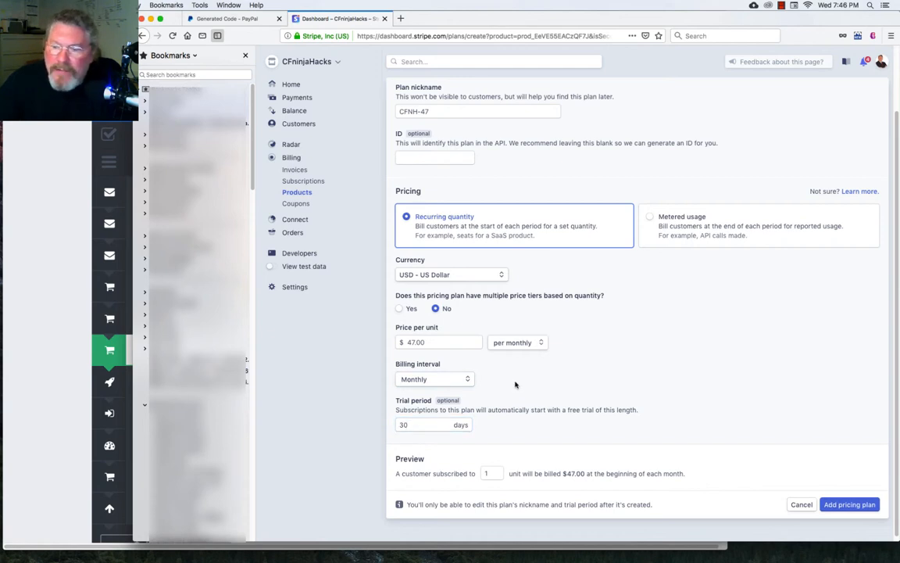
{"action": "mouse_move", "coordinate": [490, 395]}
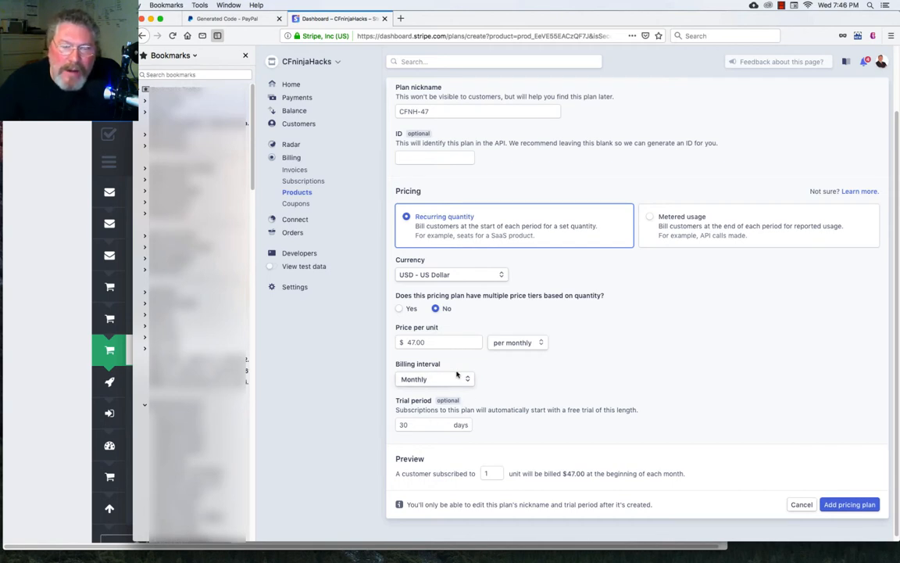
{"action": "mouse_move", "coordinate": [508, 367]}
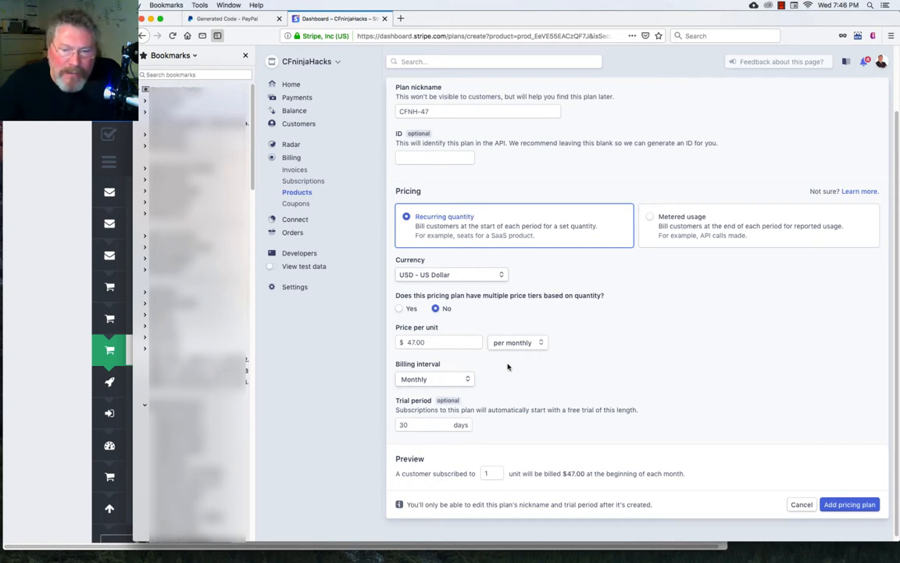
{"action": "mouse_move", "coordinate": [389, 421]}
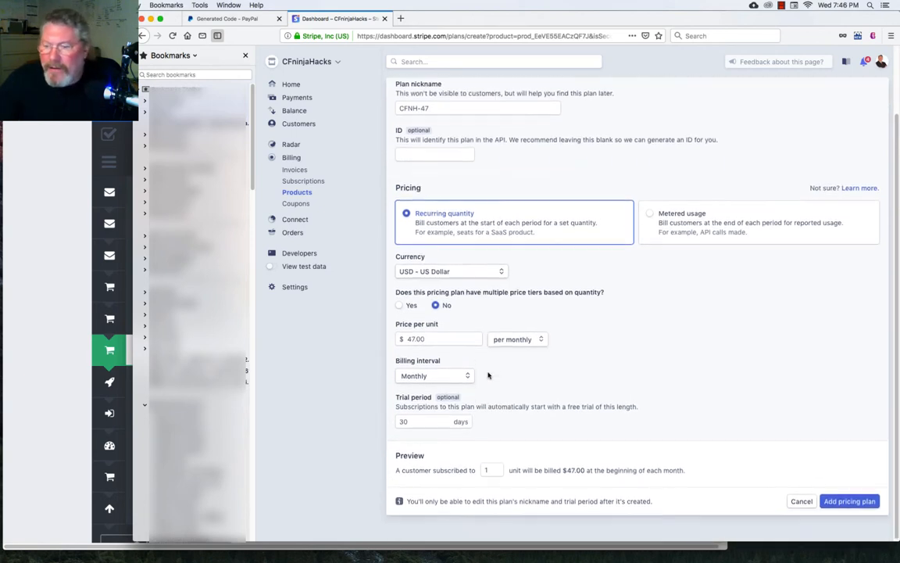
Add the CFNH-47 pricing plan to the product.
{"action": "scroll", "scroll_direction": "down", "scroll_amount": 3}
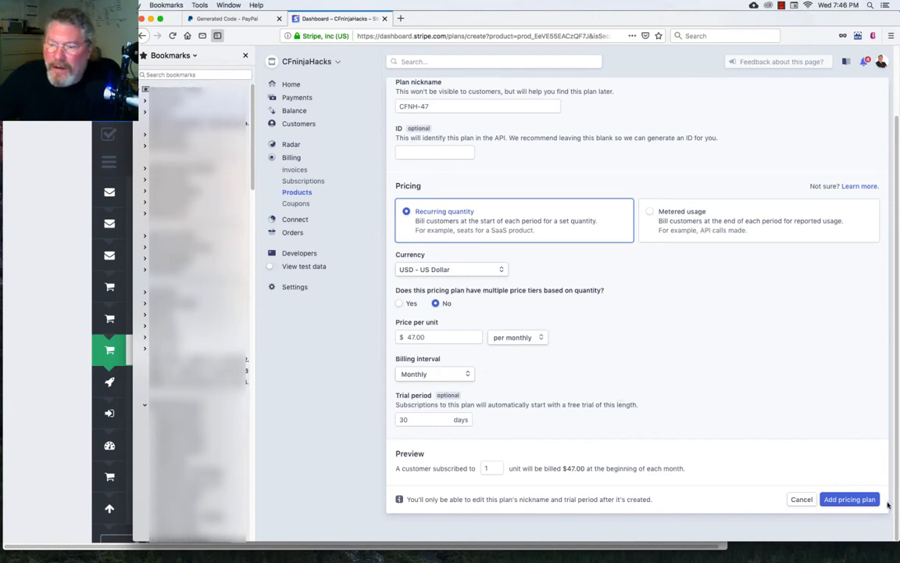
{"action": "left_click", "coordinate": [849, 499]}
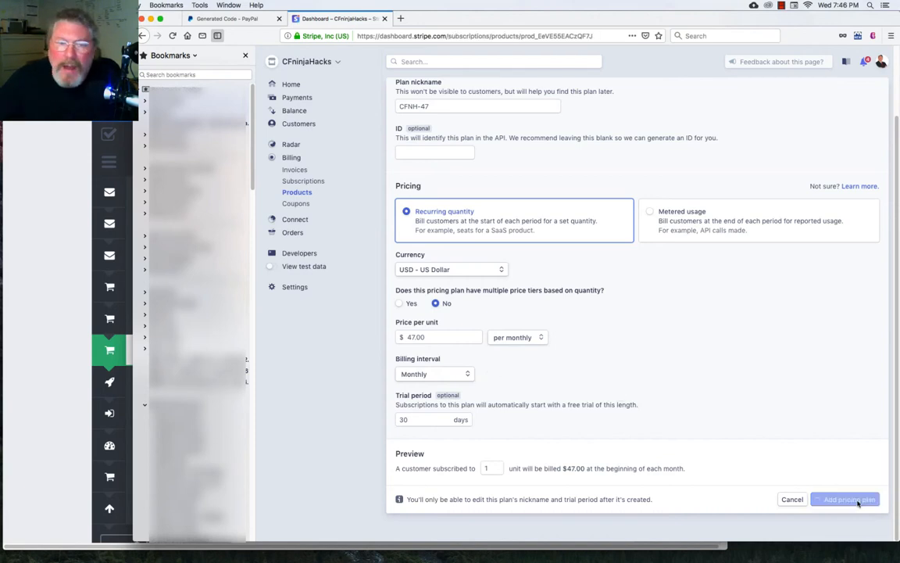
{"action": "left_click", "coordinate": [845, 498]}
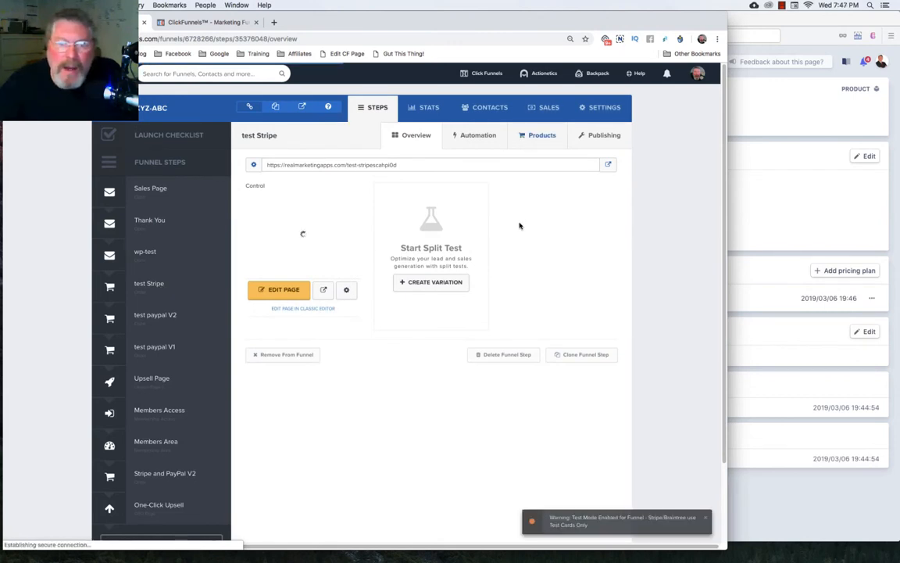
Open the test Stripe step's Products tab and edit its Stripe Product.
{"action": "left_click", "coordinate": [541, 135]}
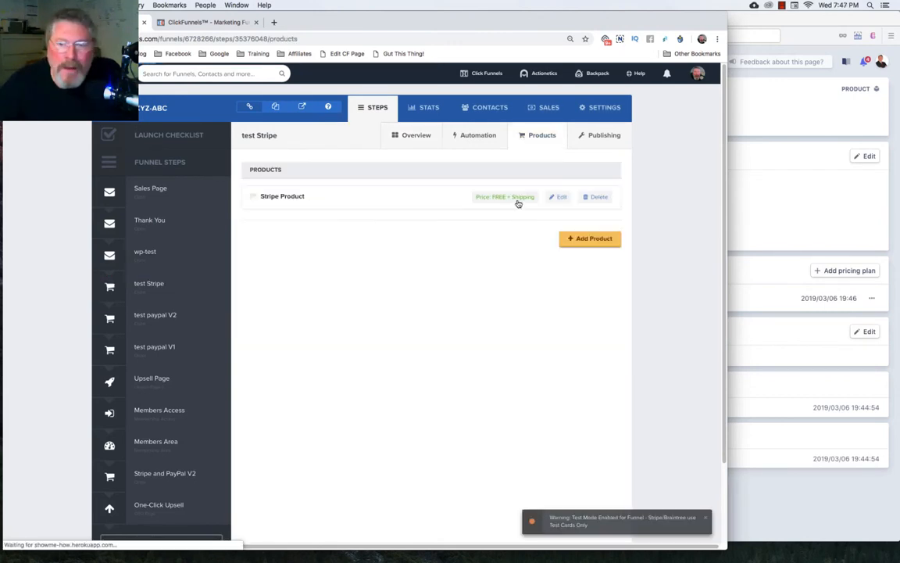
{"action": "left_click", "coordinate": [561, 197]}
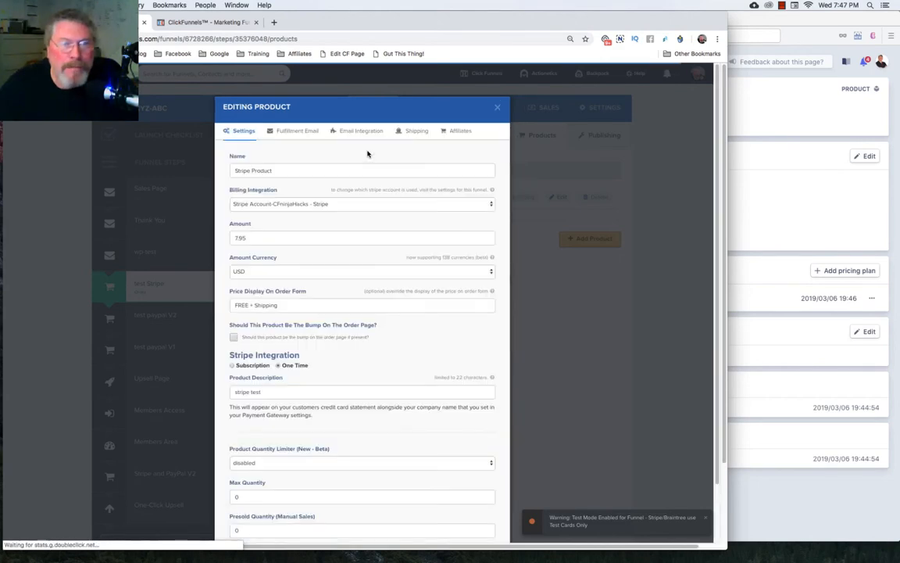
Rename the product Stripe Sub, amount 47, order-form price display 'Free Trial + $47/Month'.
{"action": "double_click", "coordinate": [263, 170]}
{"action": "type", "text": "Sub"}
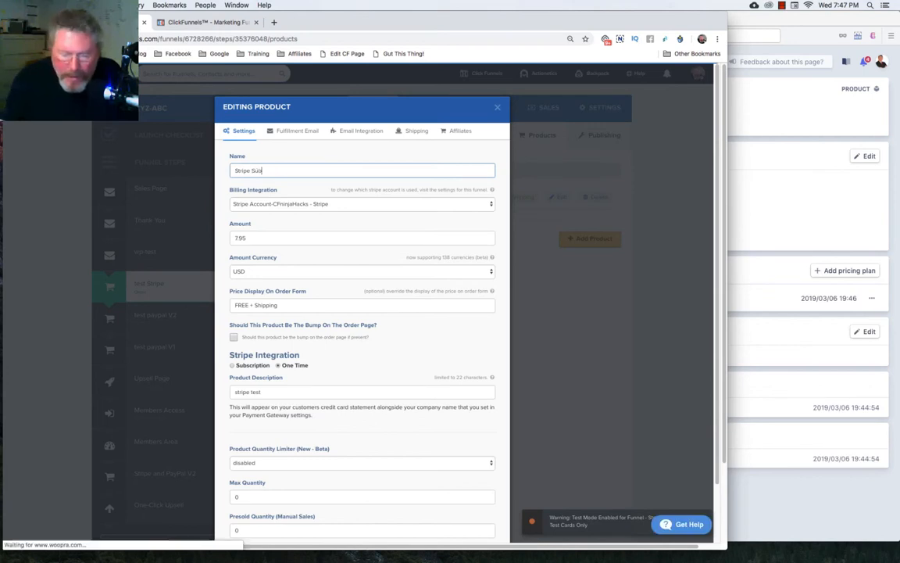
{"action": "left_click", "coordinate": [361, 204]}
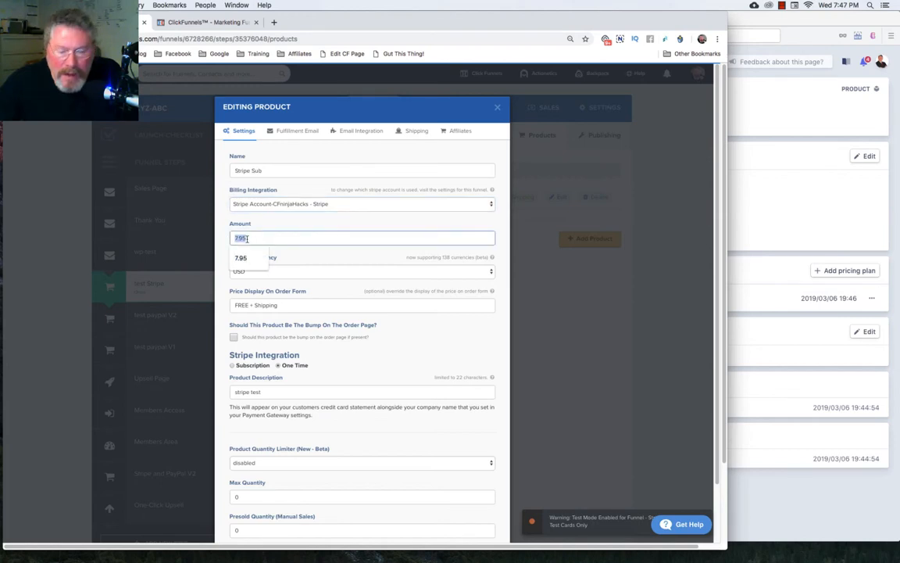
{"action": "type", "text": "47"}
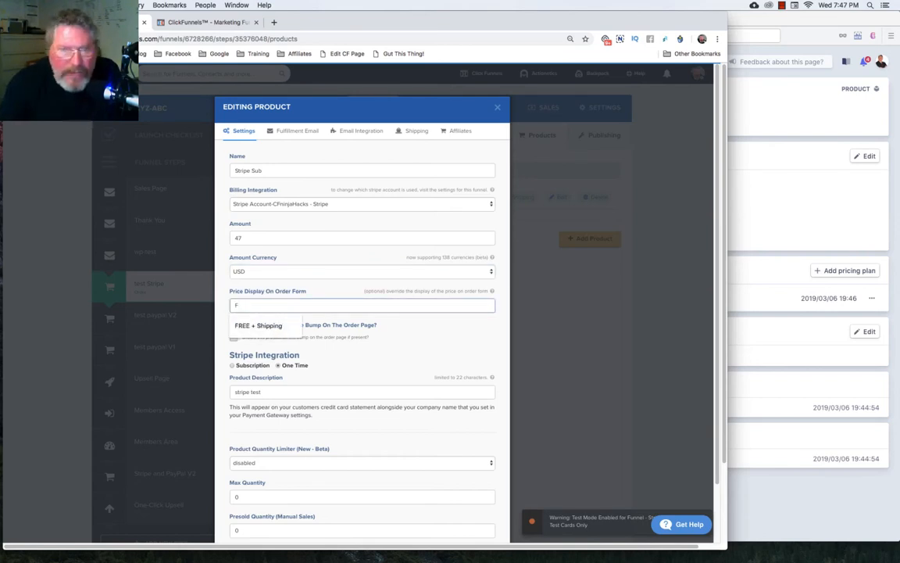
{"action": "type", "text": "Free Trial +"}
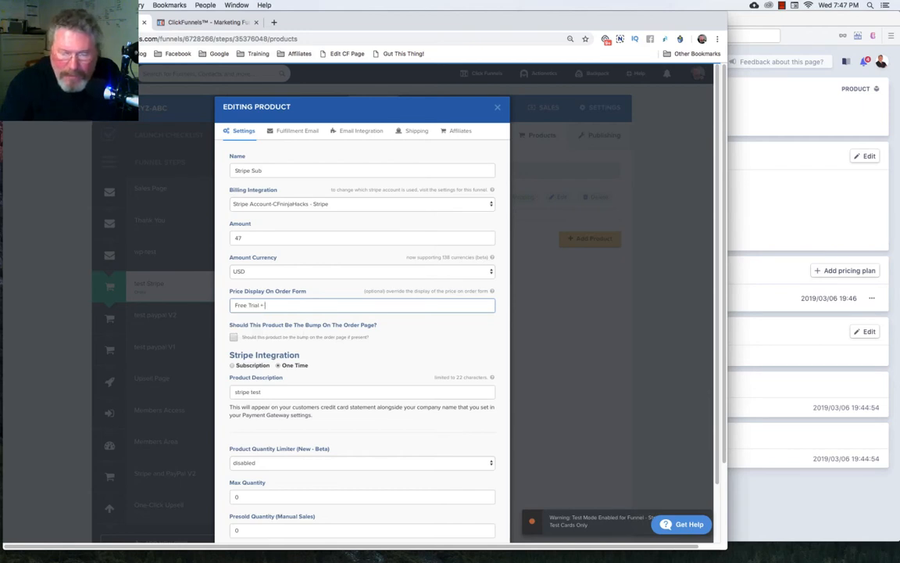
{"action": "type", "text": "$47"}
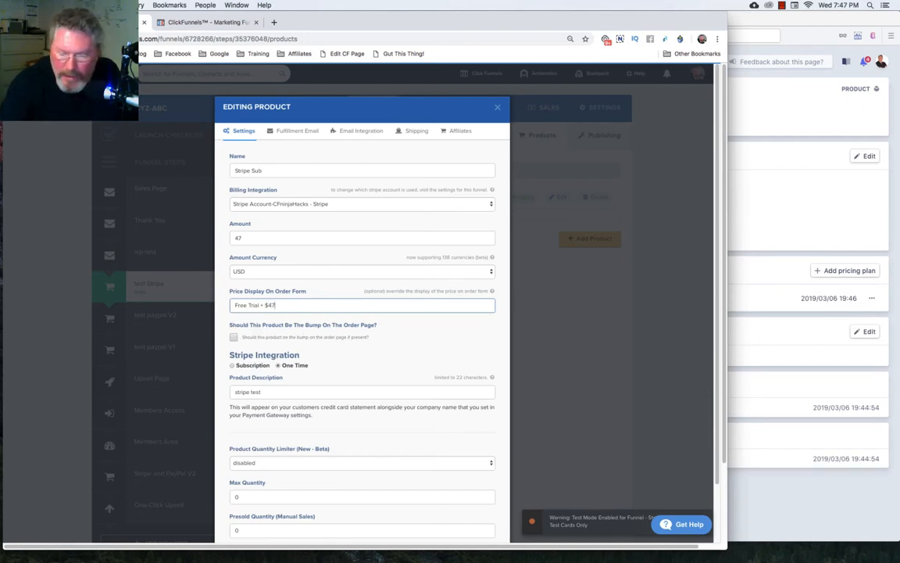
{"action": "type", "text": "/Month"}
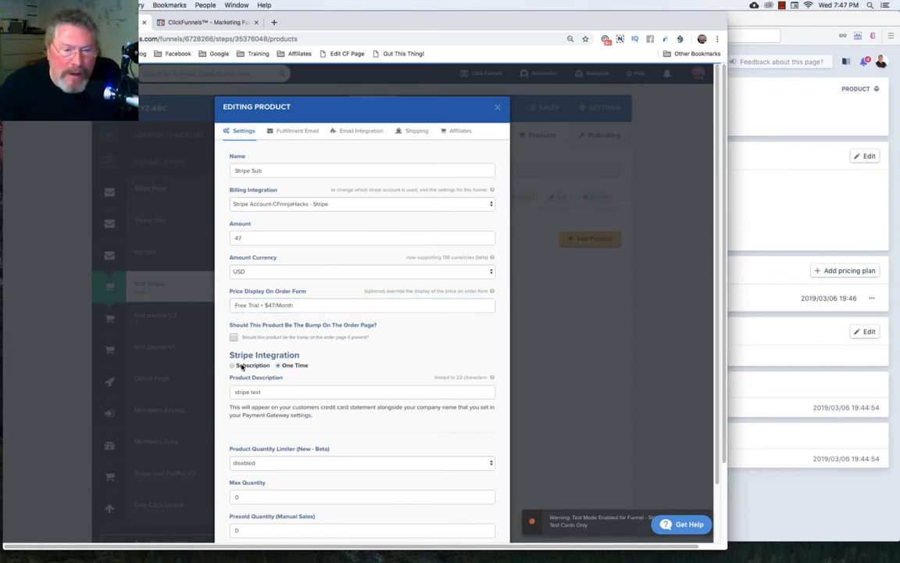
Switch the product to a Subscription on the CFninjaHacks-47 monthly Stripe plan.
{"action": "left_click", "coordinate": [233, 365]}
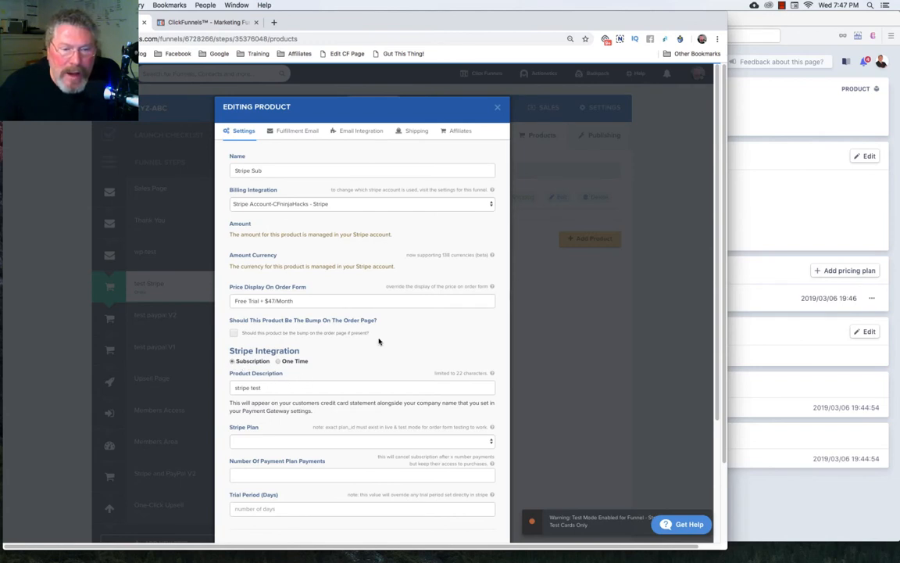
{"action": "scroll", "scroll_direction": "down", "scroll_amount": 3}
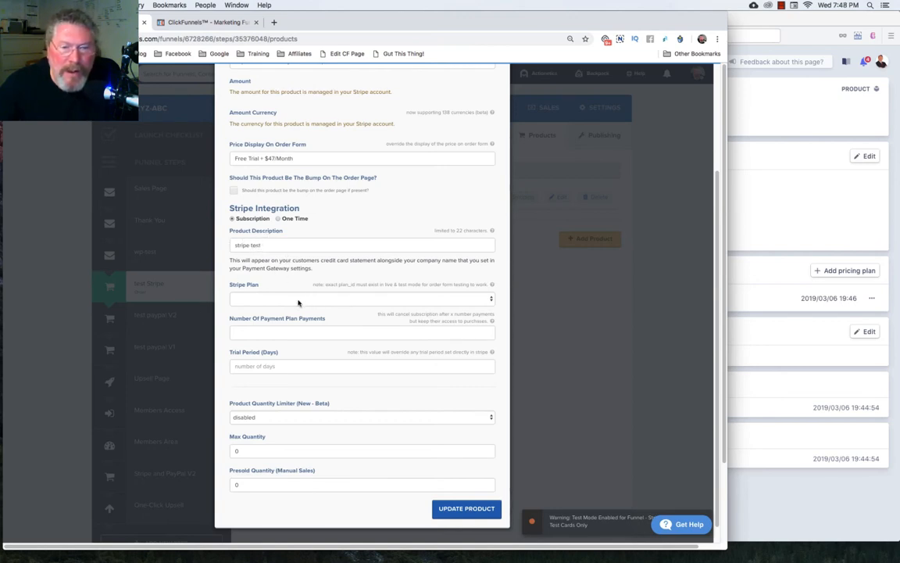
{"action": "mouse_move", "coordinate": [797, 207]}
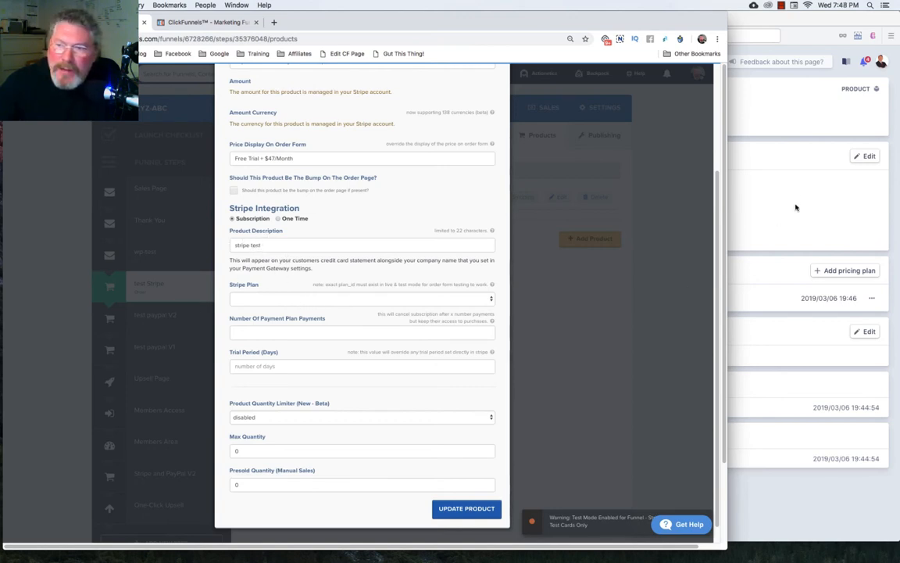
{"action": "left_click", "coordinate": [361, 299]}
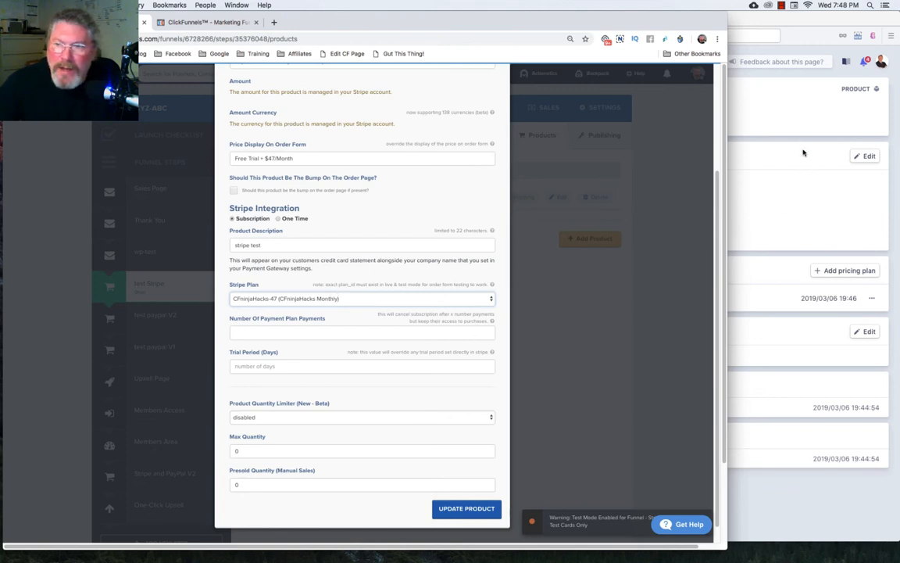
{"action": "mouse_move", "coordinate": [251, 327]}
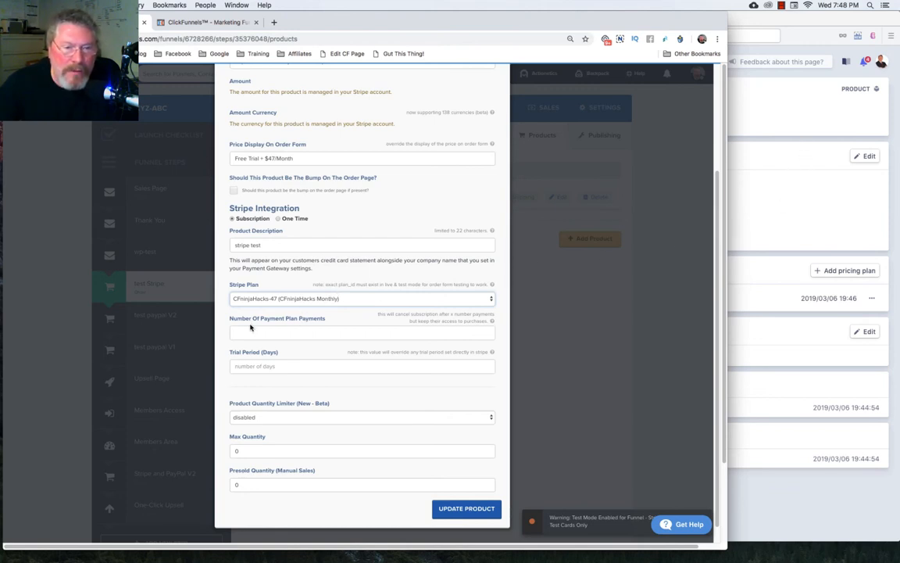
{"action": "mouse_move", "coordinate": [258, 327]}
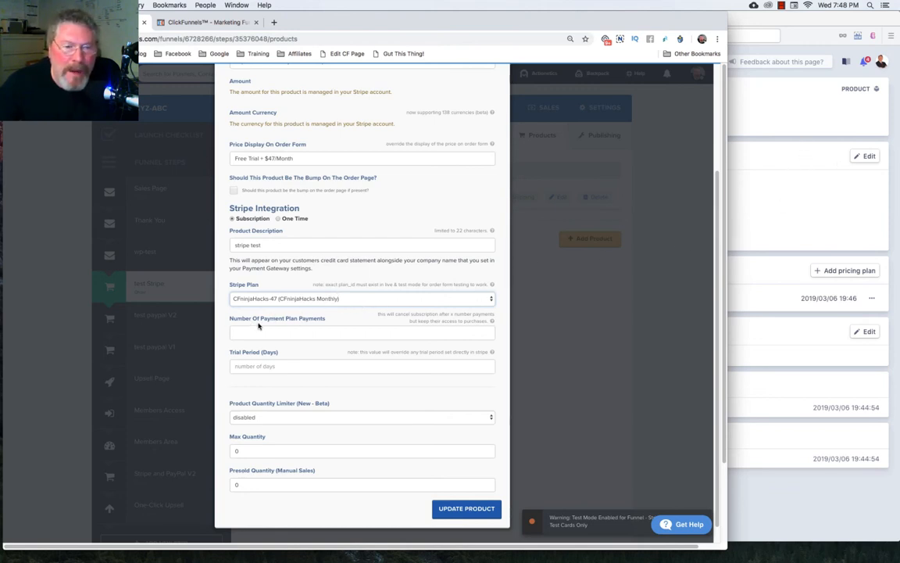
Enter 12 payment-plan payments and a 30-day trial period.
{"action": "left_click", "coordinate": [361, 332]}
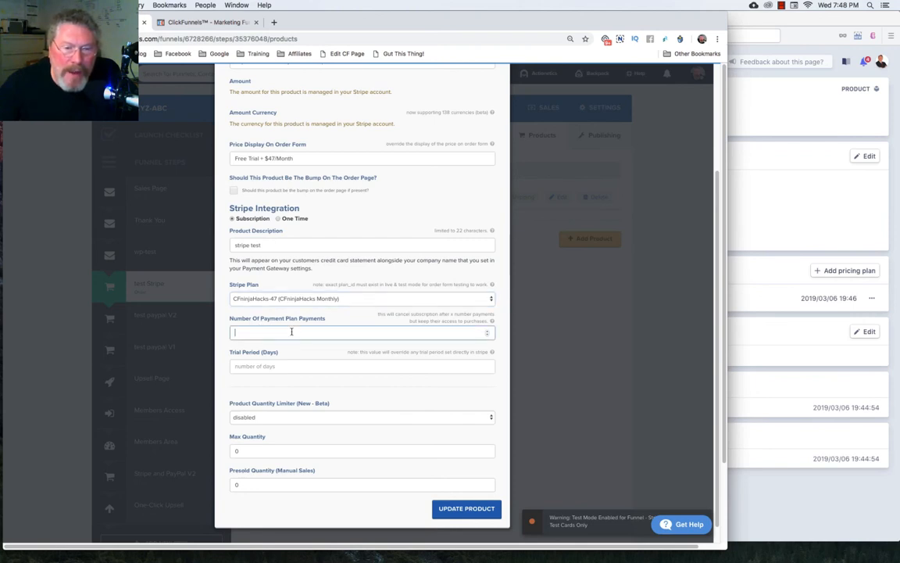
{"action": "type", "text": "12"}
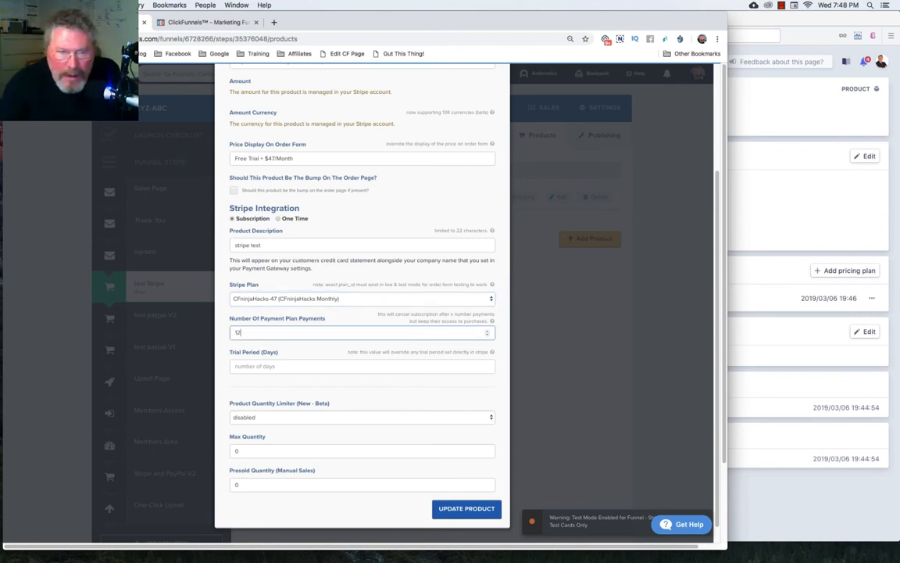
{"action": "left_click", "coordinate": [362, 366]}
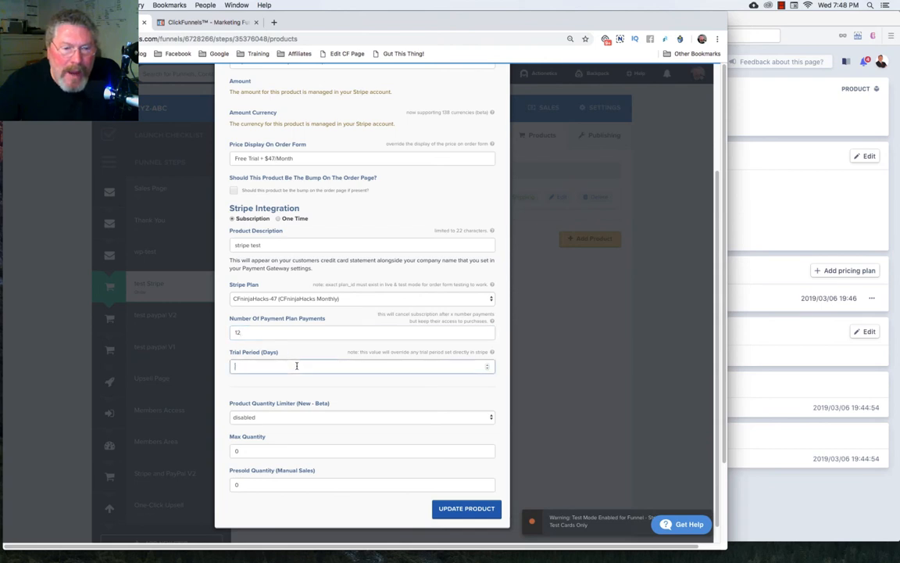
{"action": "type", "text": "30"}
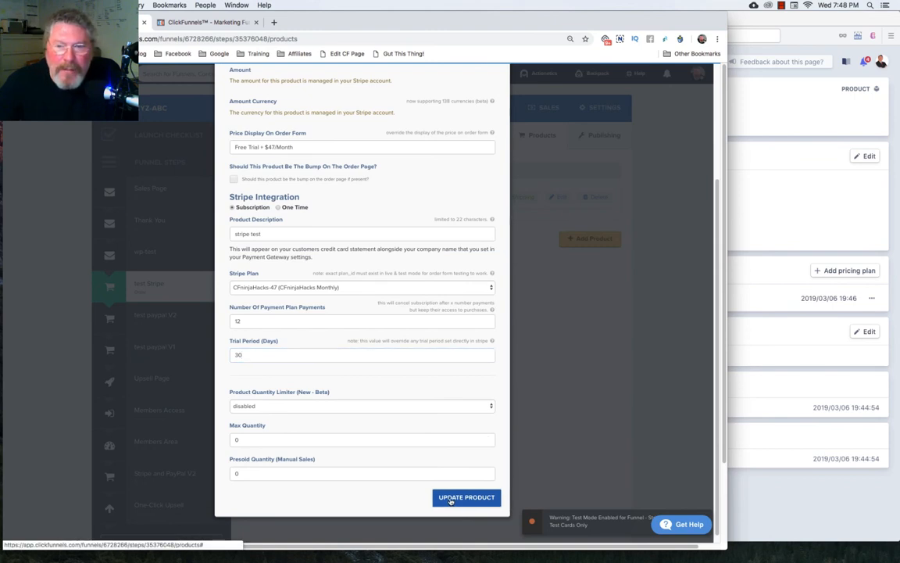
{"action": "mouse_move", "coordinate": [346, 199]}
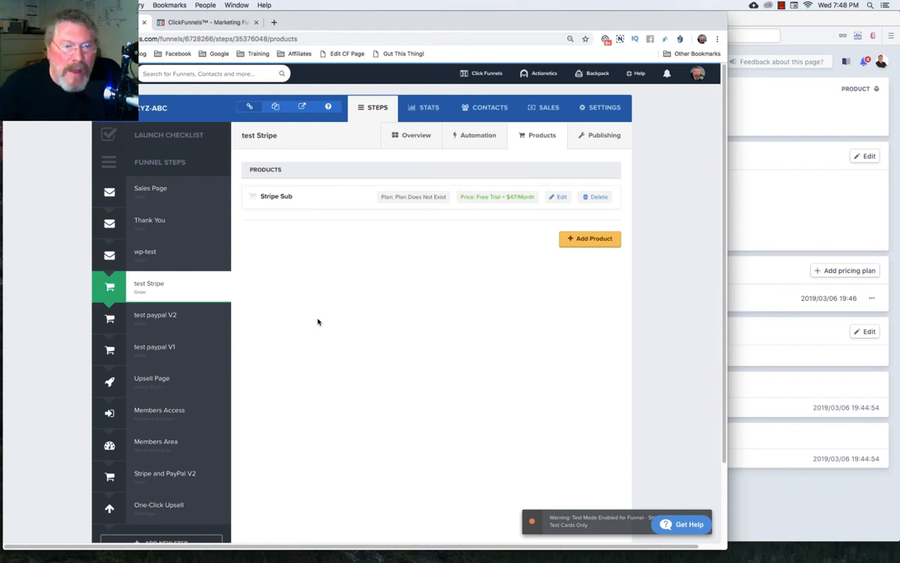
{"action": "mouse_move", "coordinate": [165, 350]}
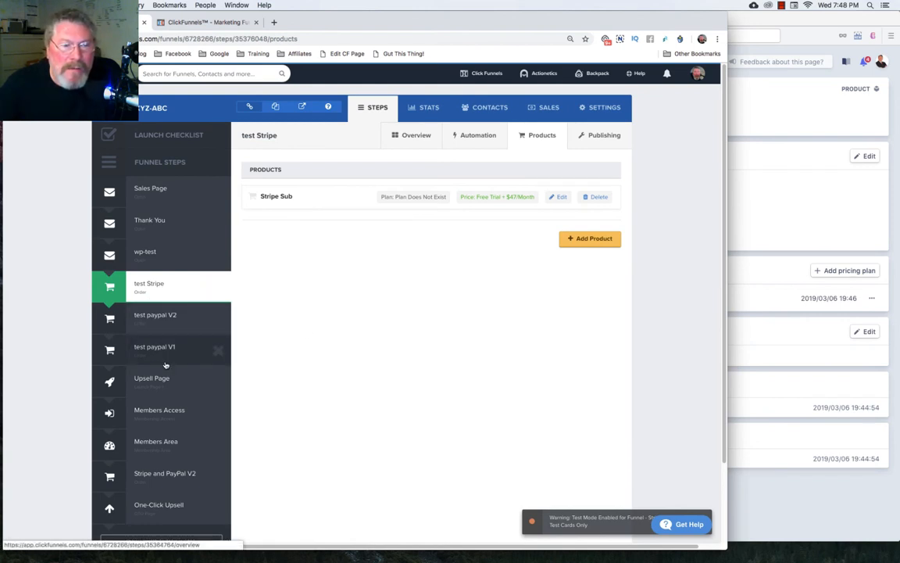